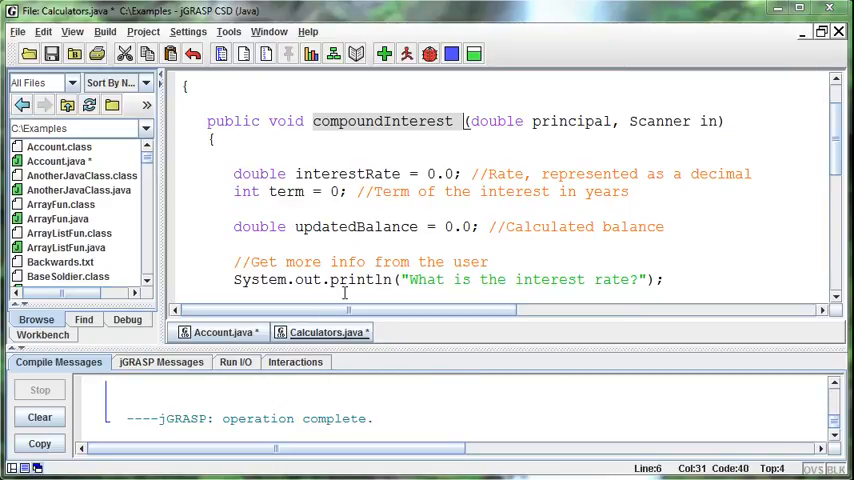
Review Account.java and Calculators.java, pointing out the Scanner parameter and Calculators object c
click(220, 332)
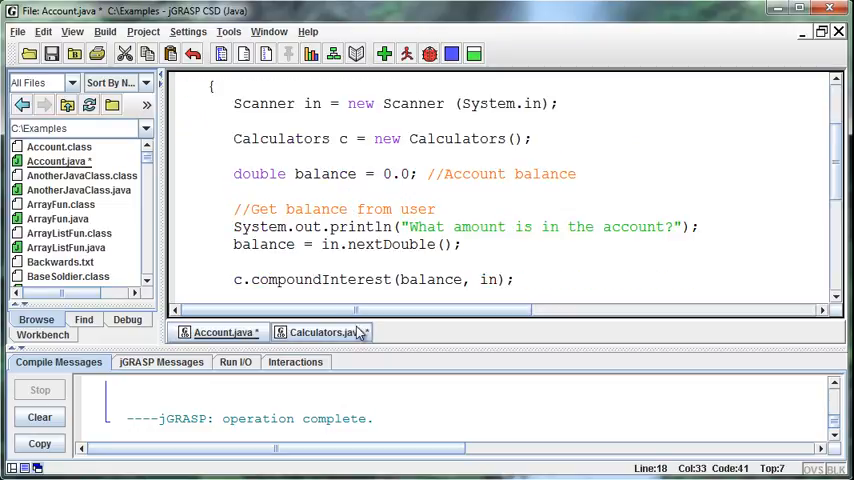
mouse_move(325, 331)
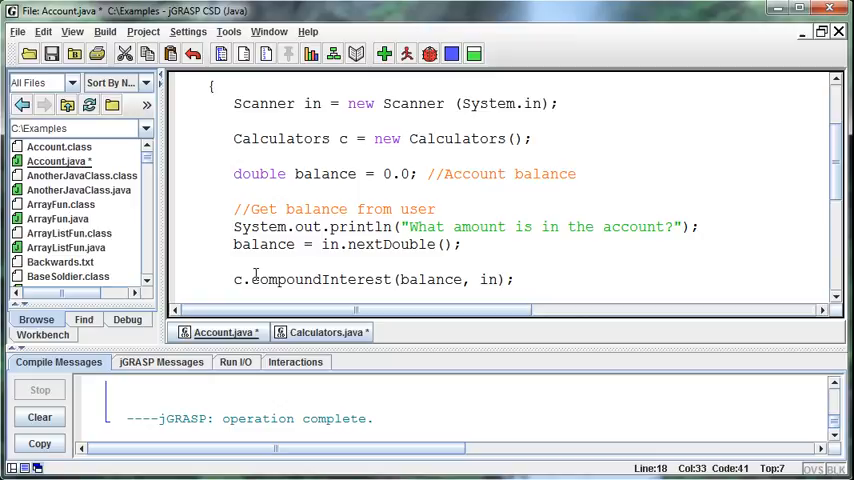
click(320, 331)
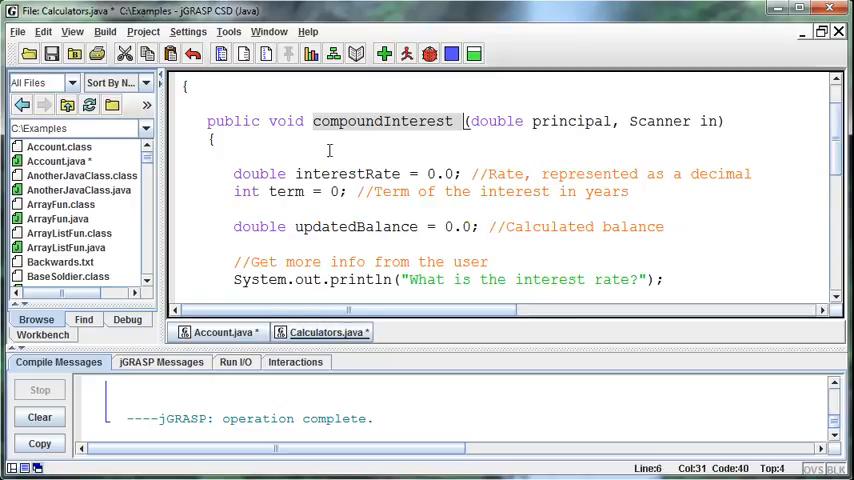
scroll(up, 3)
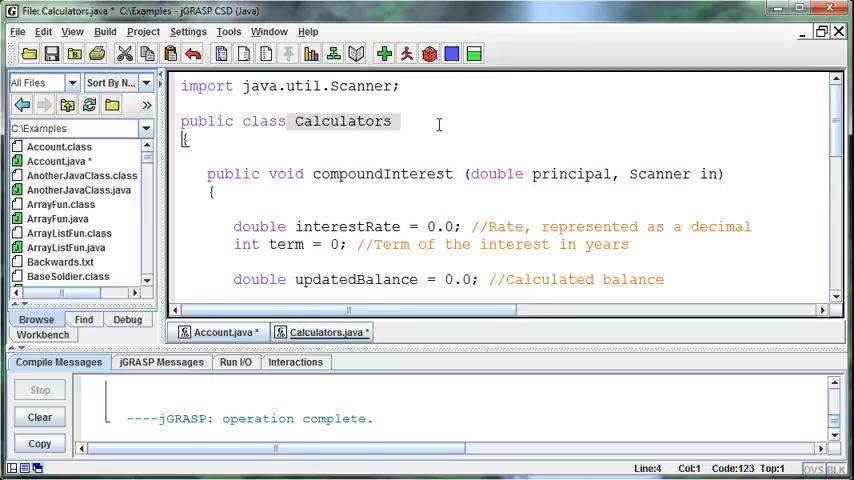
click(474, 173)
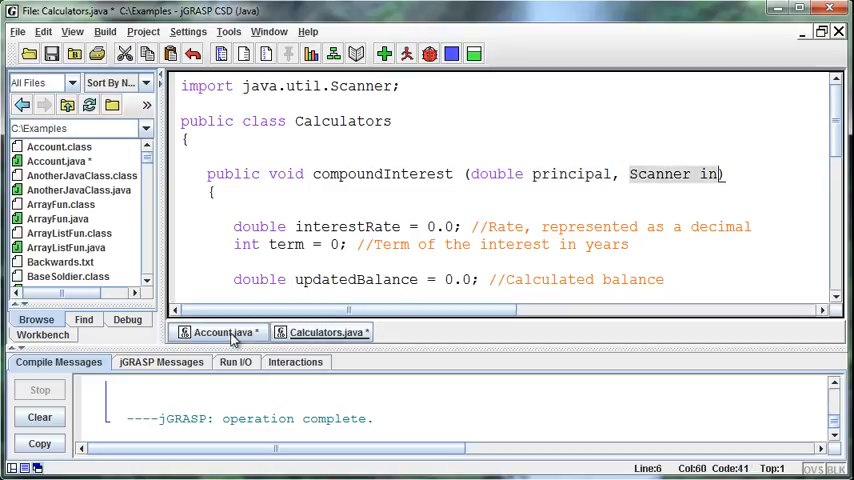
click(222, 331)
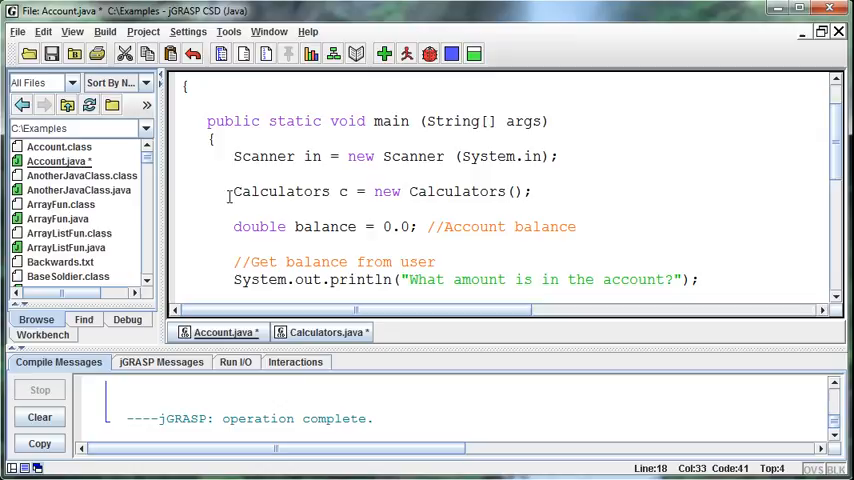
click(341, 191)
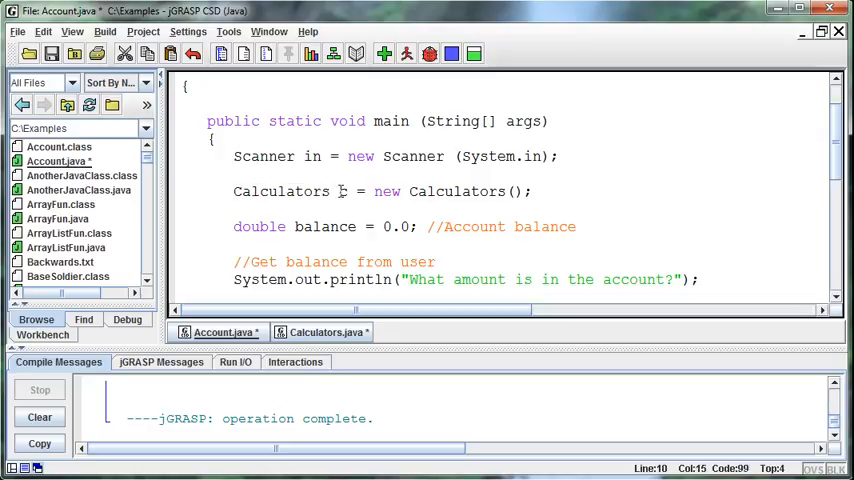
scroll(down, 3)
text(c.compoundInterest(balance, in);)
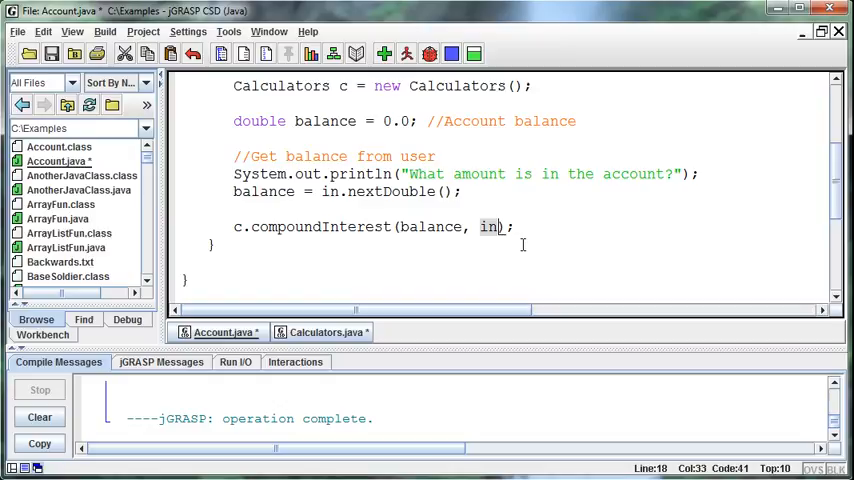
click(325, 331)
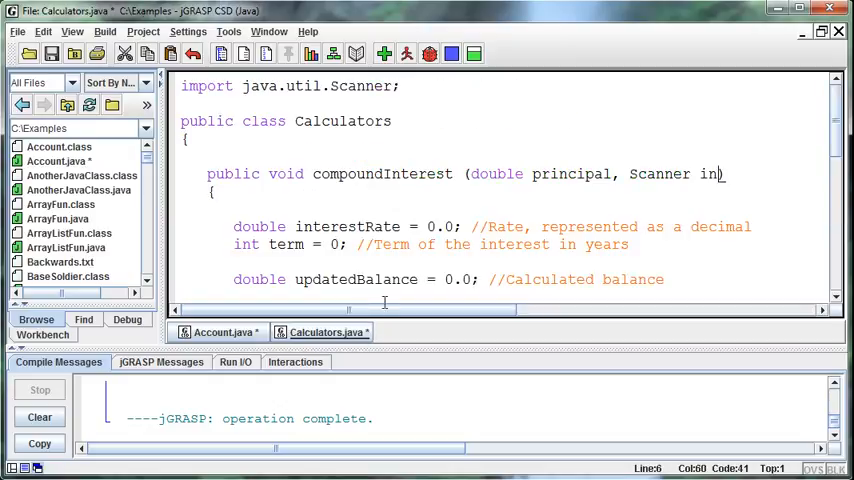
scroll(down, 3)
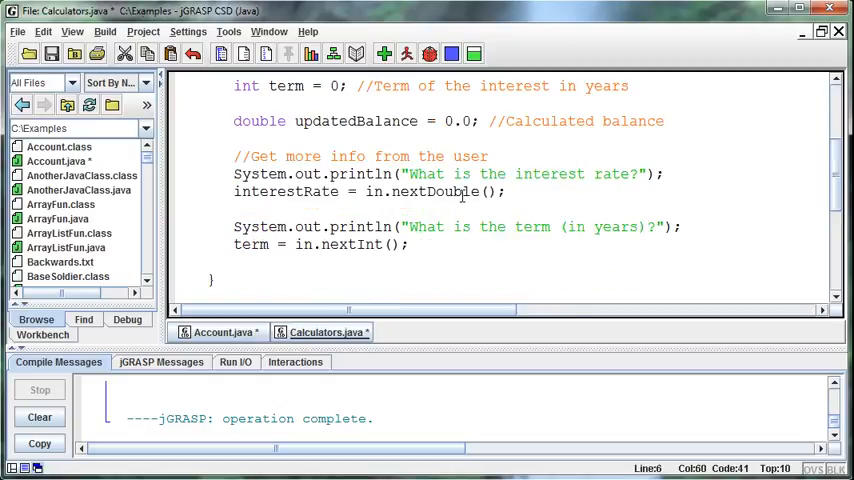
scroll(down, 3)
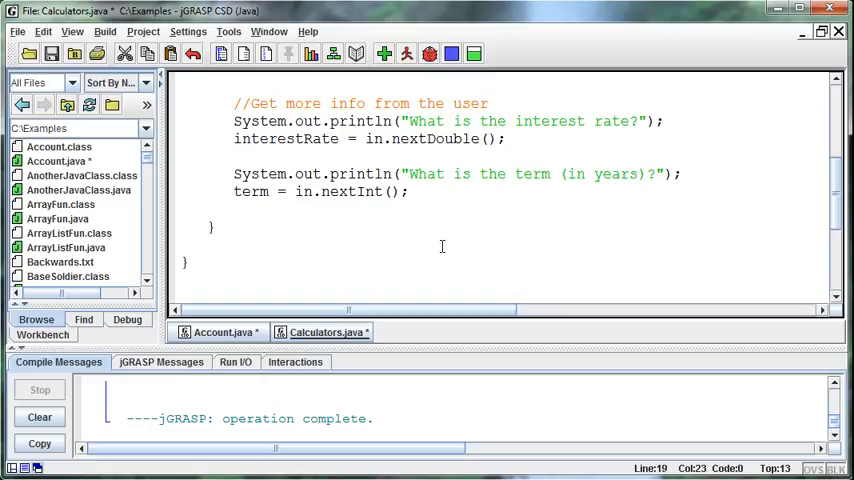
scroll(up, 3)
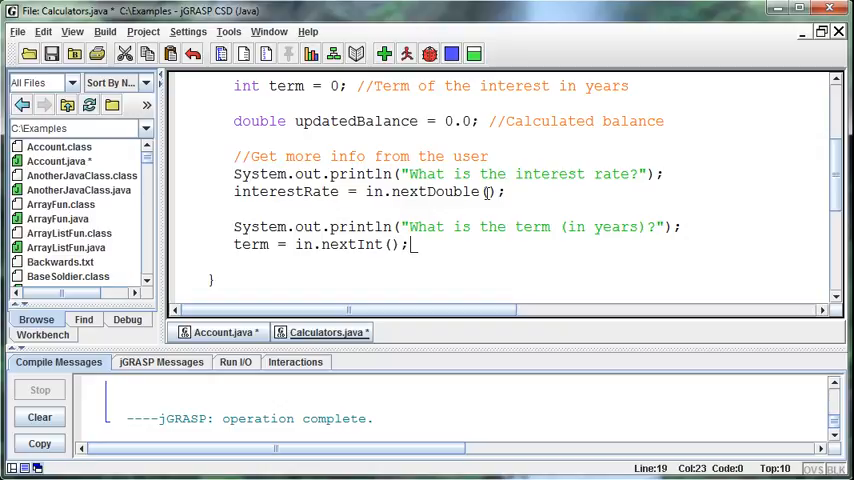
Type the comment //Compound the interest for the number of terms after the term input
text(/)
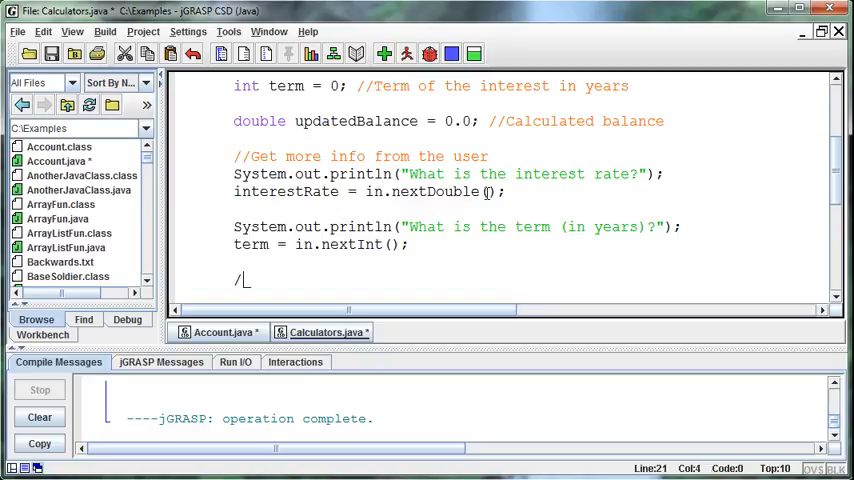
text(/Compound)
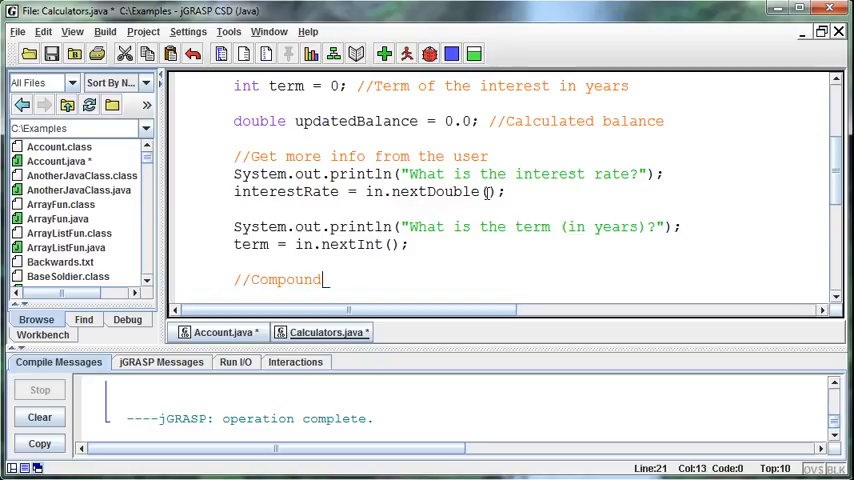
text(the interest for the)
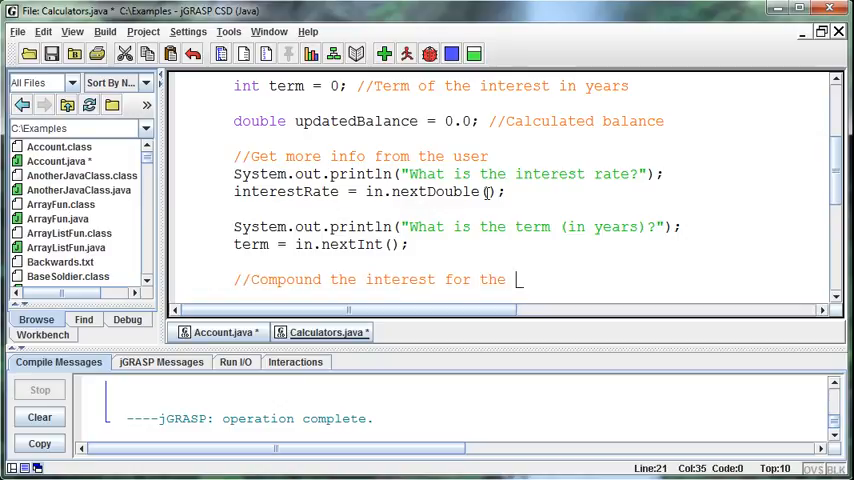
text(number of terms)
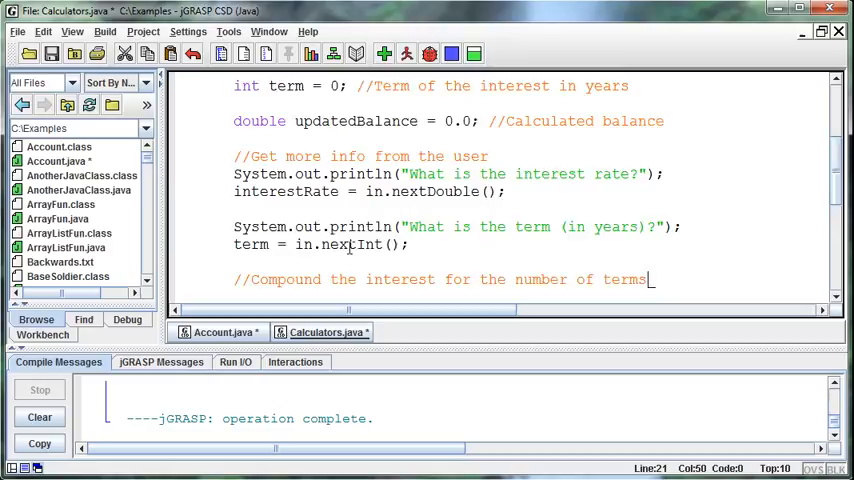
scroll(down, 3)
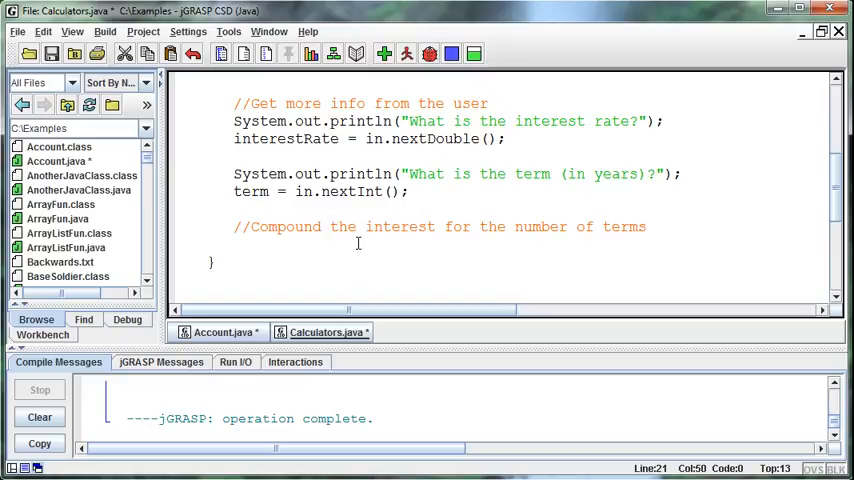
mouse_move(350, 170)
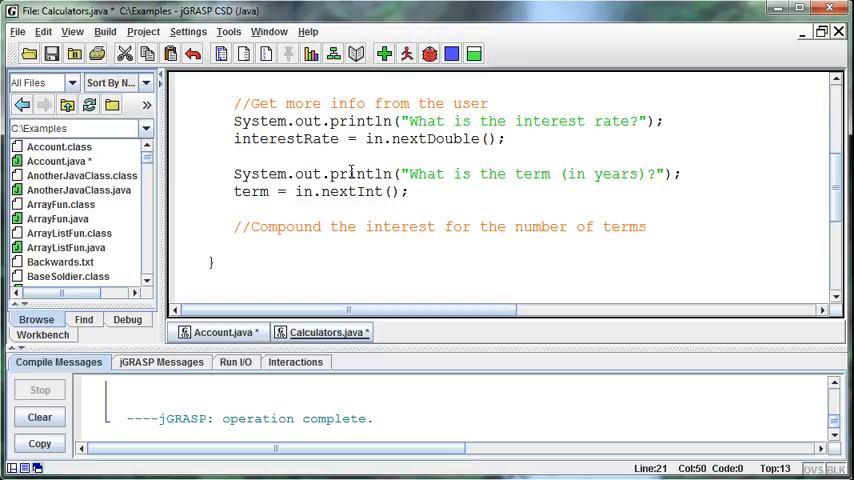
mouse_move(471, 291)
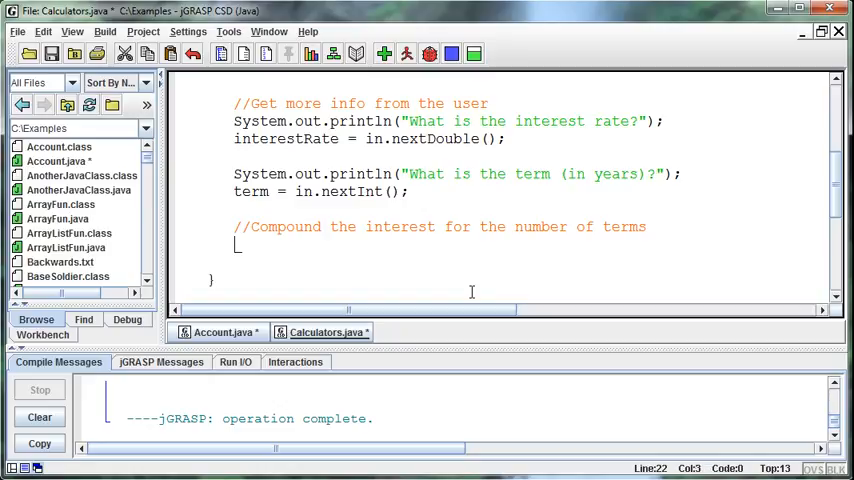
Add updatedBalance = principal; under the compounding comment and begin the for loop
text(updatedBalance =)
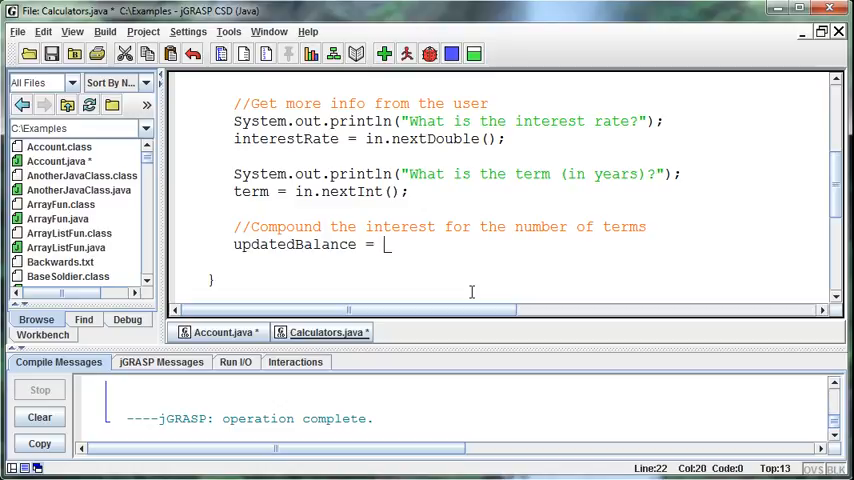
text(princip)
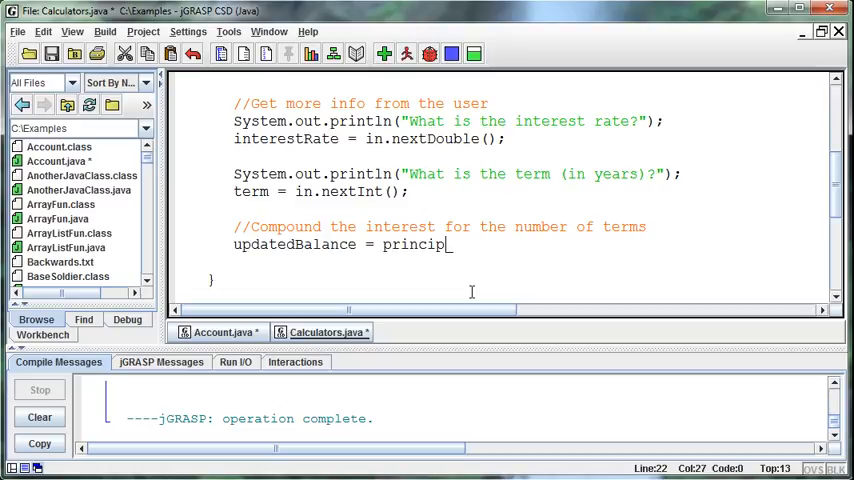
text(al;)
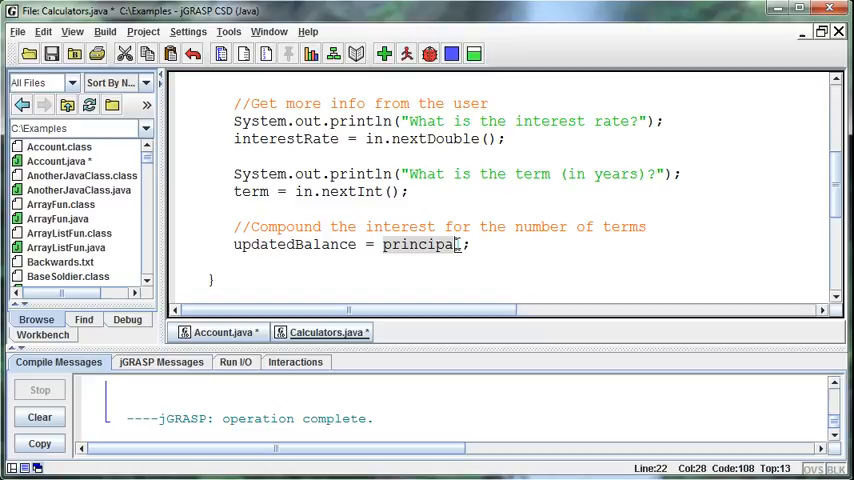
text(;)
text(for (int i)
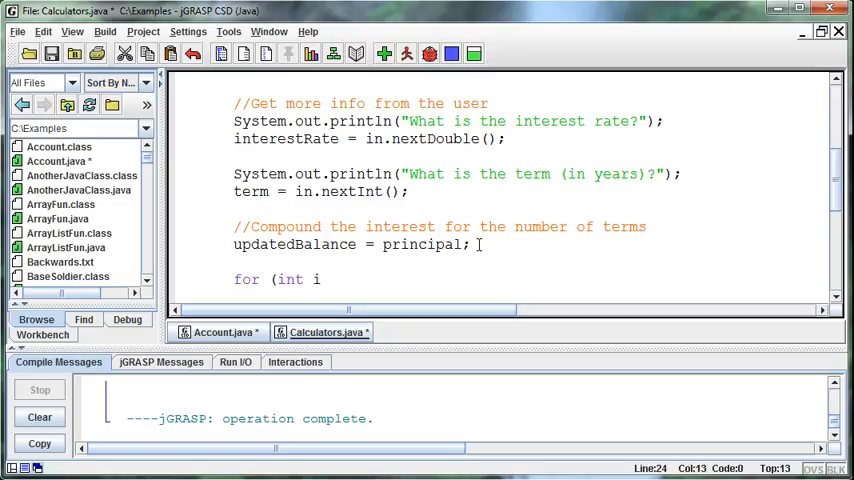
Complete the loop header as for (int i = 1; i <= term; i++)
text(= 1)
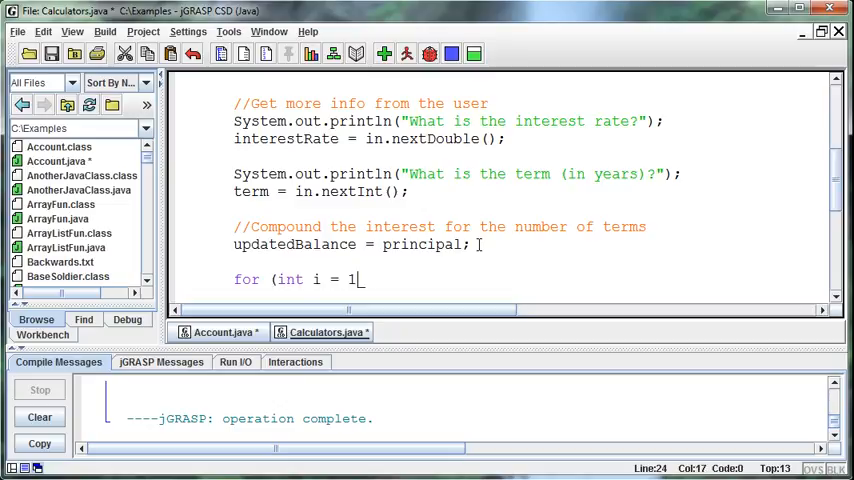
text(; i <)
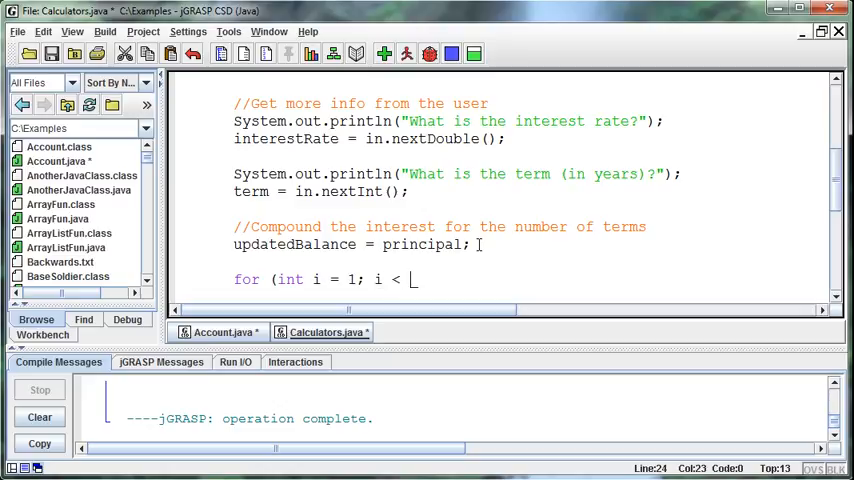
text(=)
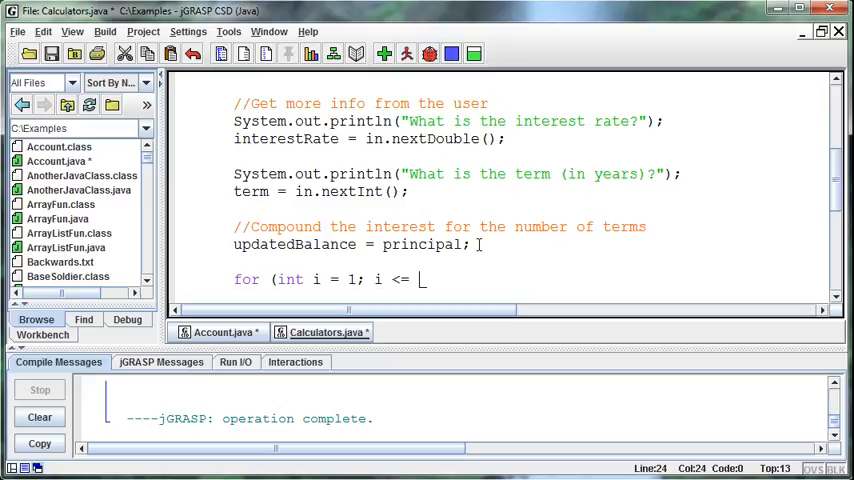
text(term)
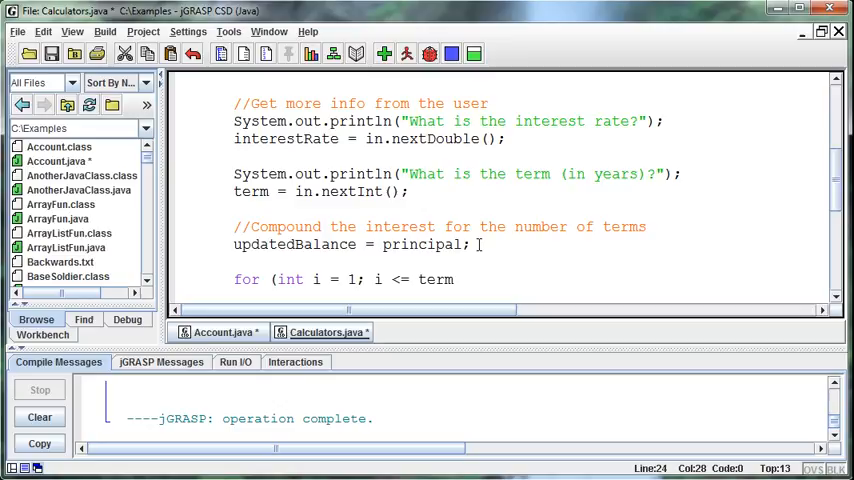
text(;)
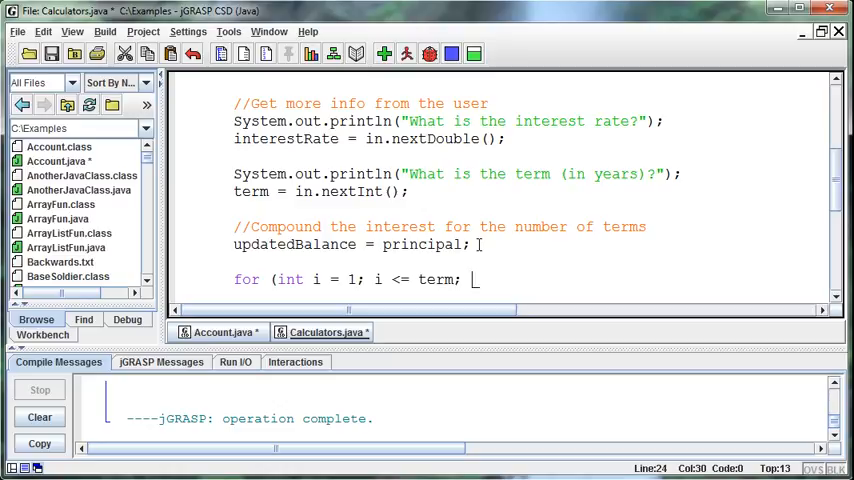
text(i++))
text({)
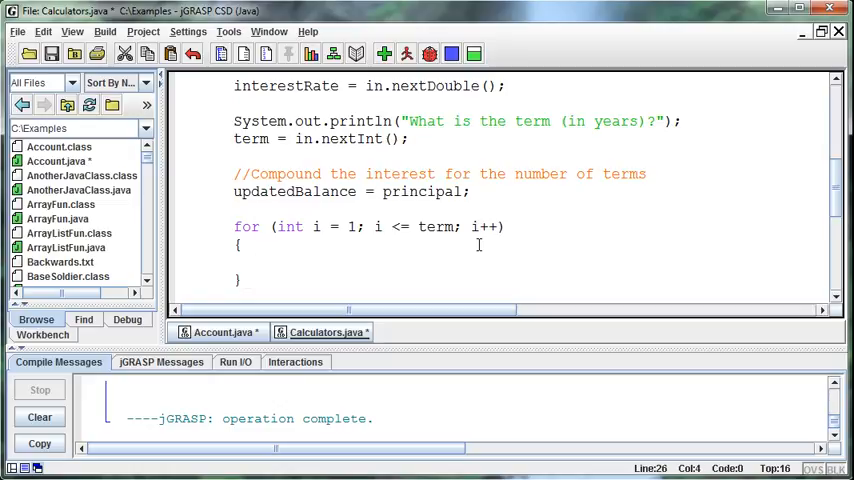
Write the loop body updatedBalance = updatedBalance * (1 + interestRate);
text(updatedBalance)
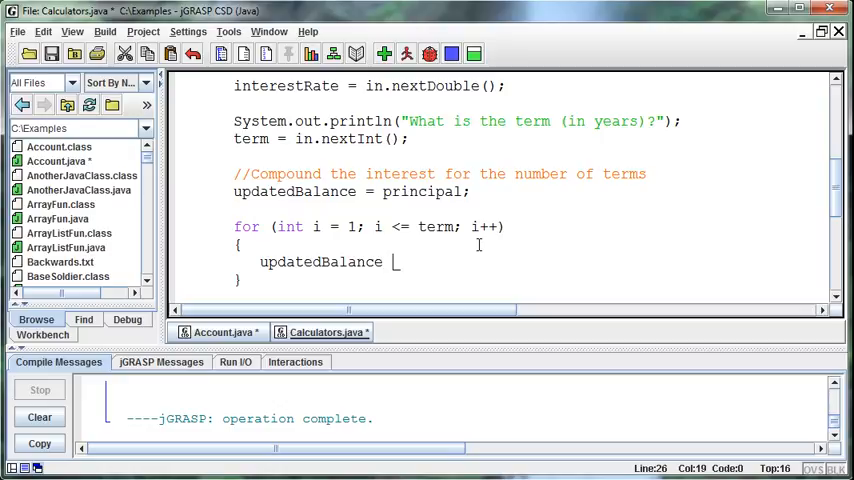
text(= updat)
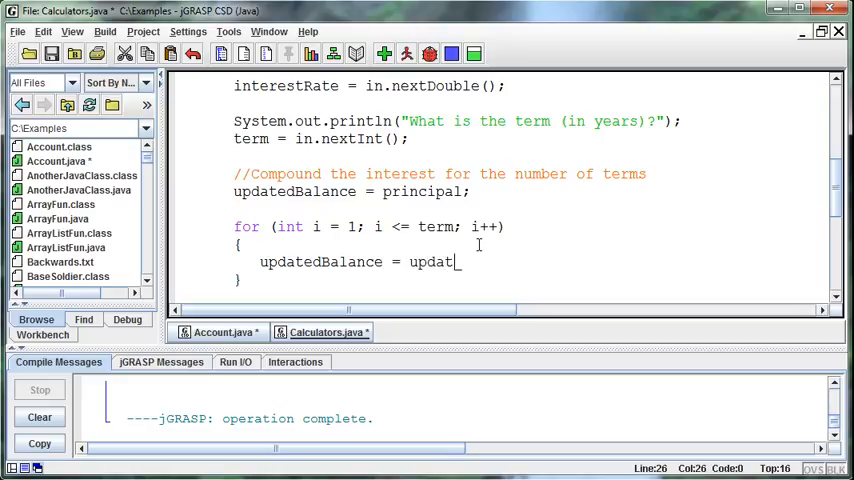
text(edBalan)
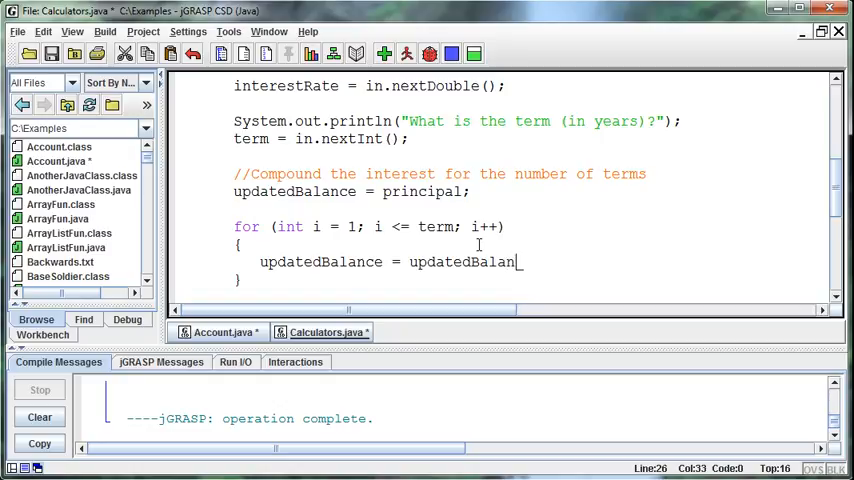
text(ce)
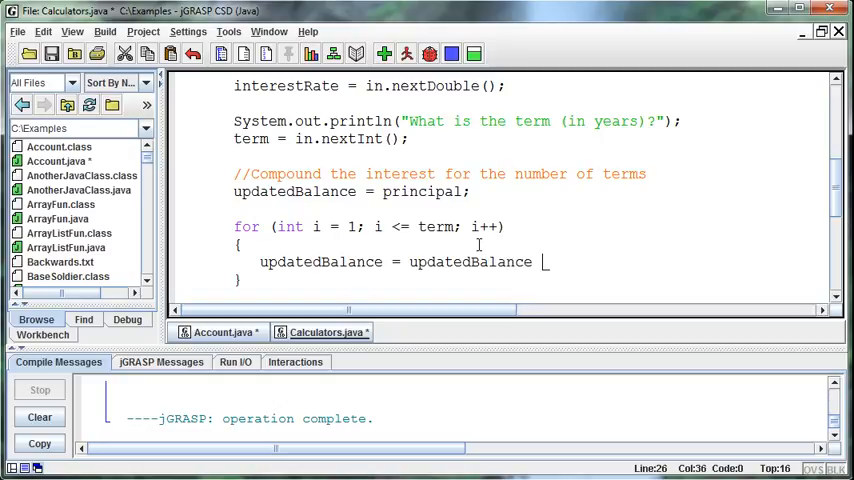
text(*)
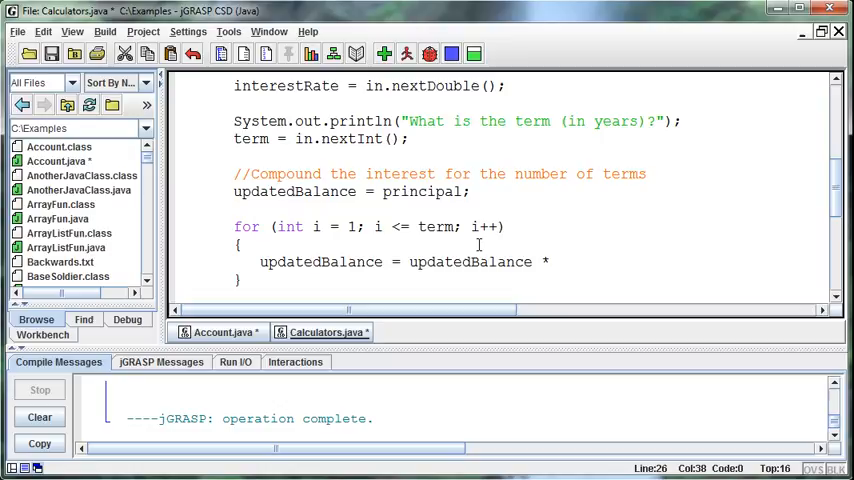
text((1)
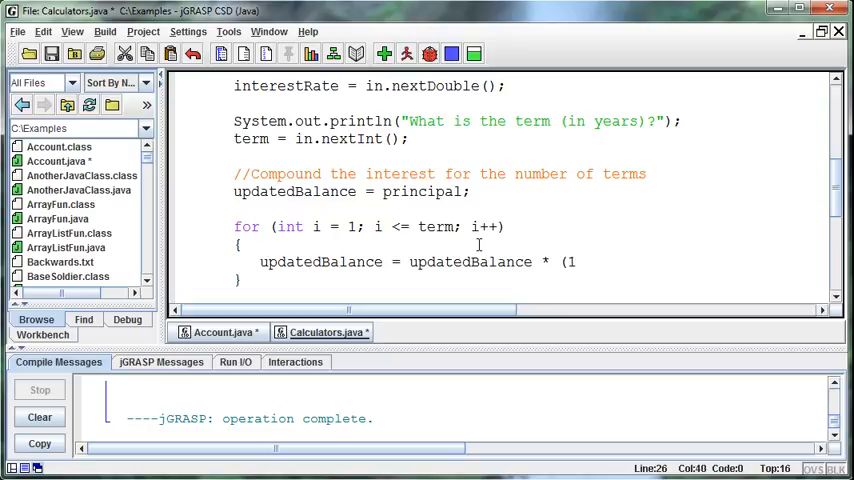
text(+)
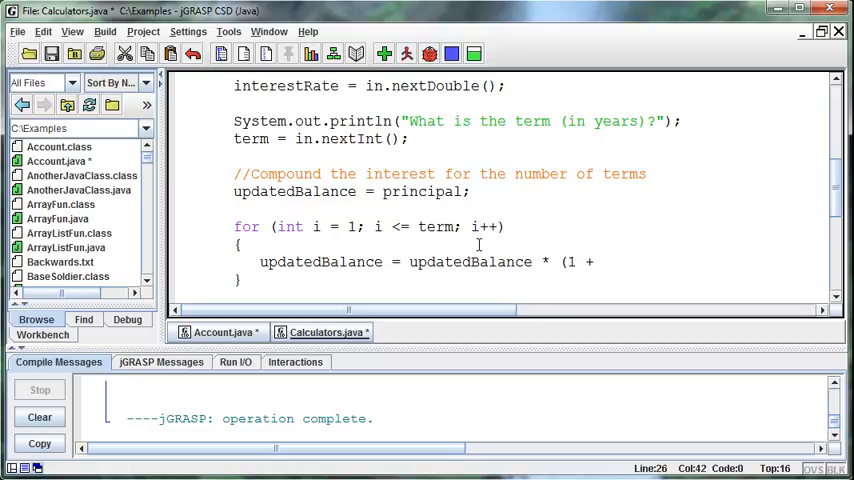
text(inter)
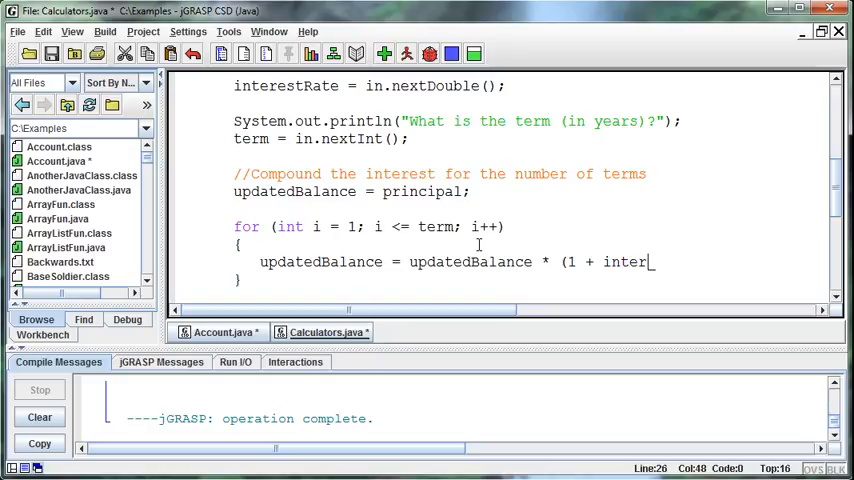
text(estRate))
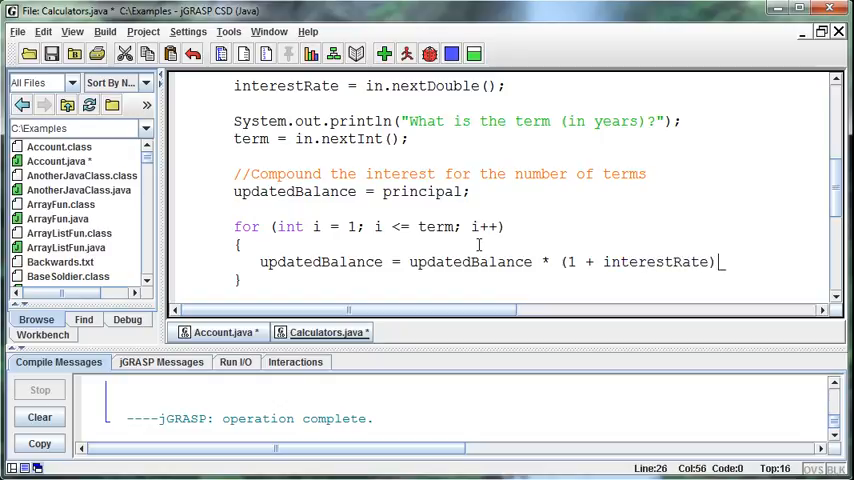
text(;)
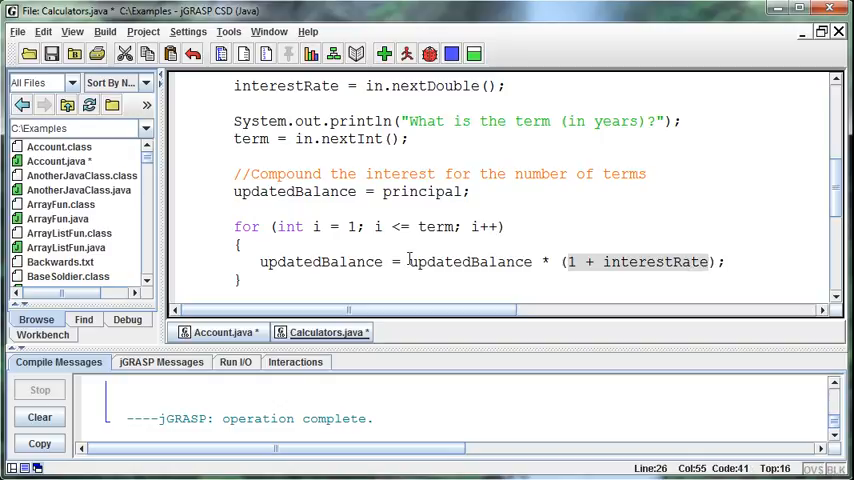
double_click(468, 261)
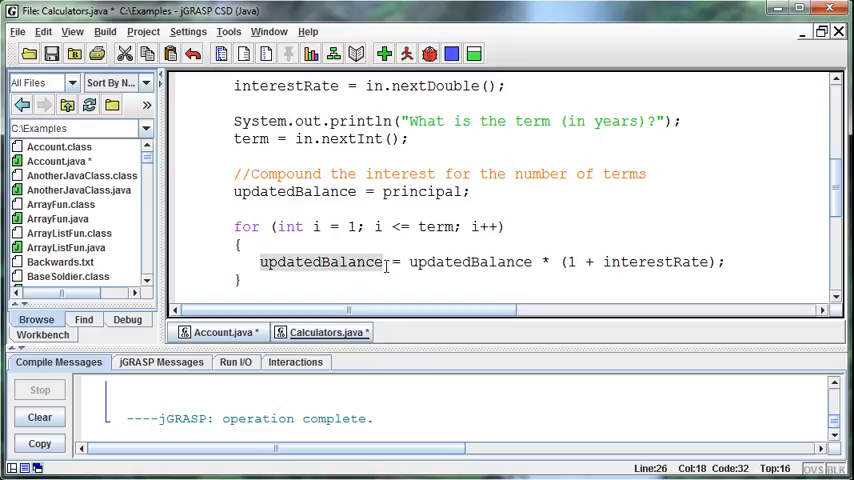
mouse_move(475, 214)
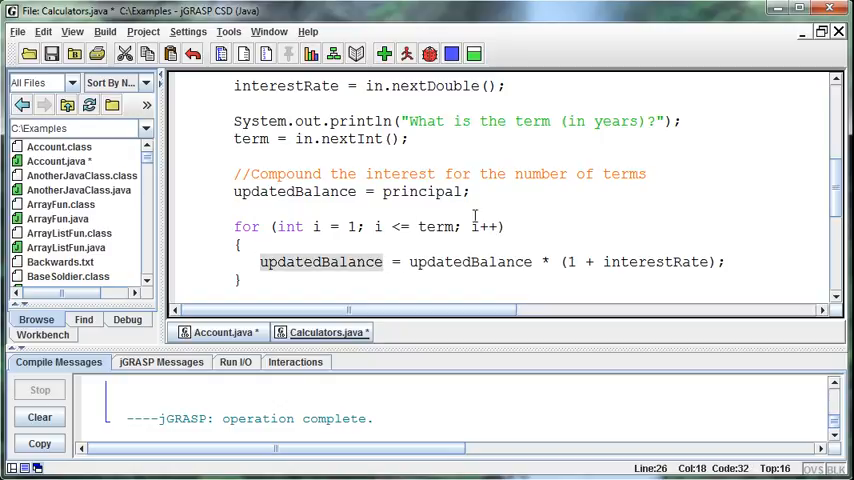
click(363, 281)
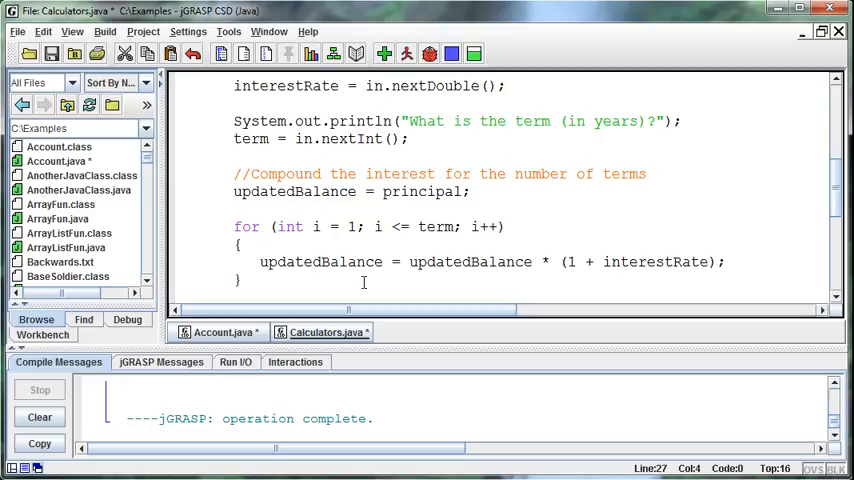
Start the System.out.println printing "$" + principal + " would be "
text(Sy)
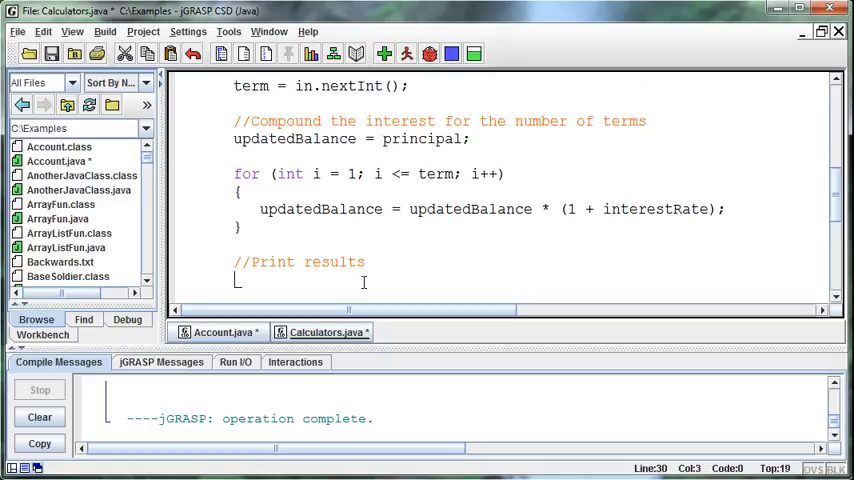
text(System.out.println()
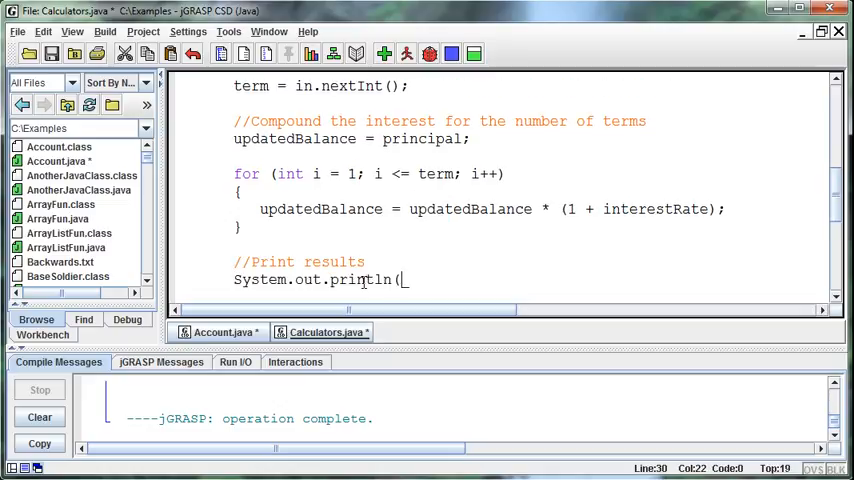
text(pr)
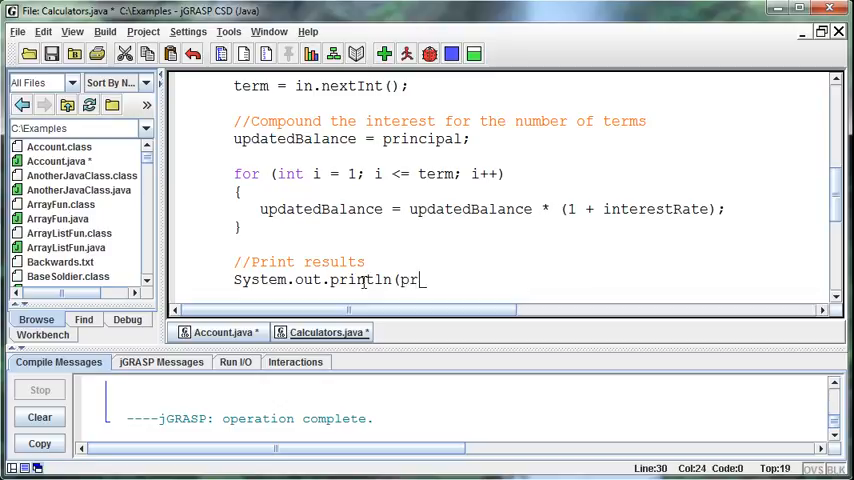
text(incipal)
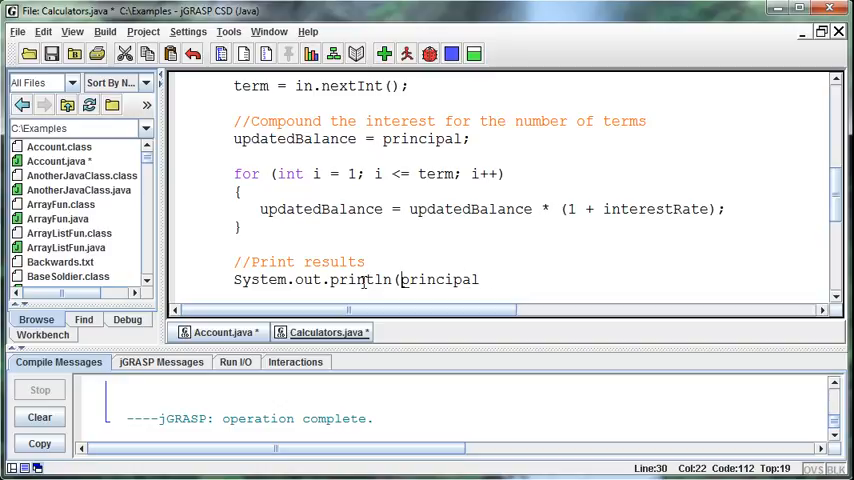
text("$" +)
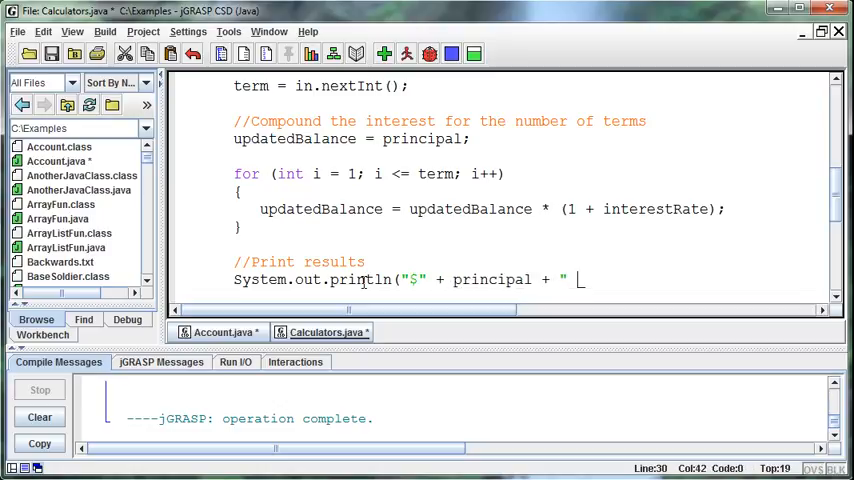
text(would be)
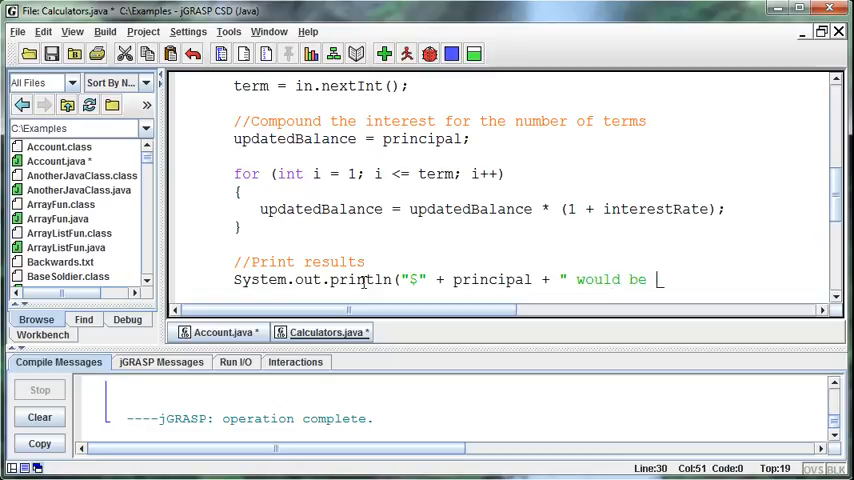
text(" +)
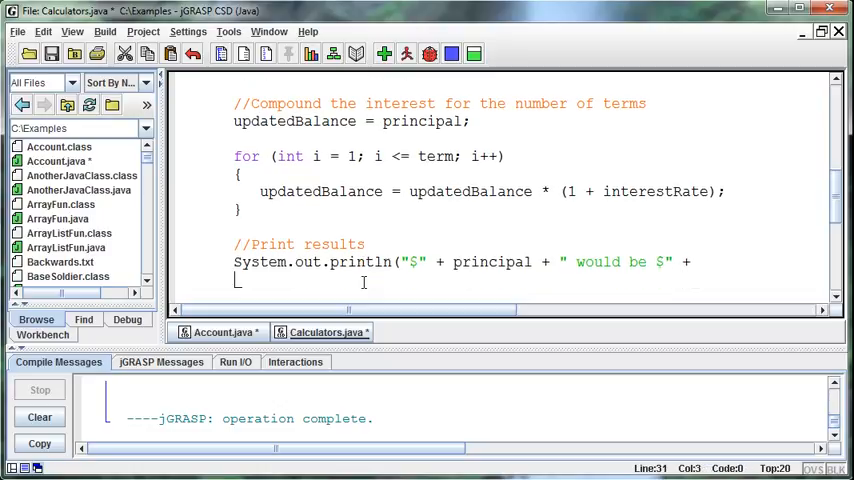
Finish the println with updatedBalance, " after ", term and "years"
text(updatedBalance)
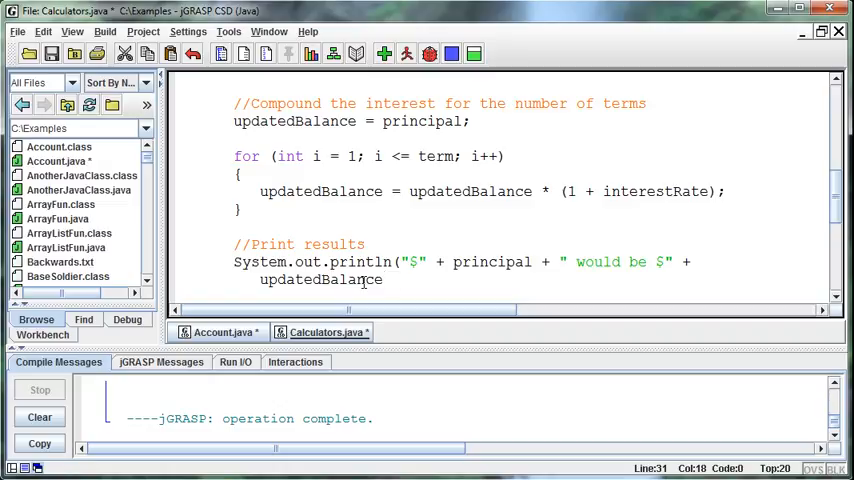
text(+)
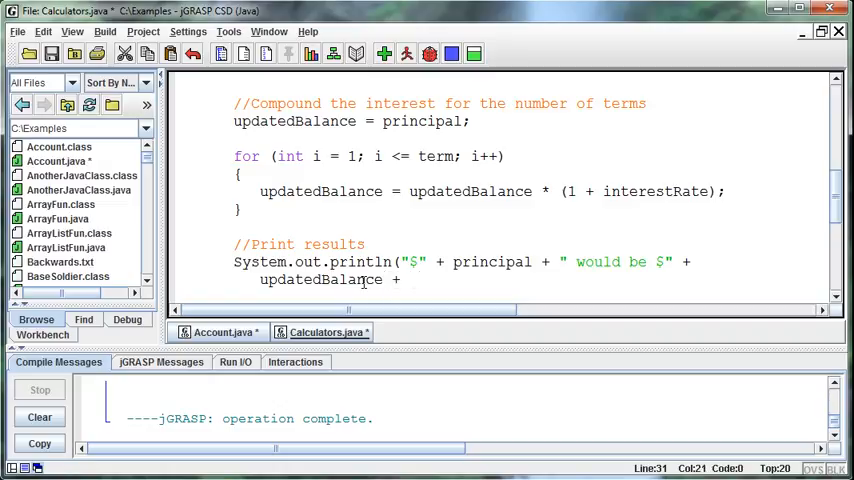
text(af)
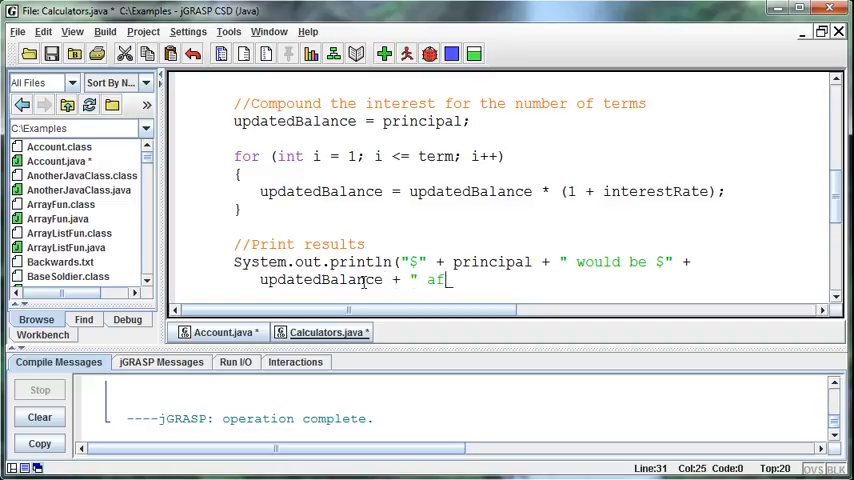
text(ter)
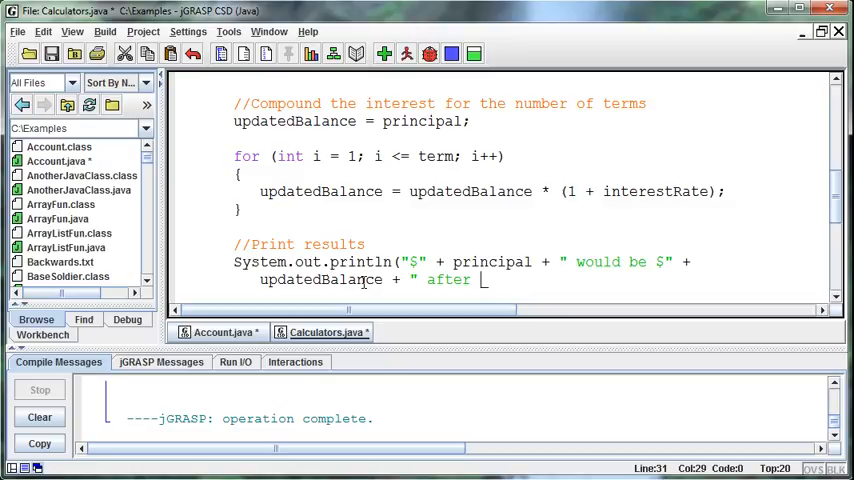
text(" ")
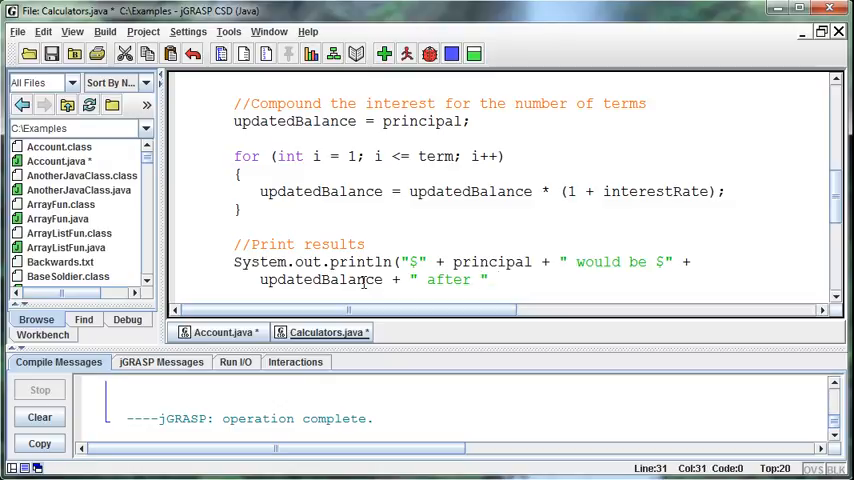
text(+ term + ")
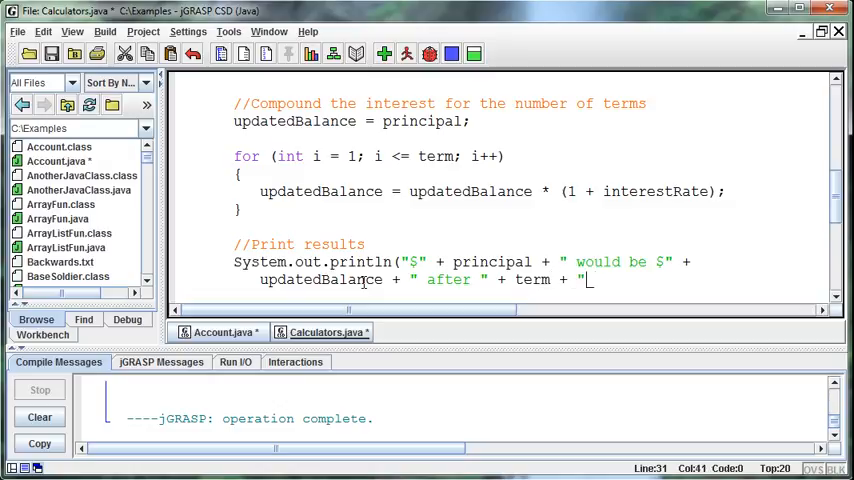
text(yea)
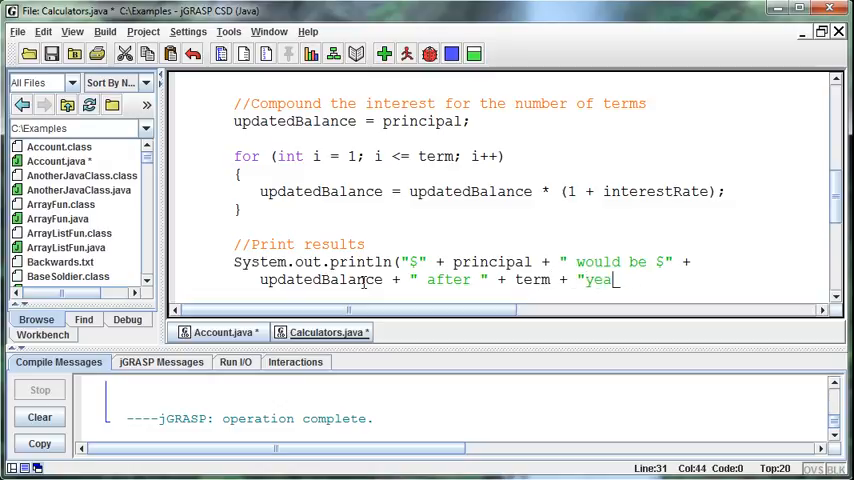
text(rs");)
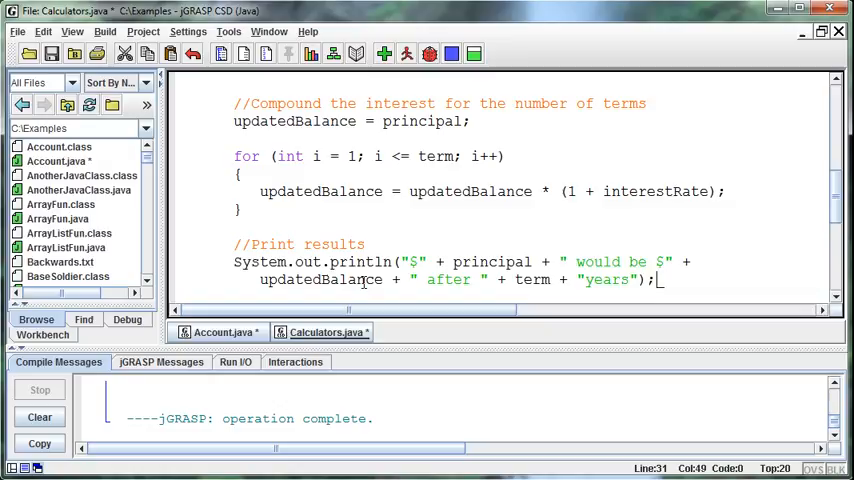
mouse_move(422, 210)
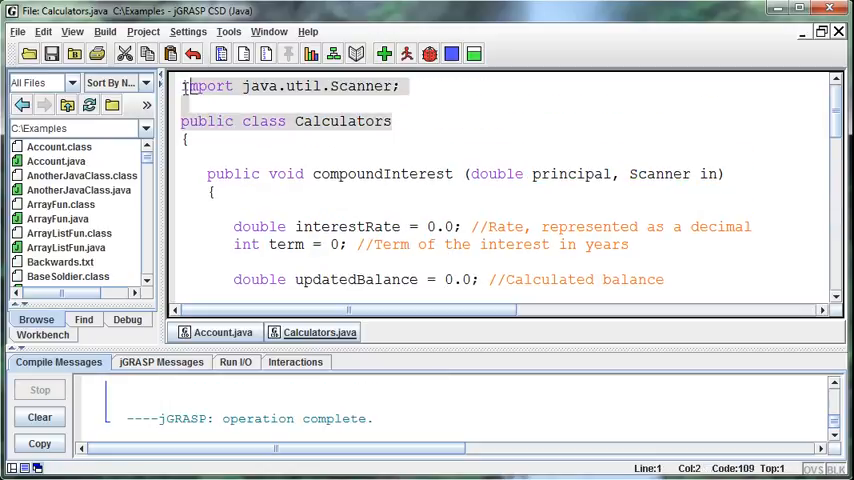
Switch between Account.java and Calculators.java, then run the Account program
click(223, 332)
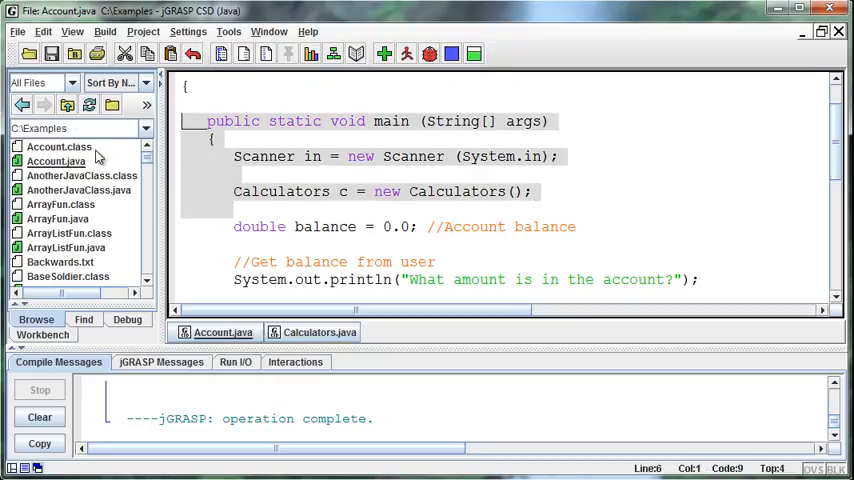
mouse_move(320, 331)
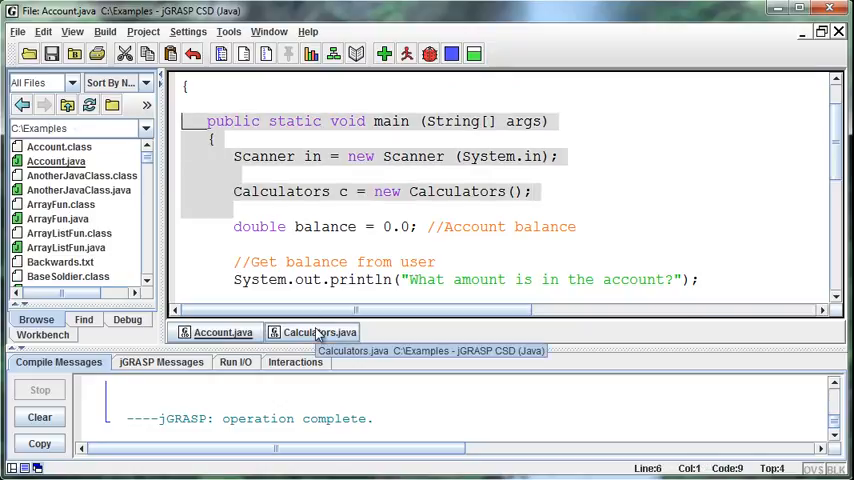
mouse_move(291, 226)
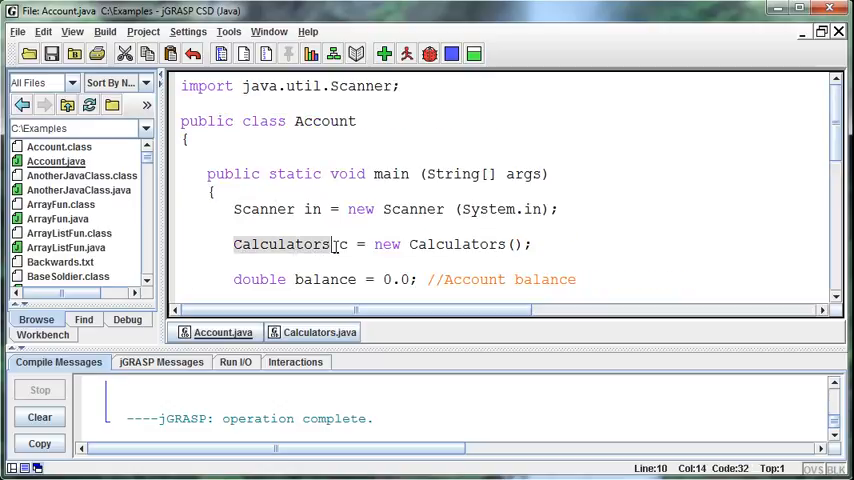
click(320, 332)
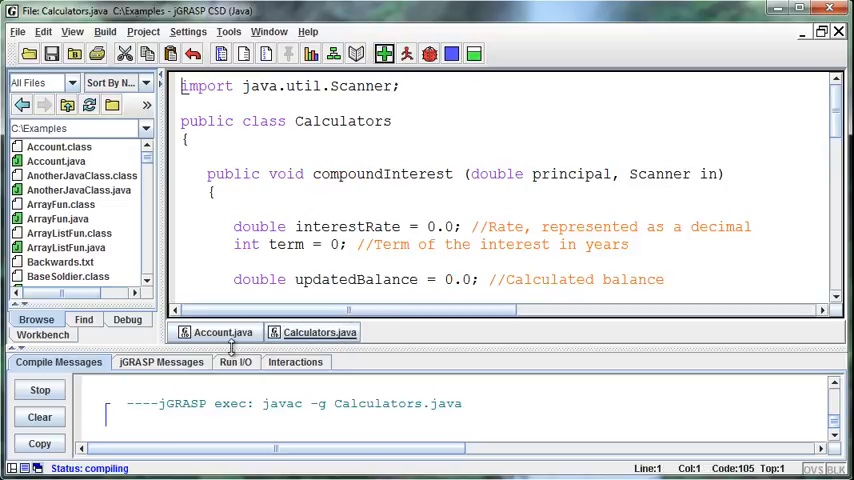
click(223, 332)
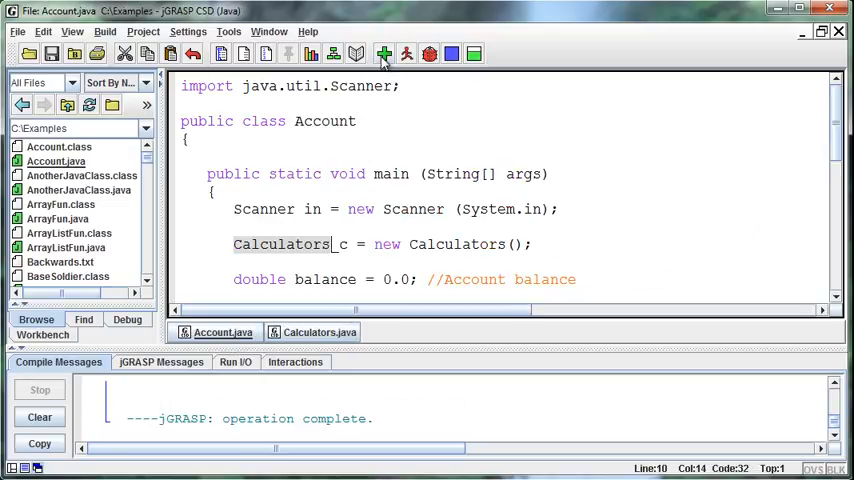
click(406, 54)
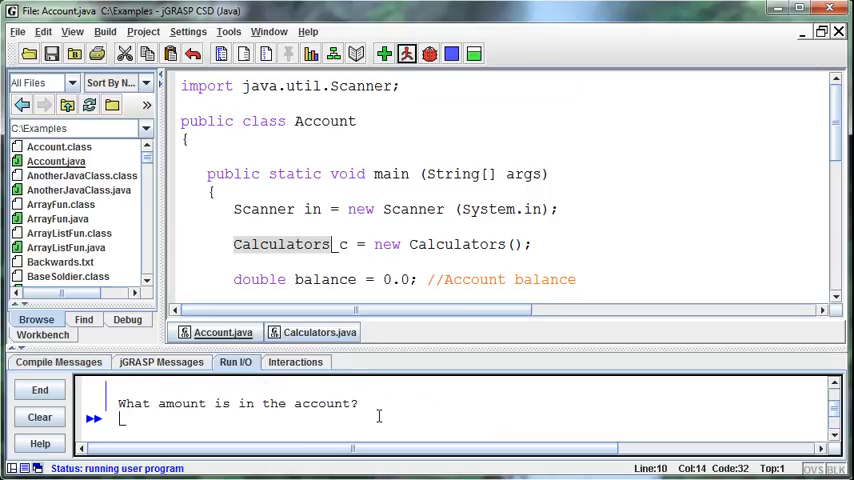
Enter 1000, .08 and 10 years at the prompts, producing $2158.924997272788
text(1000)
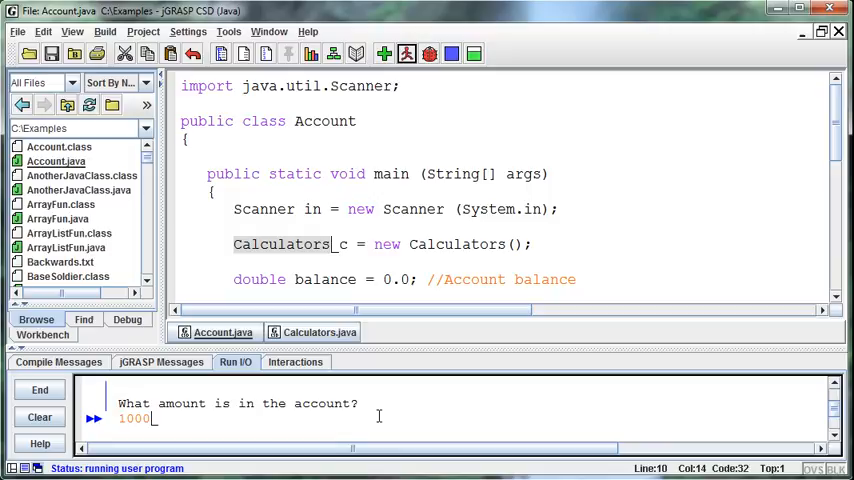
key(Return)
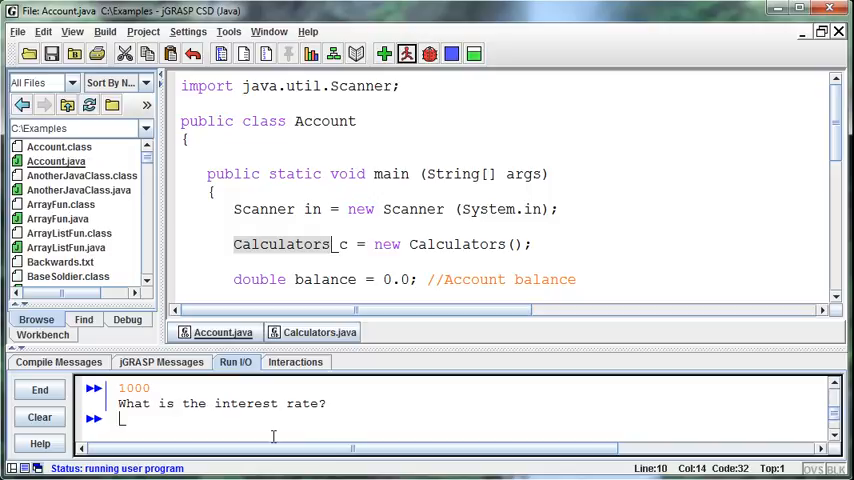
text(.08)
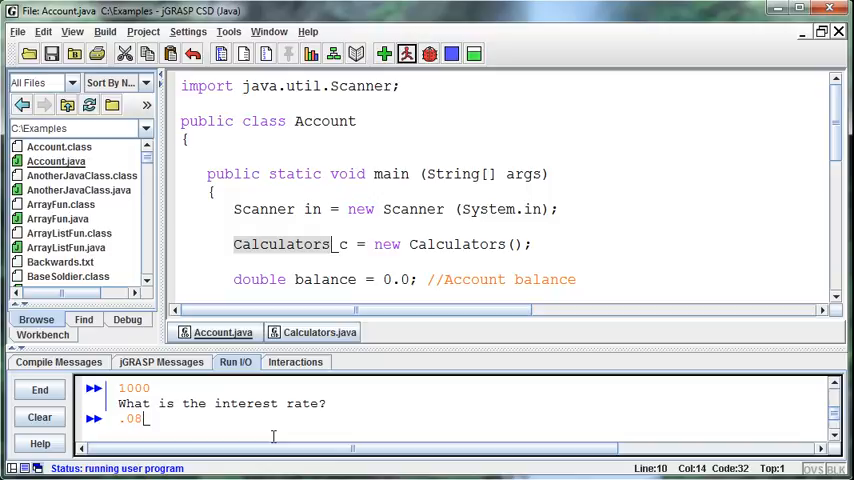
key(Return)
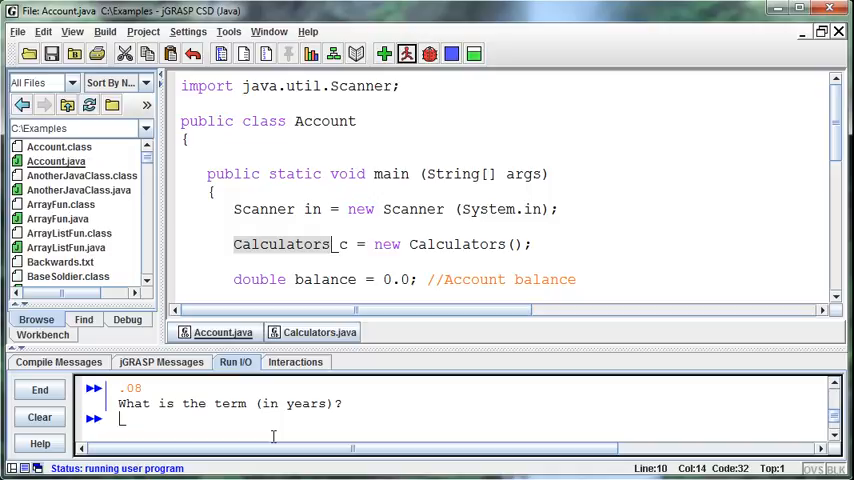
text(10)
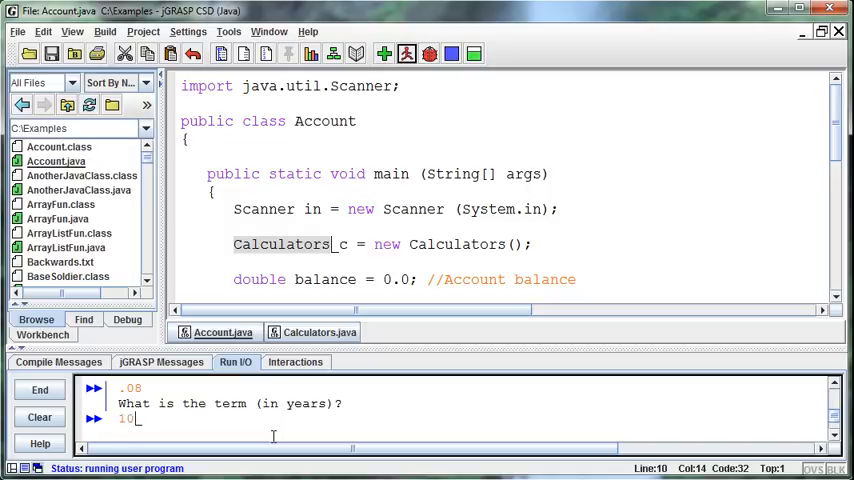
key(Return)
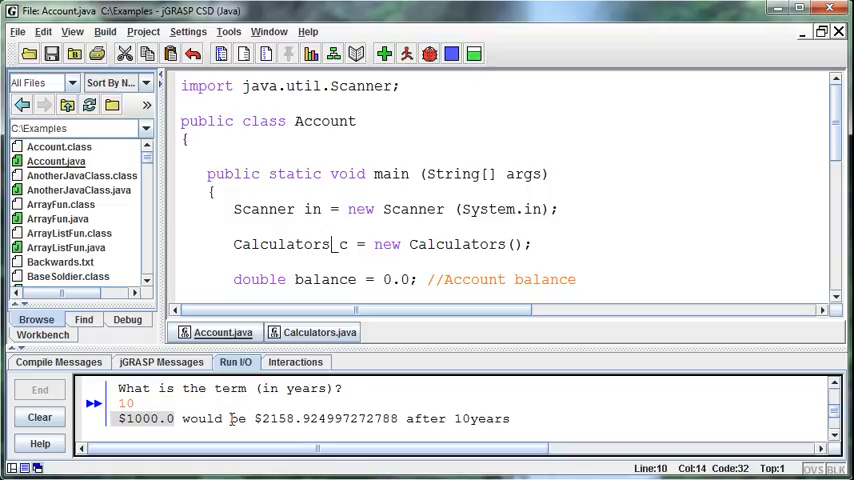
mouse_move(185, 419)
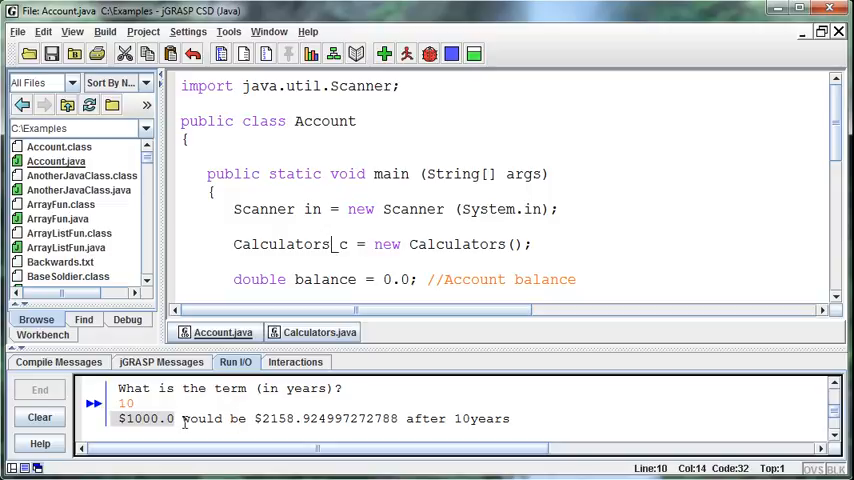
mouse_move(256, 418)
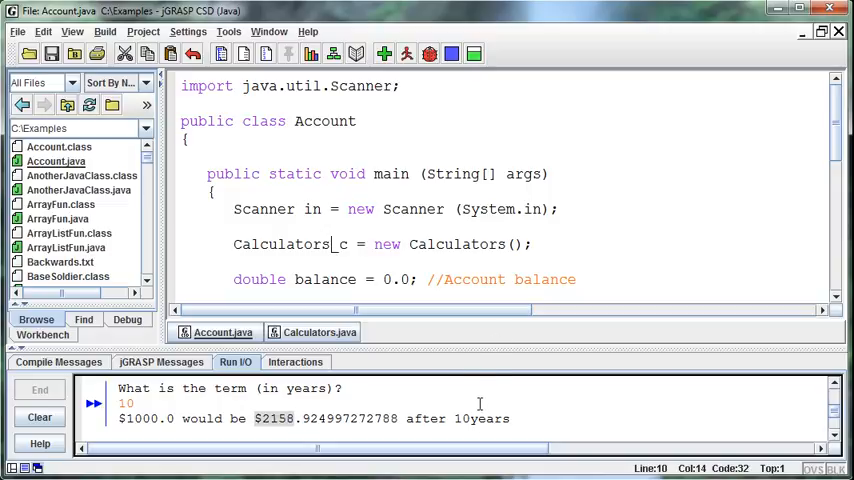
Make the Calculators println end with " years."
click(320, 332)
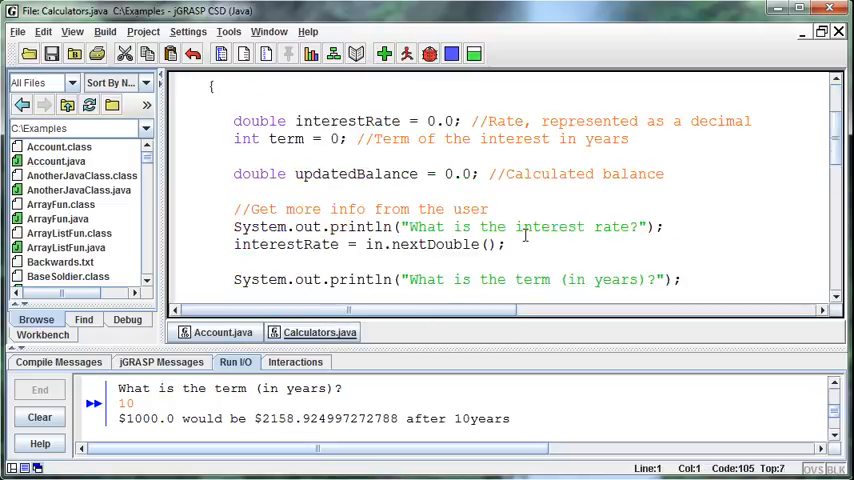
scroll(down, 3)
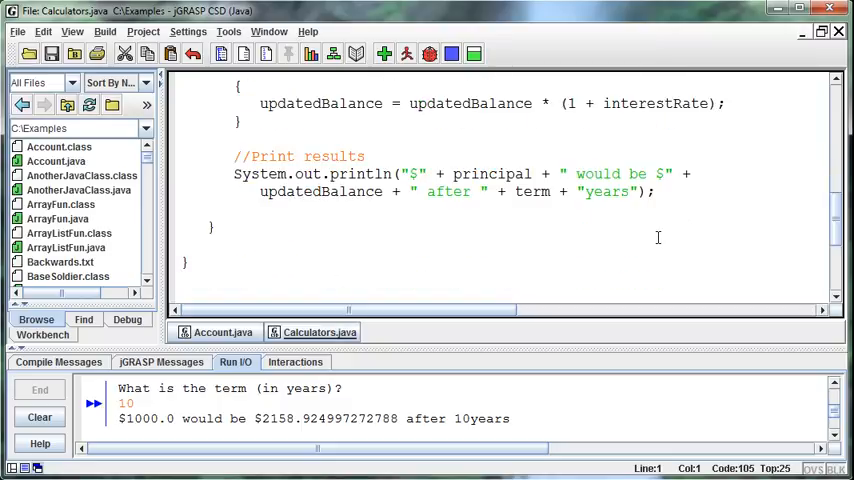
click(615, 192)
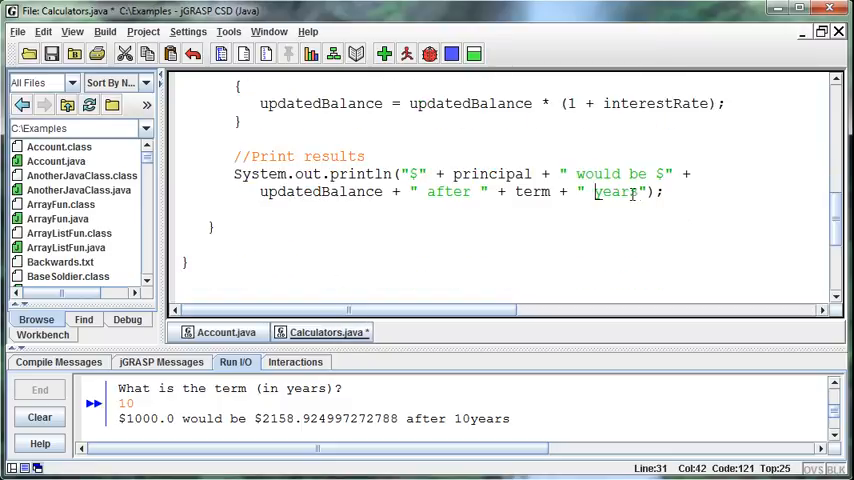
text(.")
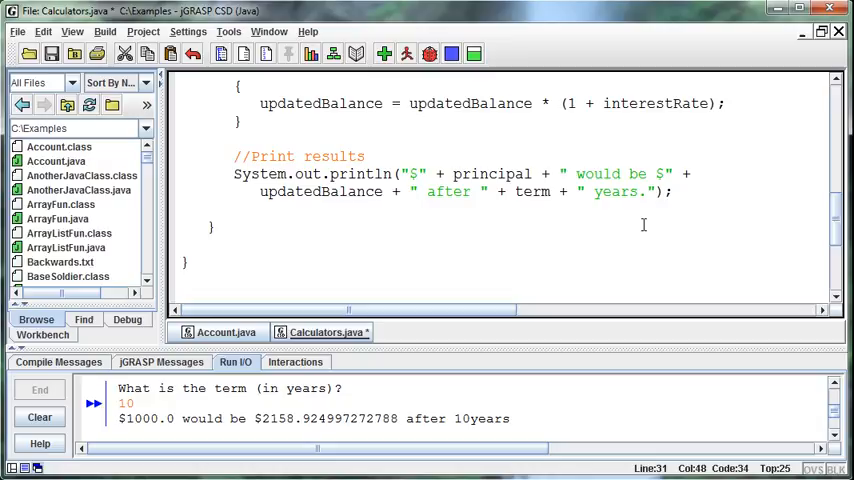
mouse_move(631, 235)
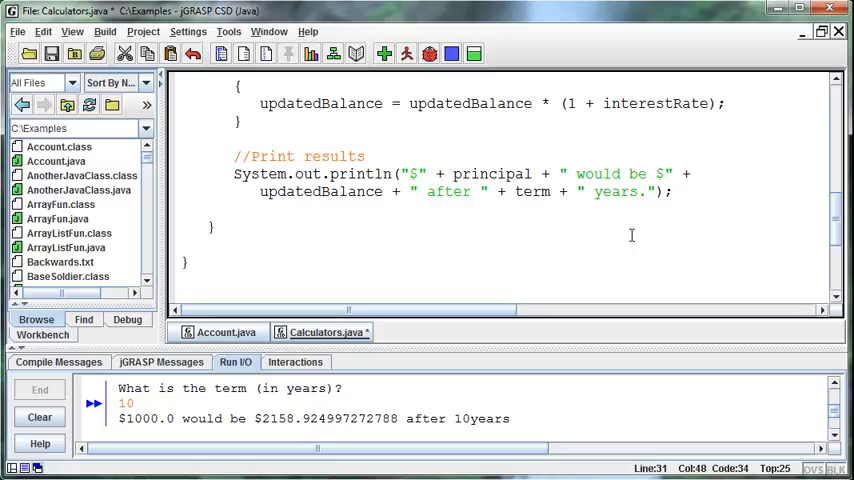
mouse_move(310, 223)
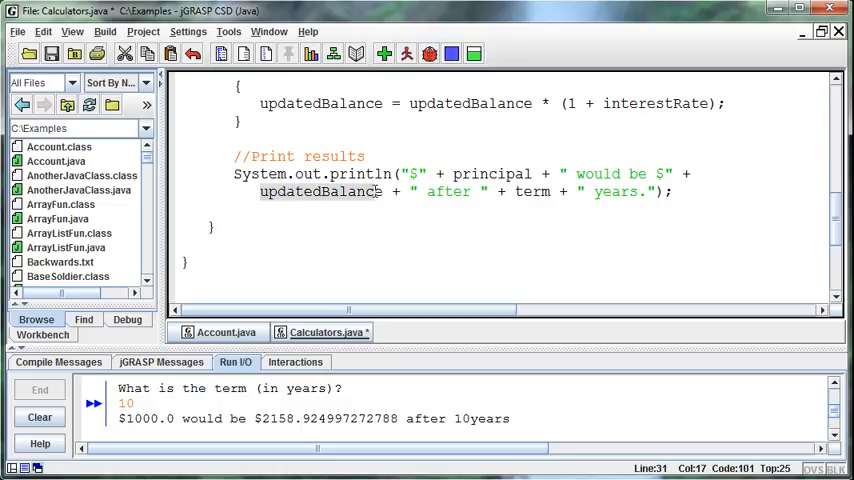
Recompile Calculators, dismiss the no-main-method message, and return to Account.java
click(383, 54)
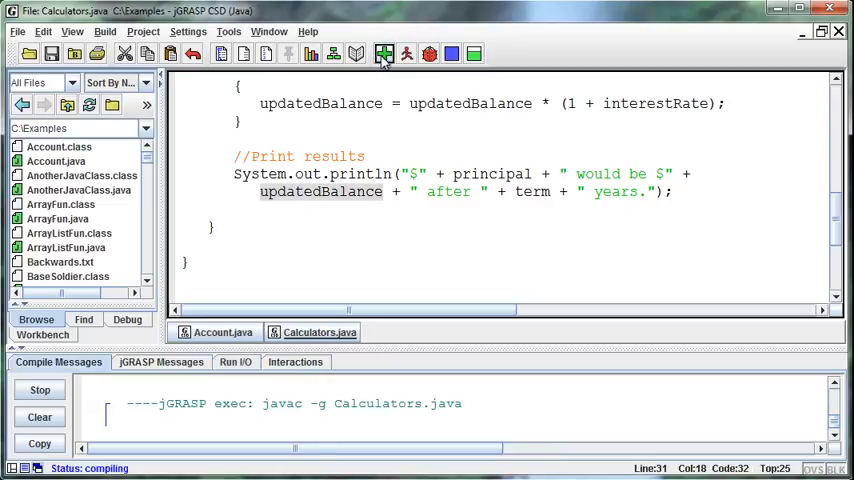
click(384, 54)
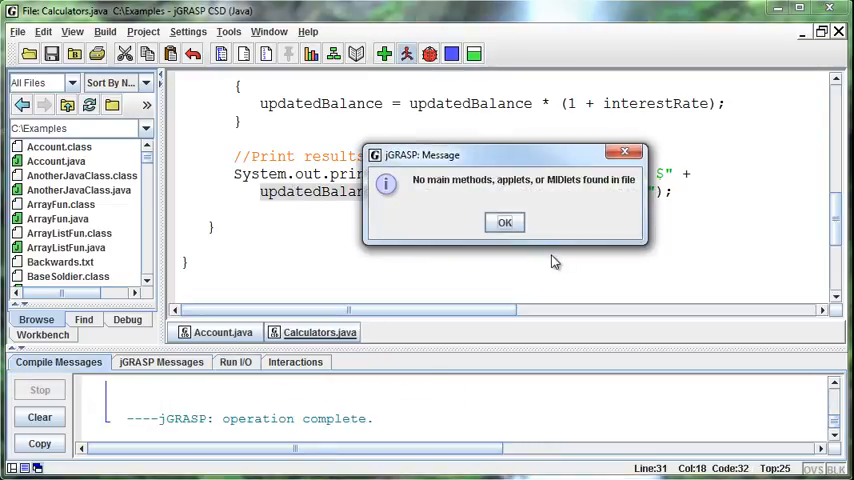
click(504, 222)
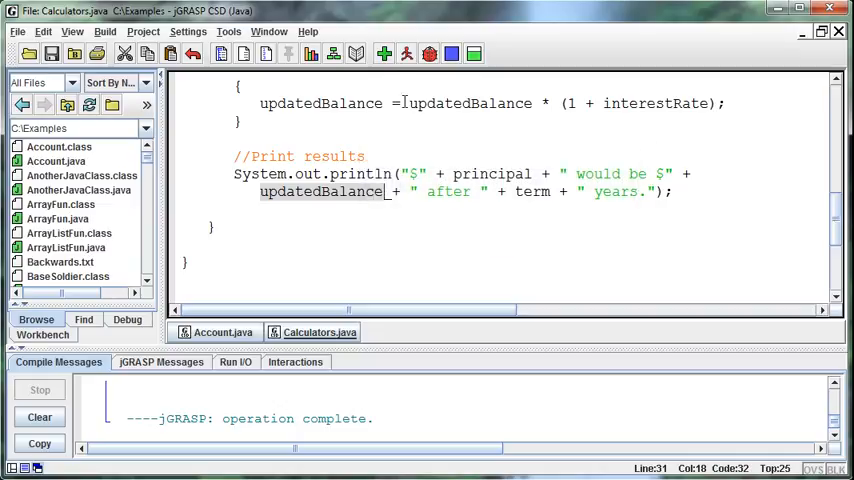
click(429, 54)
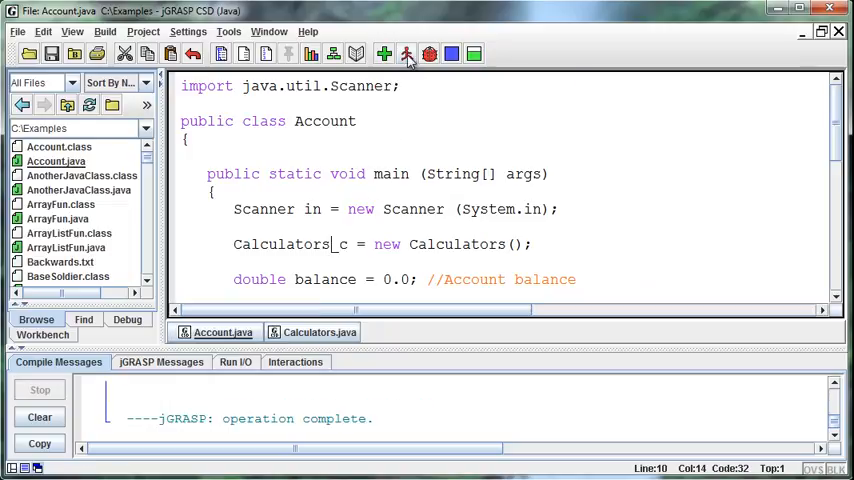
Run Account, enter 1000 and 20, then stop the run
click(406, 54)
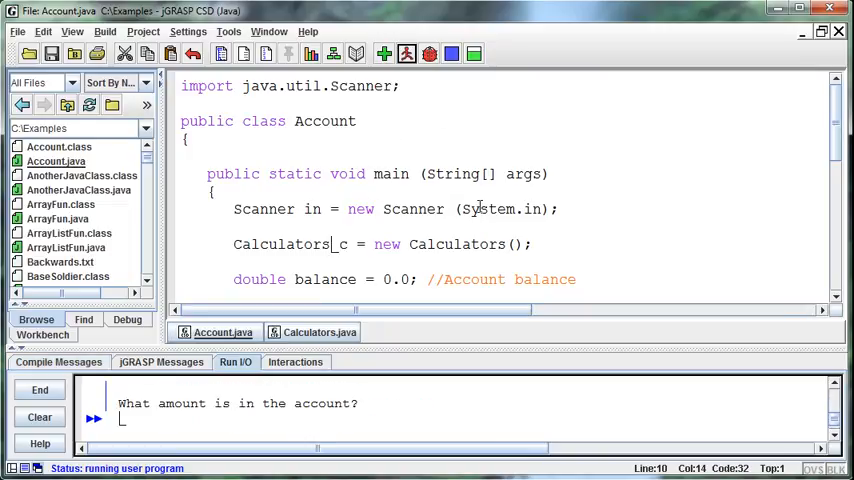
text(1000)
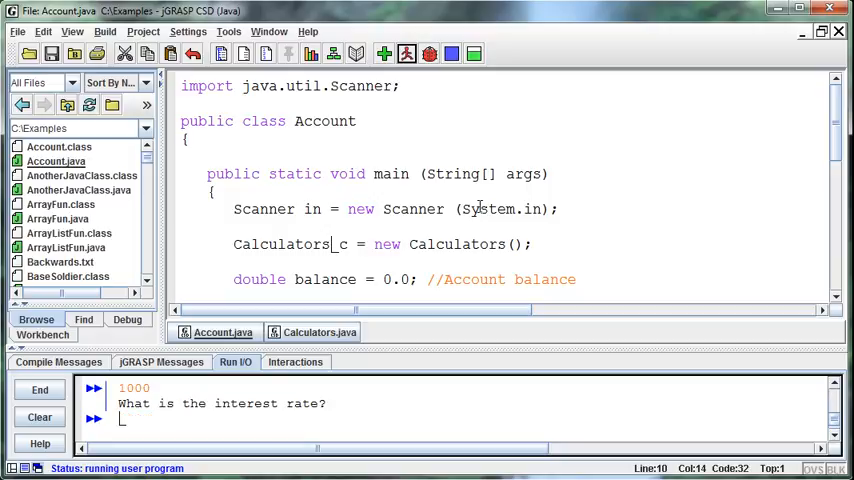
text(20)
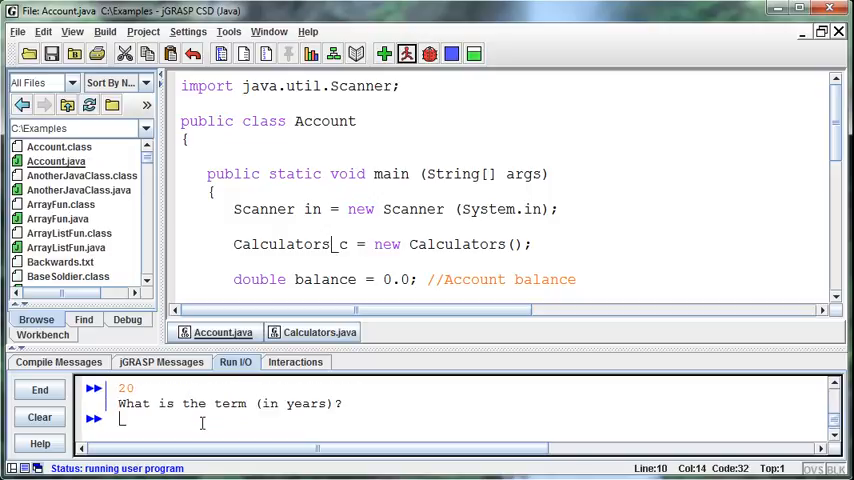
click(406, 54)
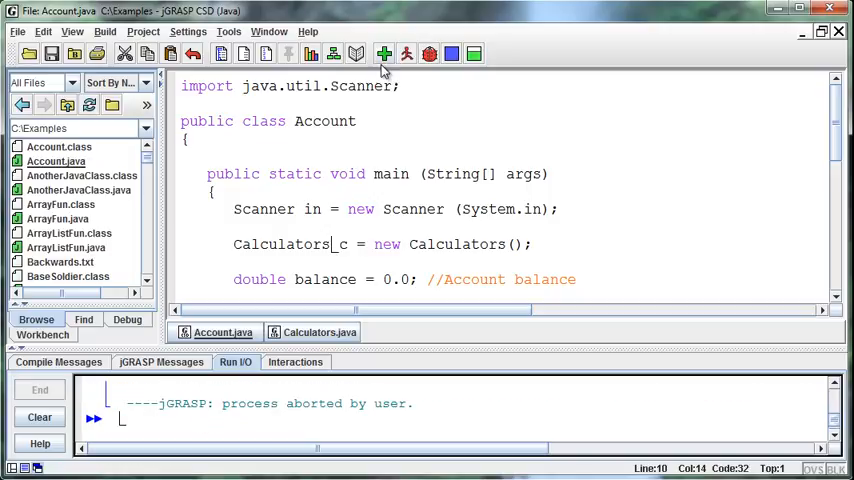
Restart Account and enter 1000, a 0.2 rate and a 20-year term
click(405, 53)
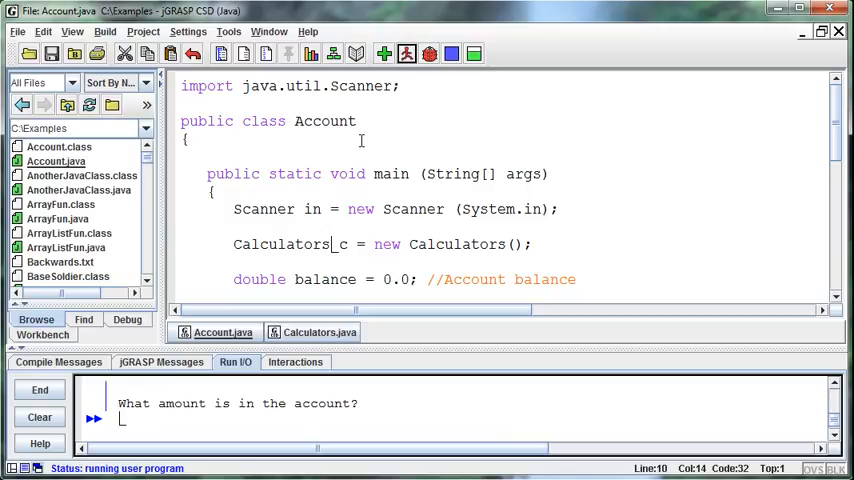
text(1000)
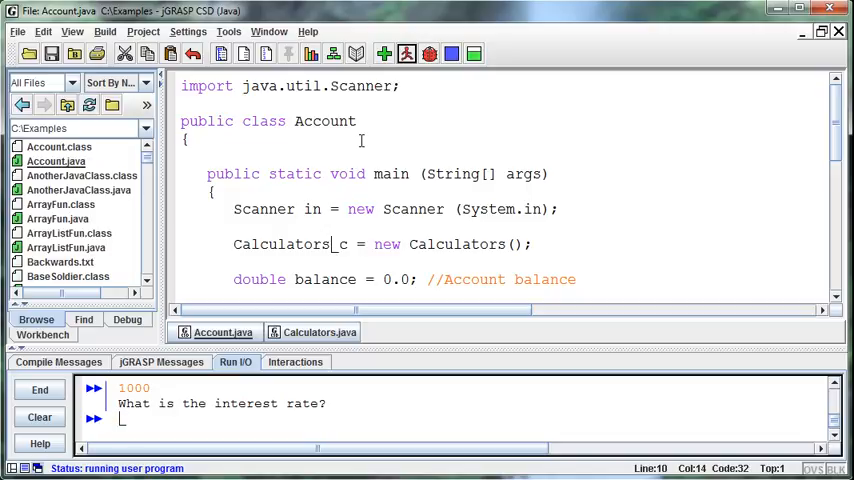
text(0.2)
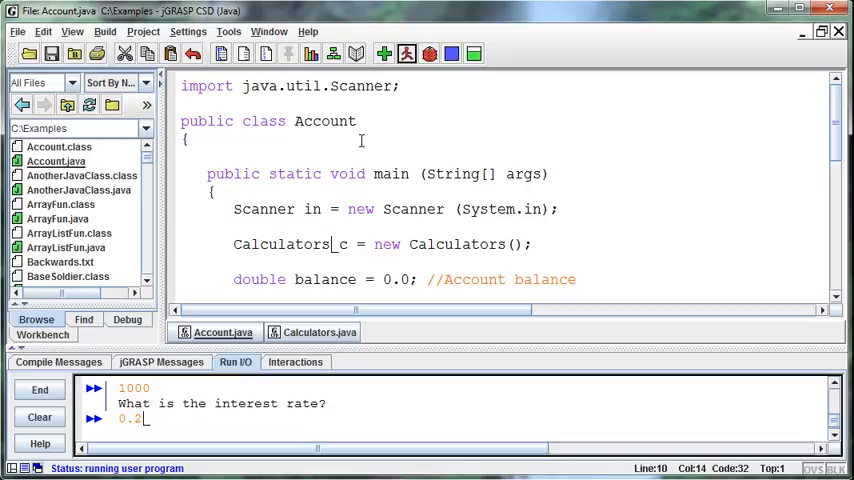
key(Return)
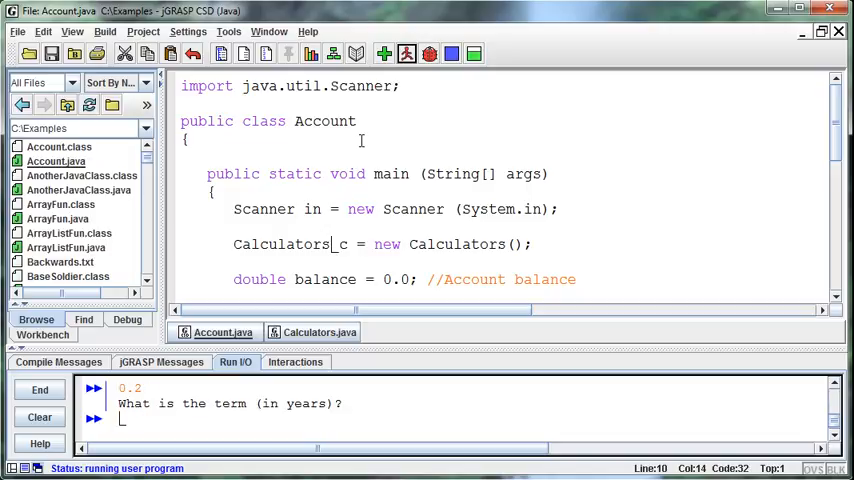
text(20)
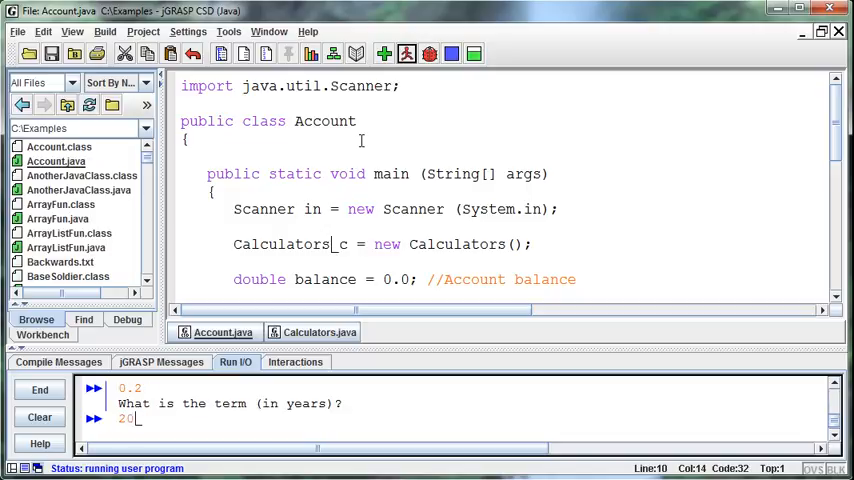
key(Return)
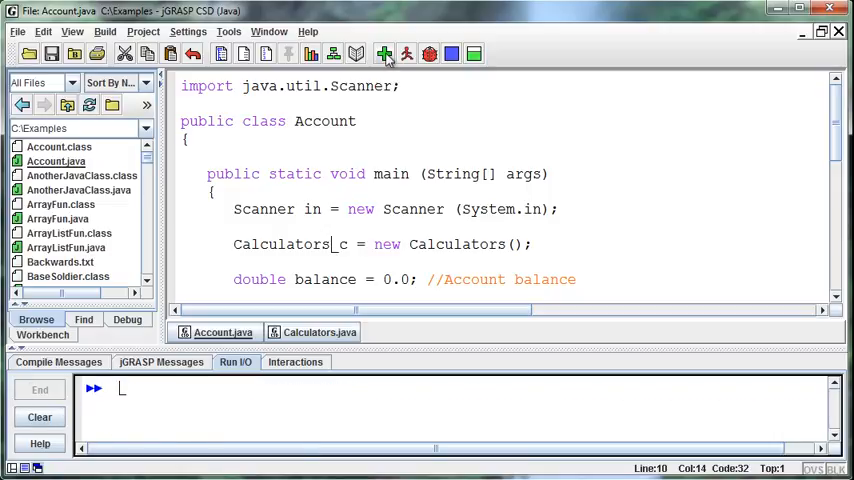
Rerun Account, entering a 1000 balance and a 0.08 interest rate
click(406, 53)
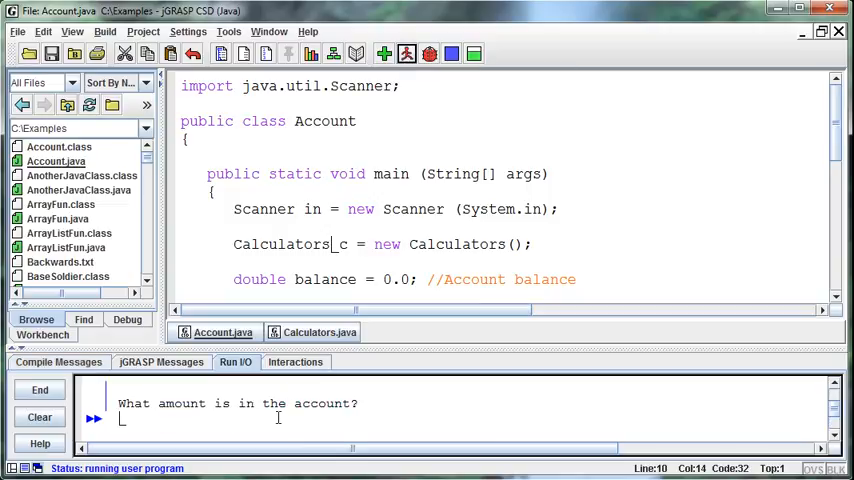
text(1000)
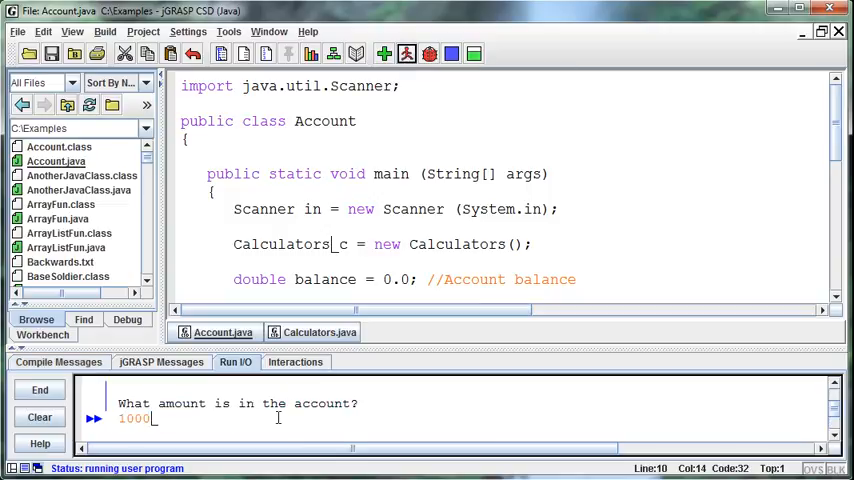
key(Return)
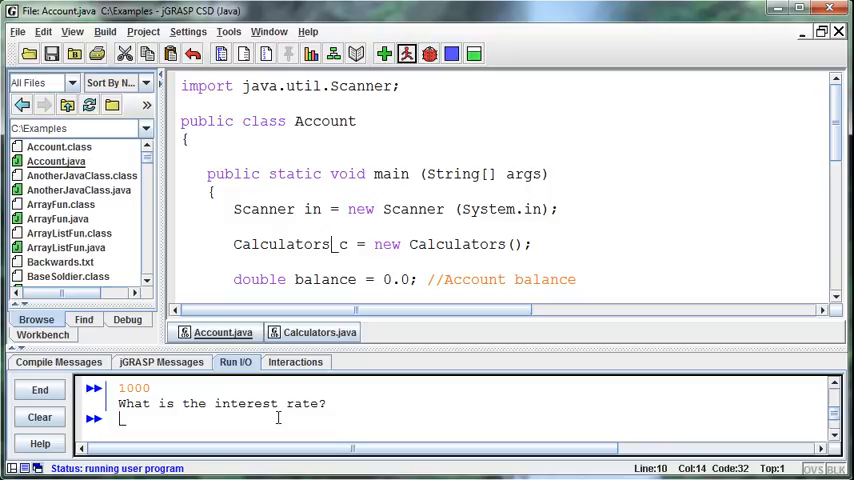
text(0.08)
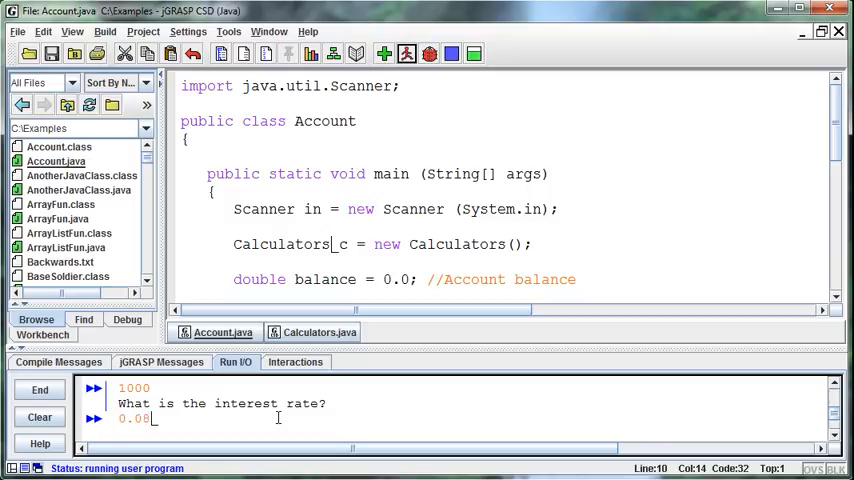
key(Return)
text(20)
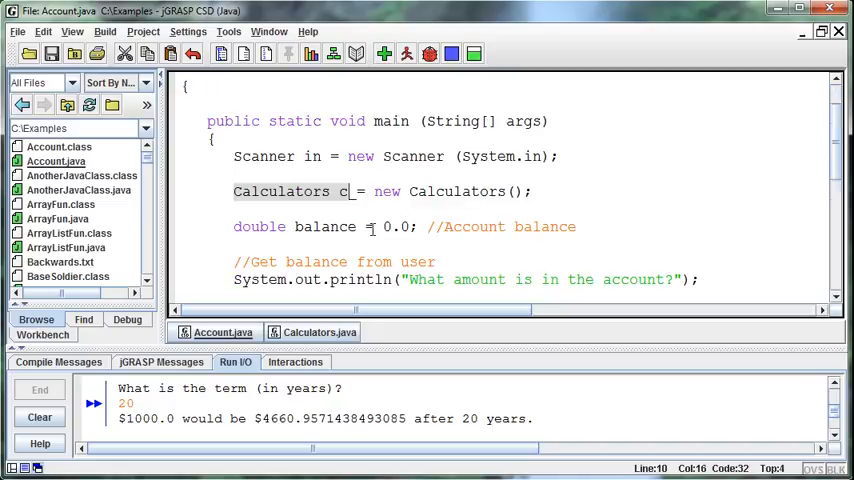
Delete the //Print results comment and its println lines from Calculators.java
scroll(down, 3)
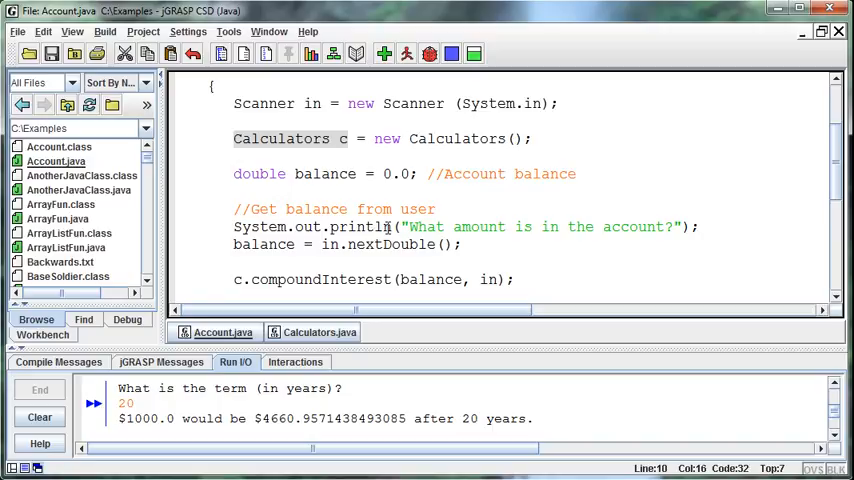
mouse_move(443, 253)
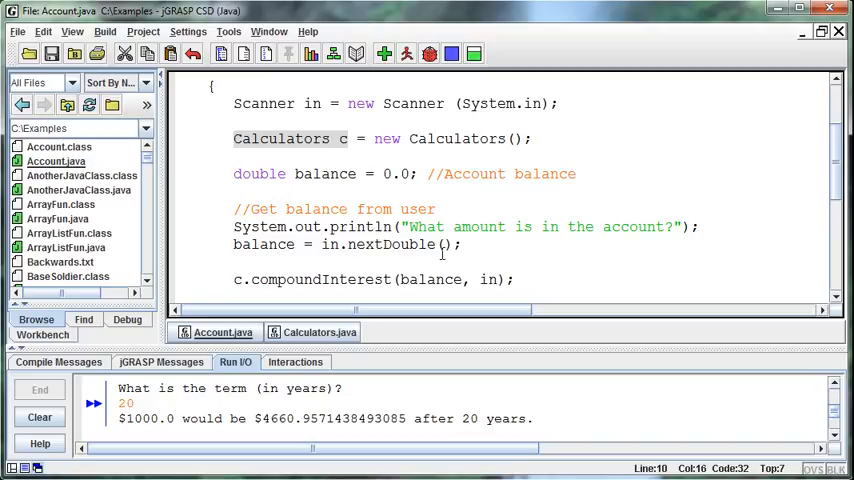
scroll(down, 3)
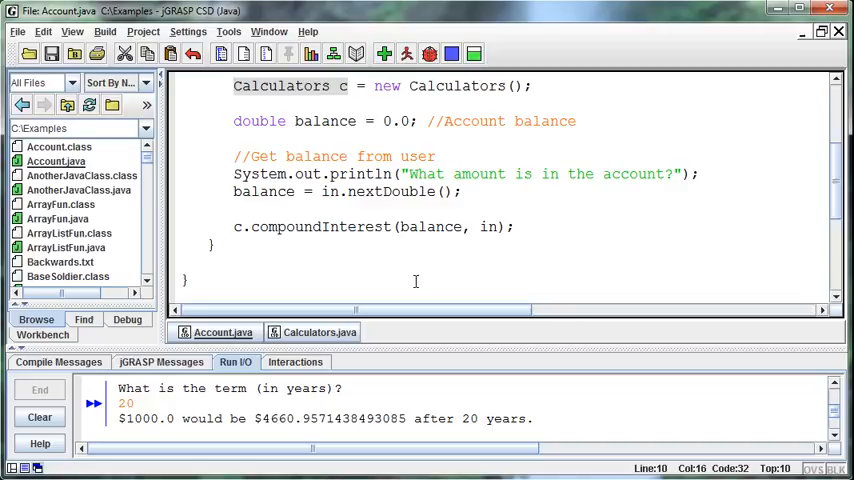
click(320, 332)
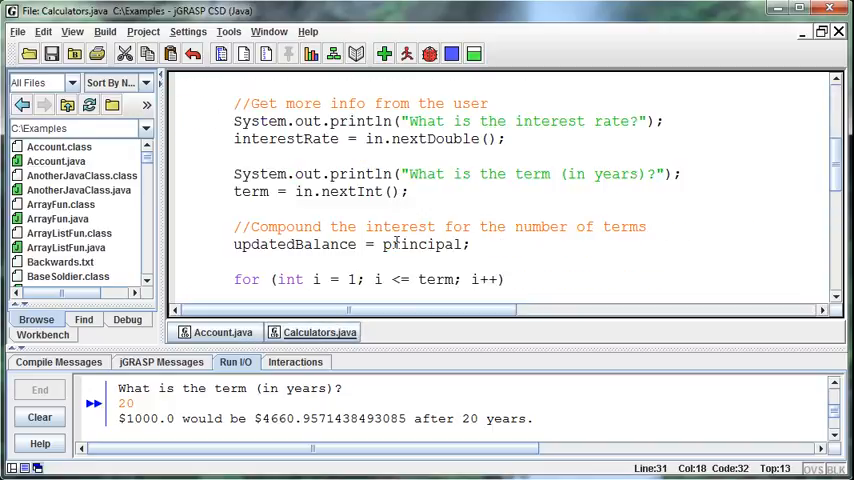
scroll(down, 3)
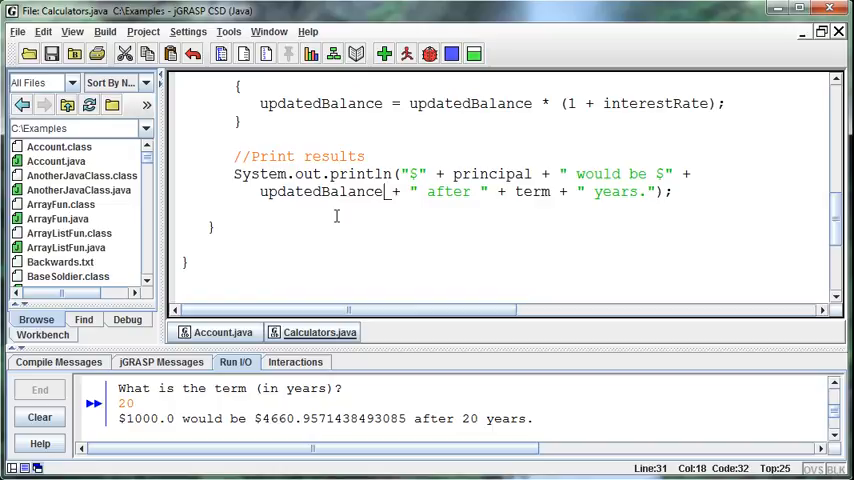
mouse_move(444, 173)
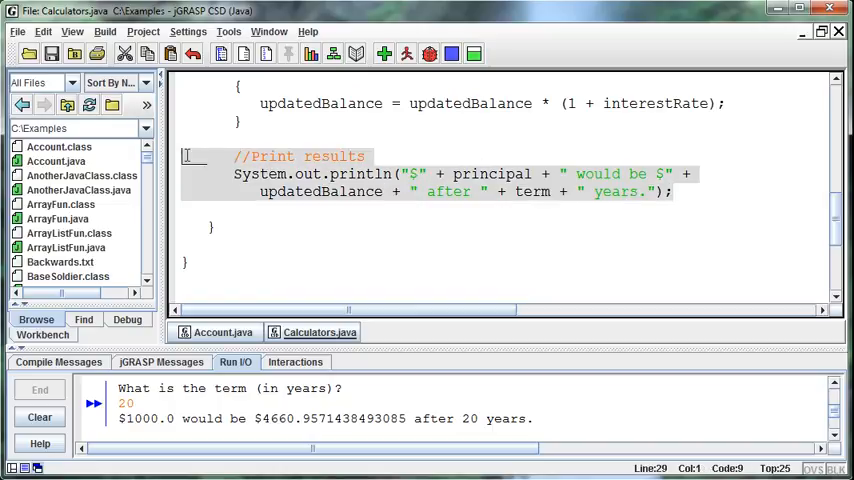
key(Delete)
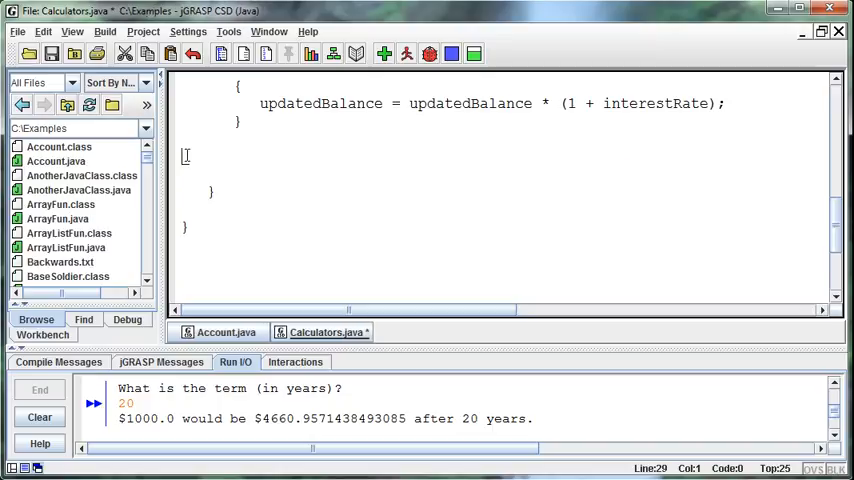
scroll(up, 3)
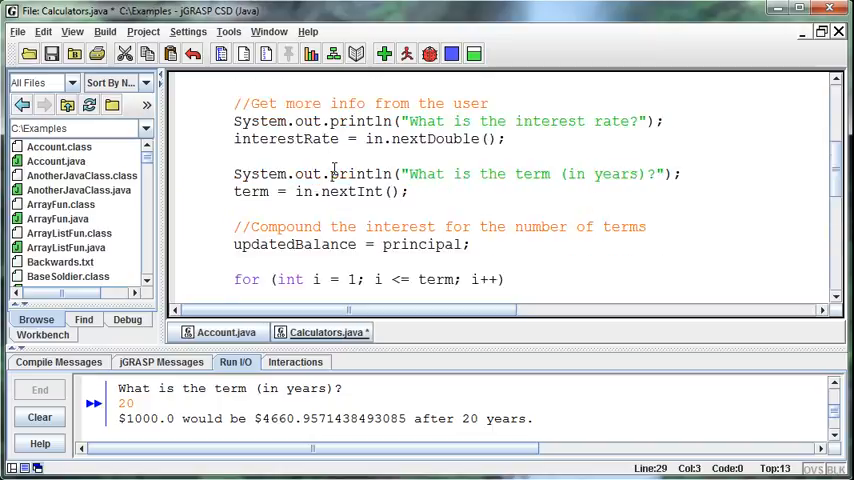
scroll(up, 3)
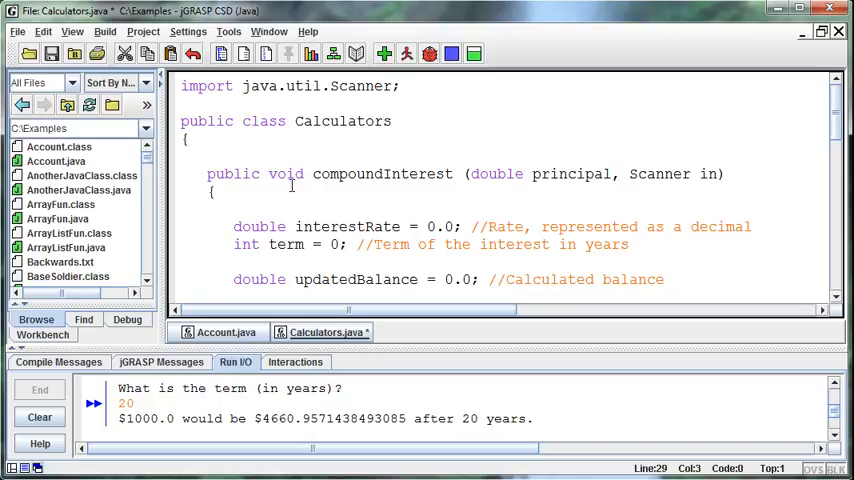
Change compoundInterest's return type from void to double
double_click(286, 173)
text(double)
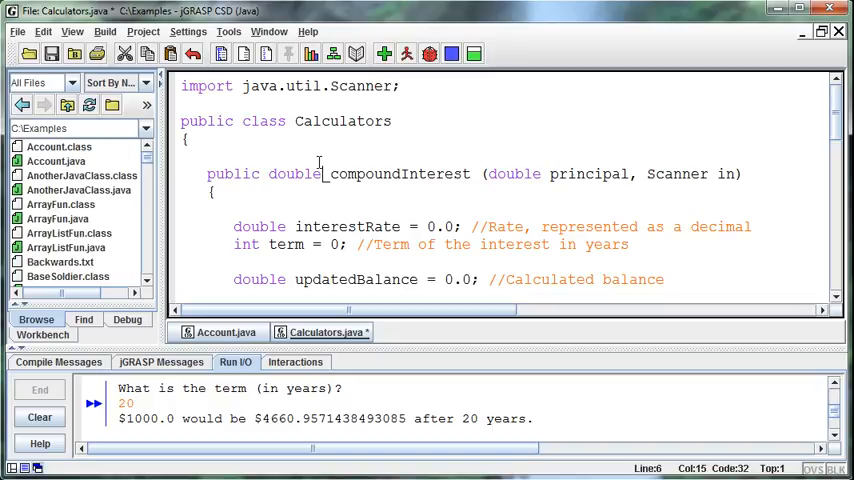
click(262, 173)
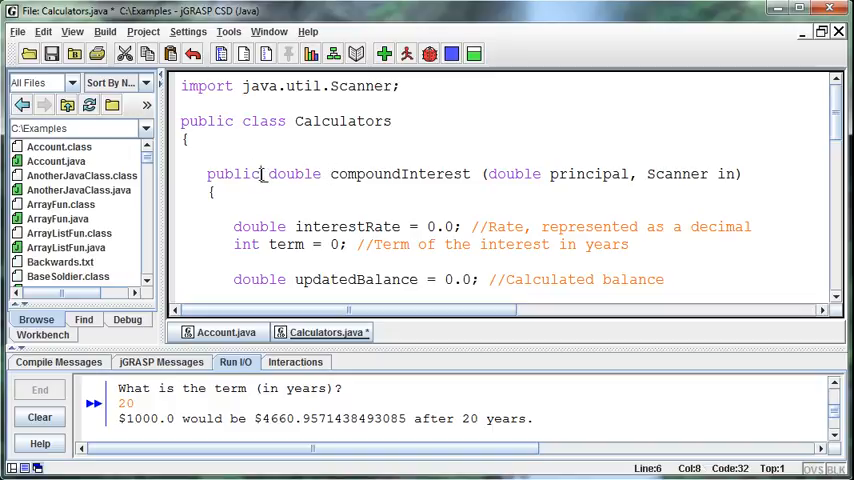
double_click(294, 173)
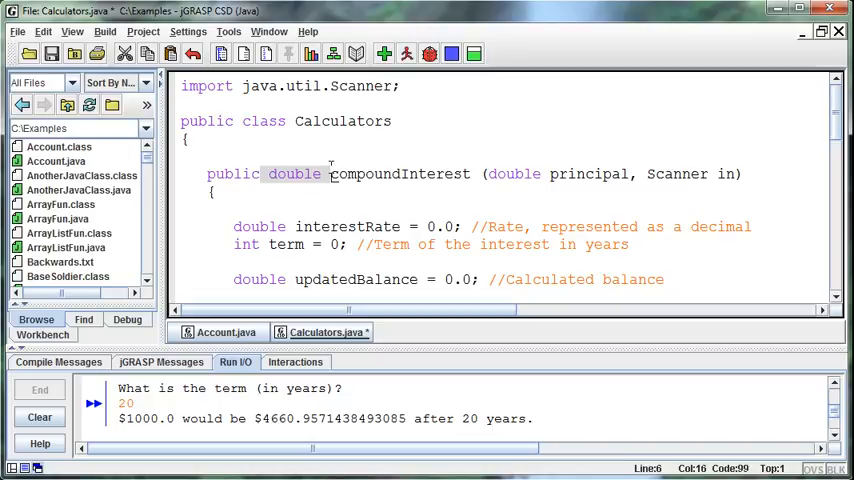
Add 'return updatedBalance;' after the loop at the end of compoundInterest
scroll(down, 3)
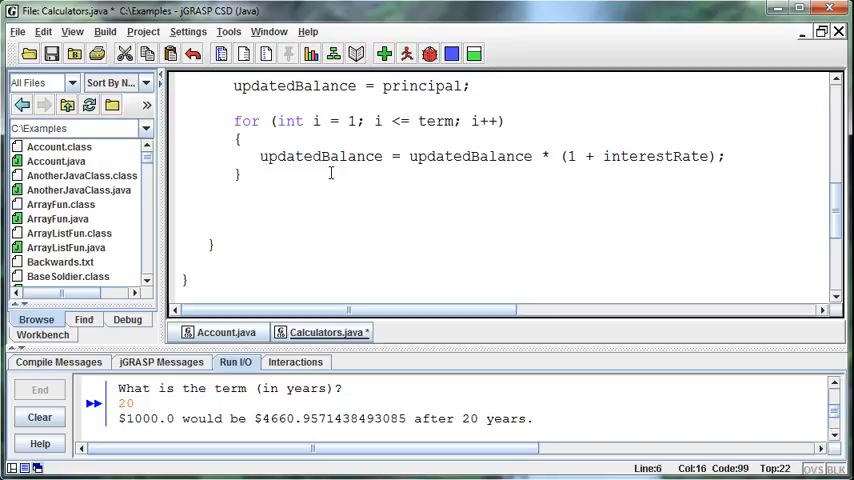
text(r)
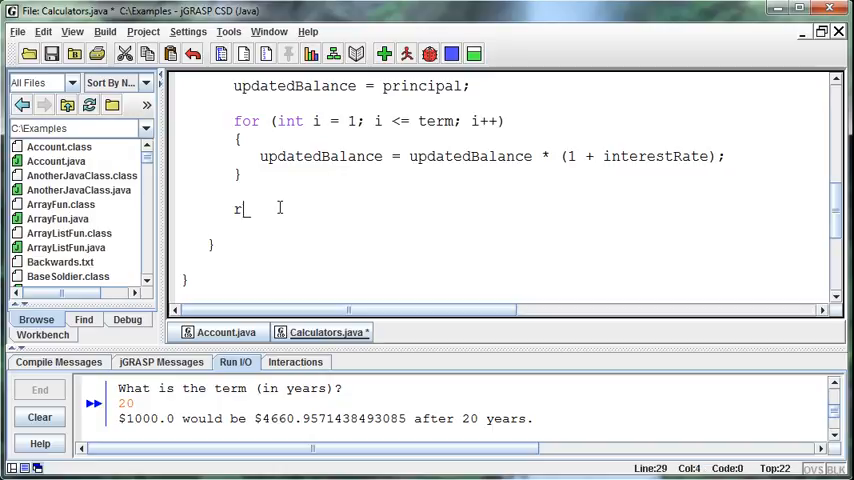
text(eturn)
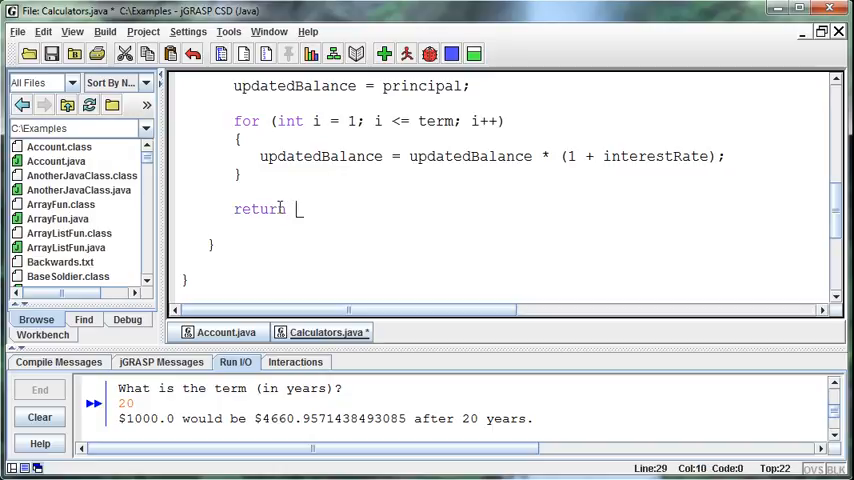
text(updated)
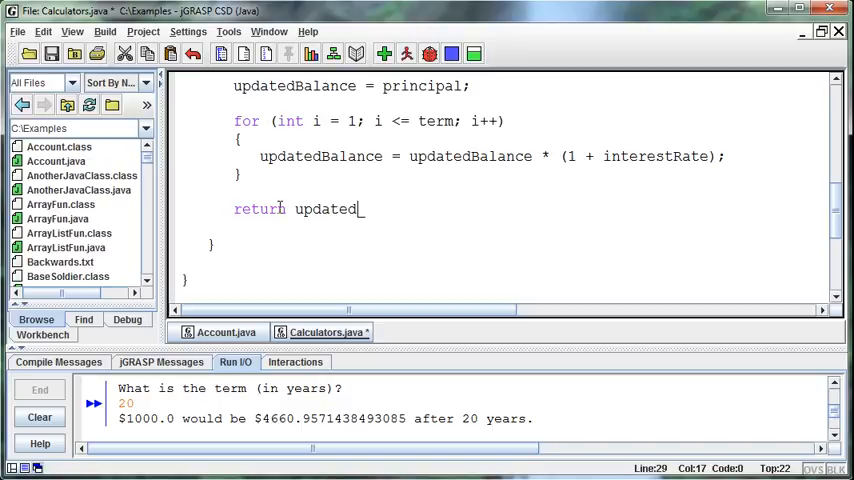
text(Balance;)
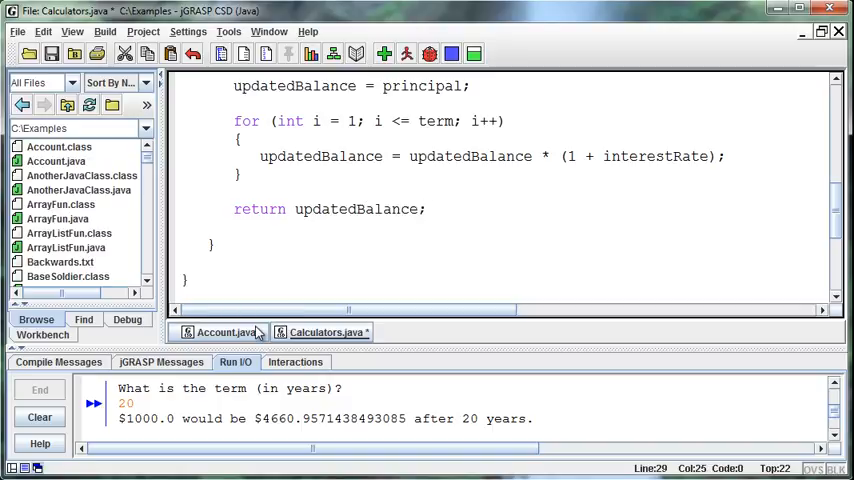
In Account.java, declare double compoundedBalance = 0.0 and assign it c.compoundInterest(balance, in)
click(222, 332)
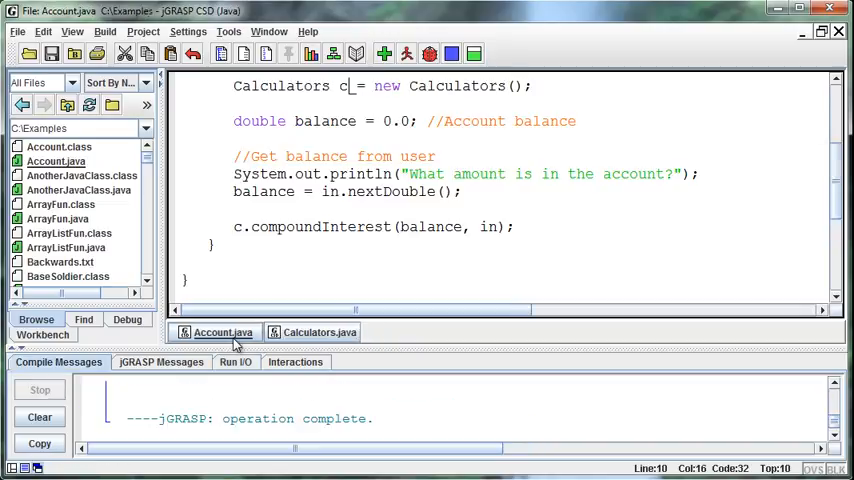
click(234, 226)
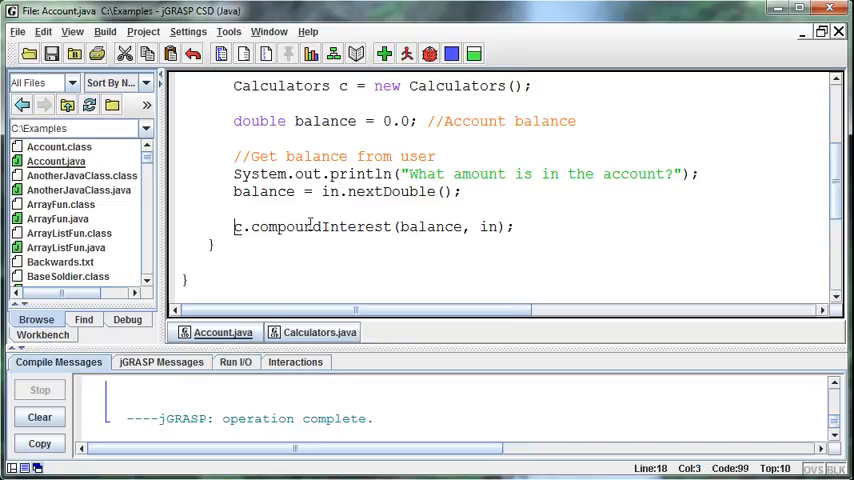
click(578, 121)
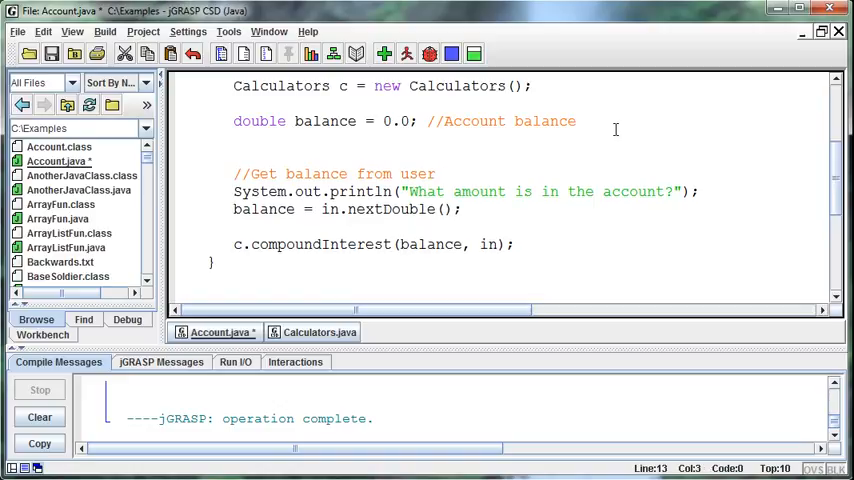
text(double)
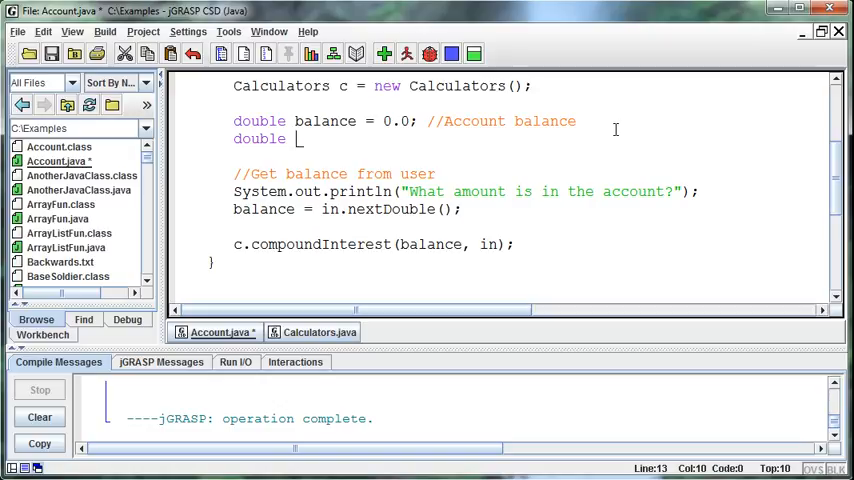
text(cou)
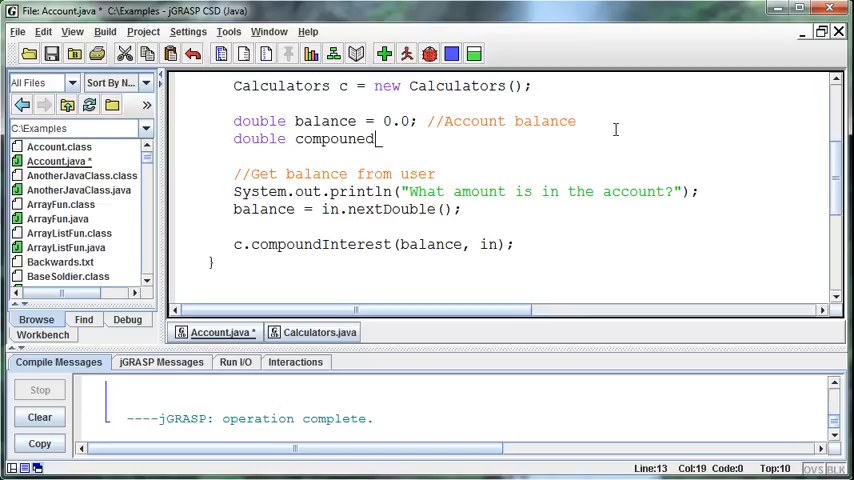
text(dBalance = 0.0;)
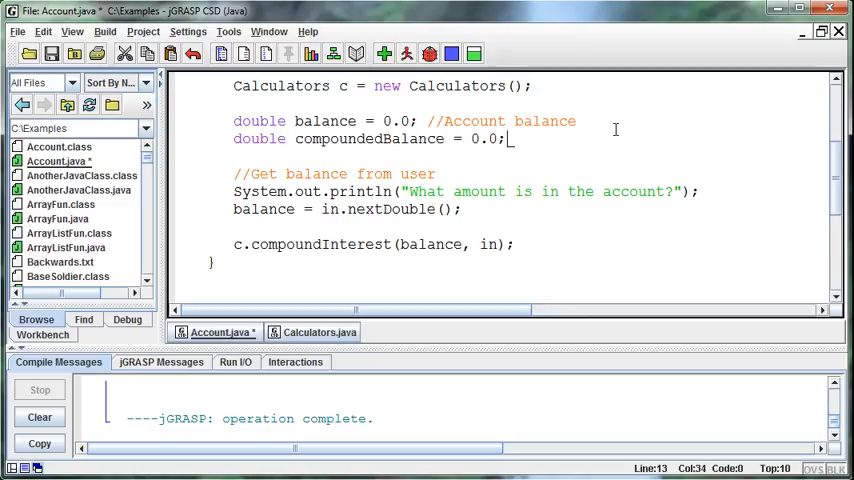
click(237, 244)
text(compounded)
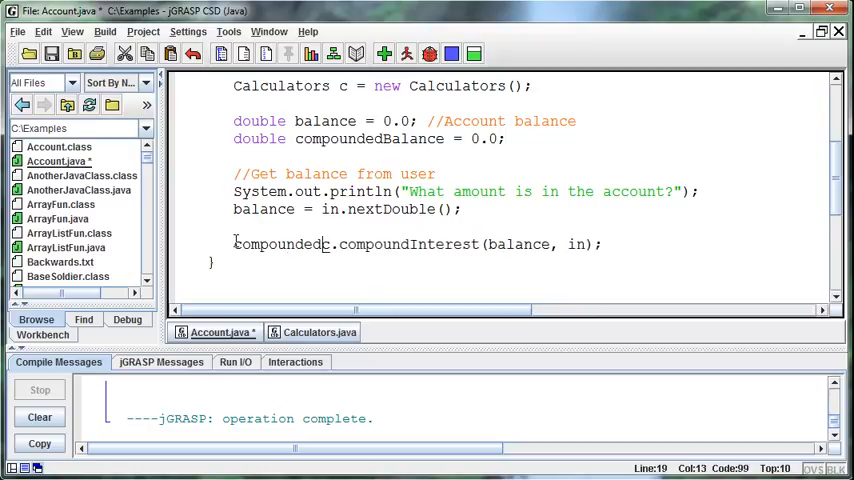
text(Balance =)
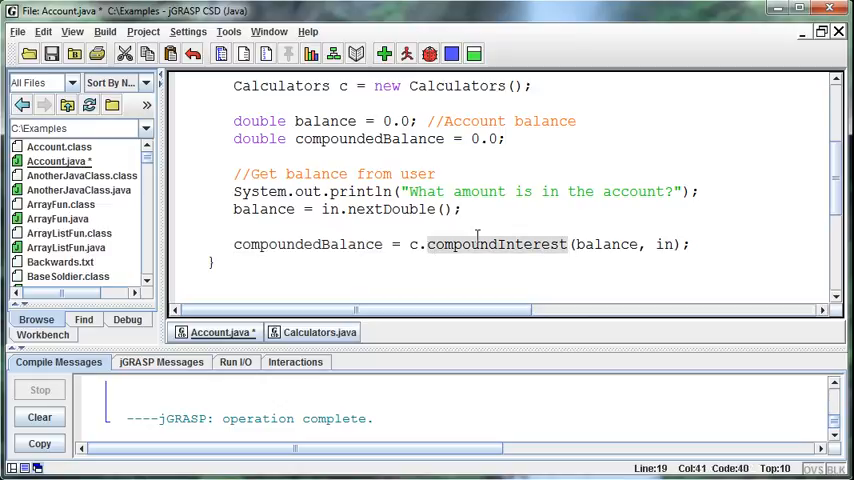
mouse_move(632, 252)
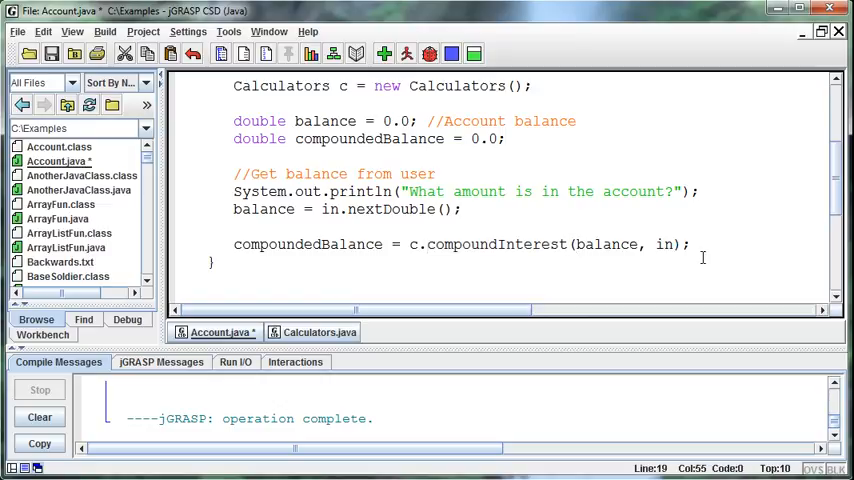
mouse_move(225, 245)
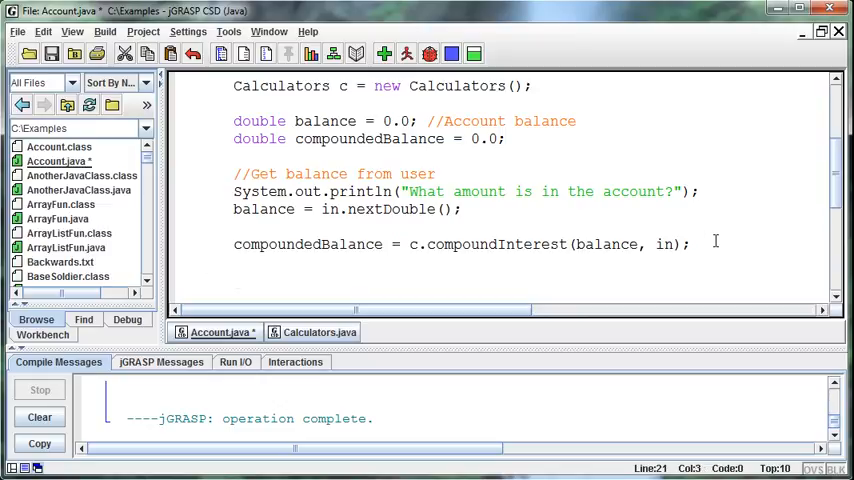
Add System.out.println("You earned " + (compoundedBalance - balance) + " in interest."); below the call
text(System.out.println)
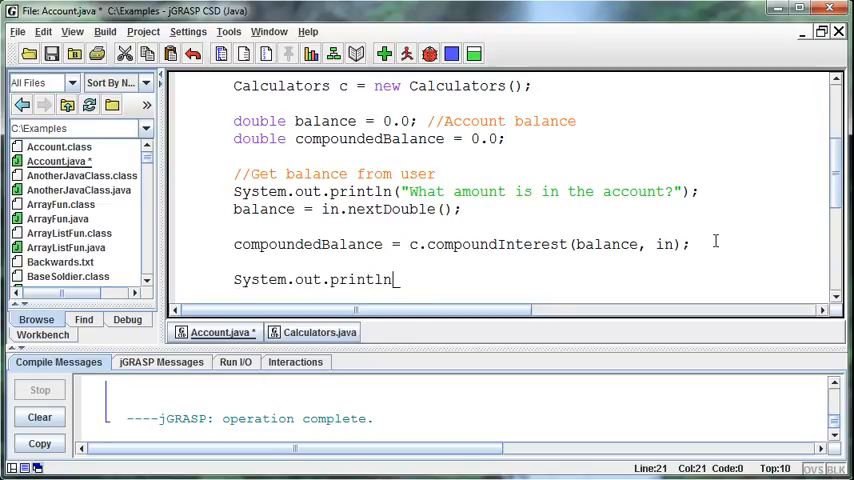
text(("You)
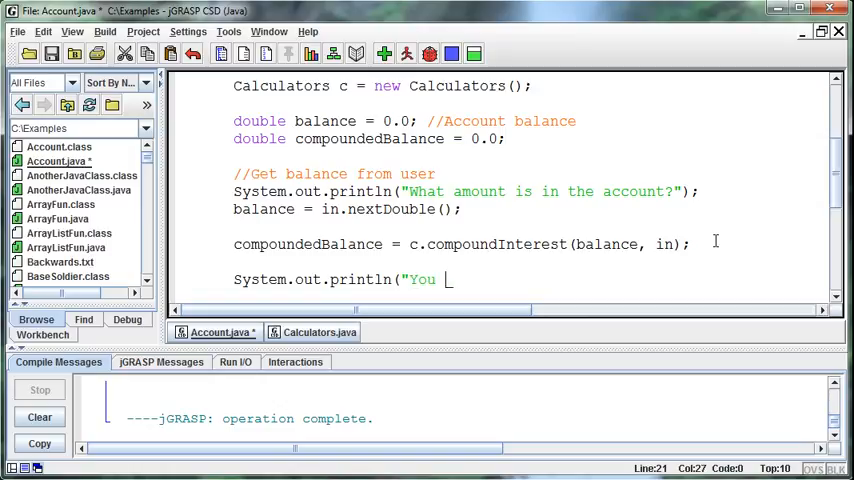
text(earned +)
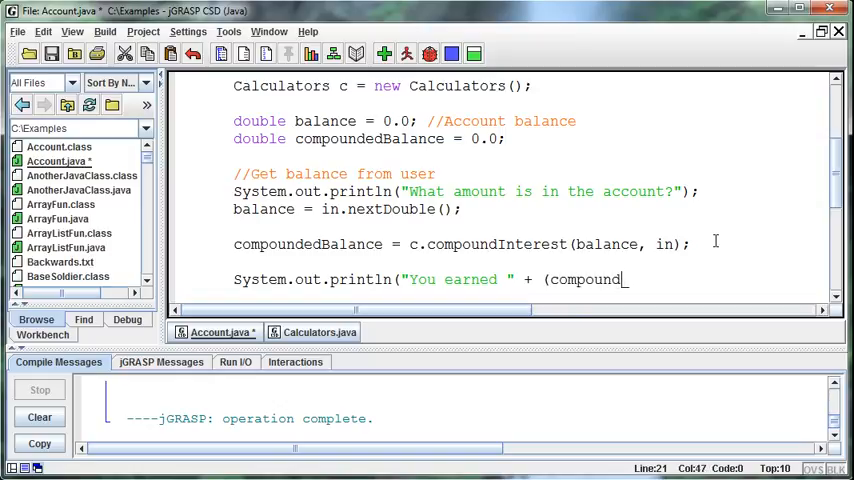
text(edBalance)
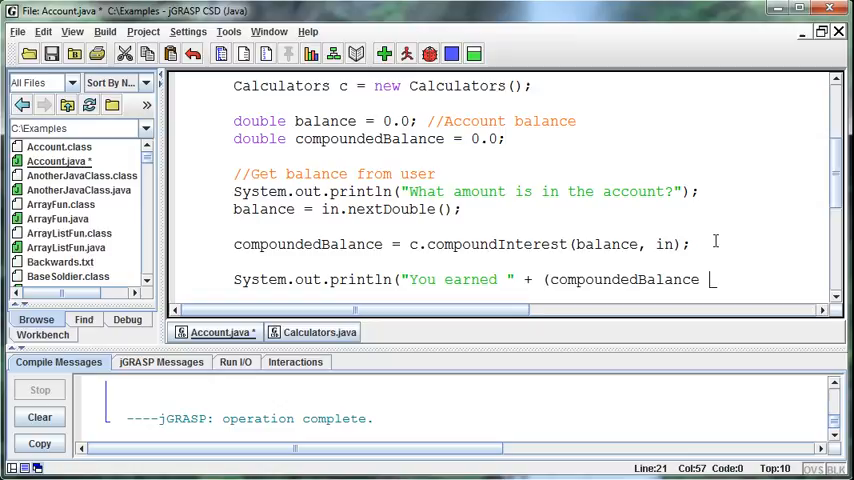
text(- bal)
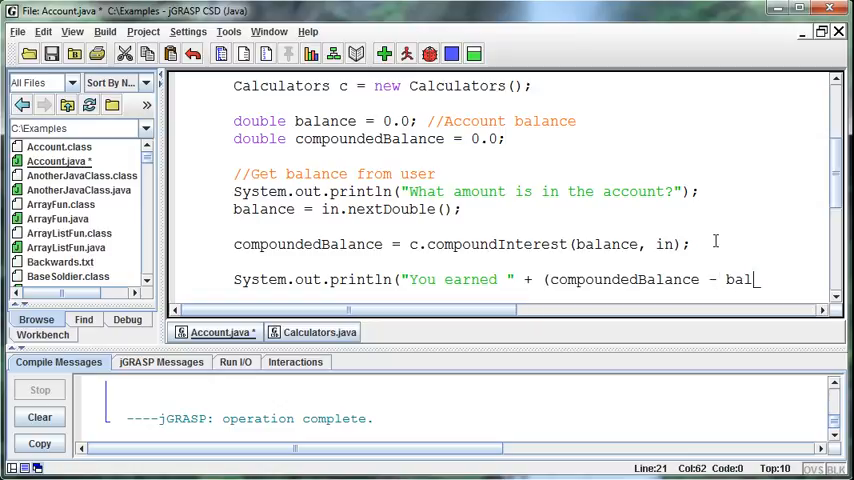
text(ance) +)
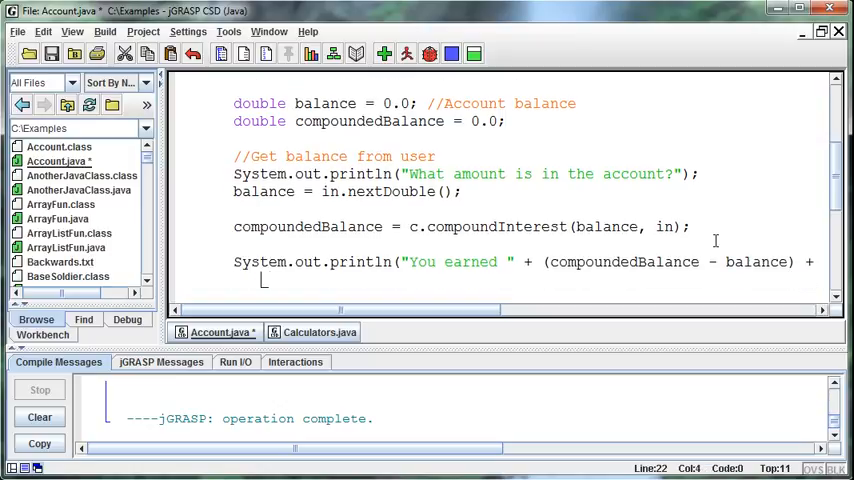
text(" in interest)
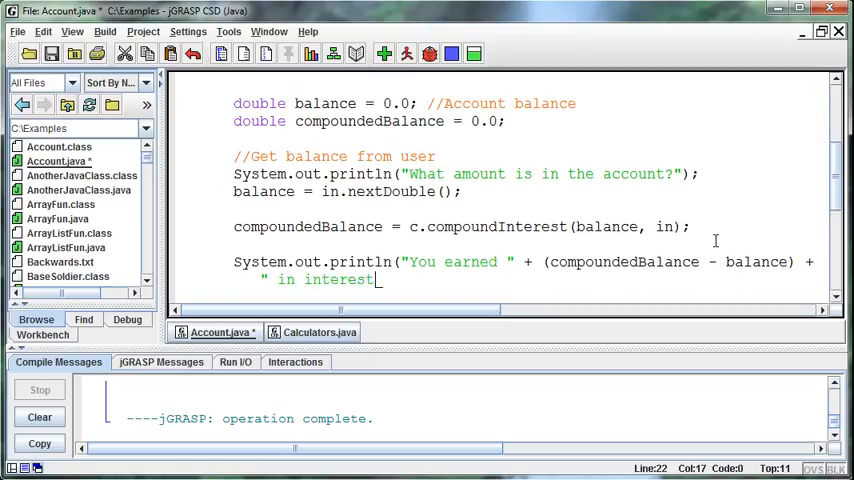
text(.");)
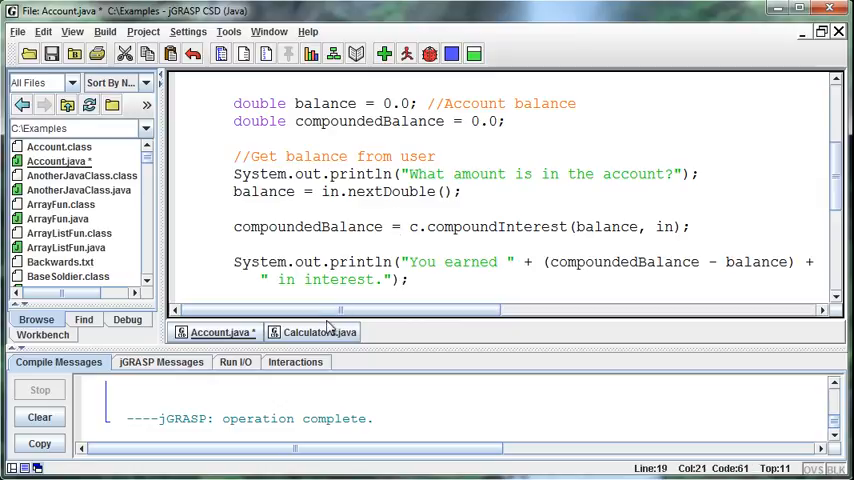
click(320, 331)
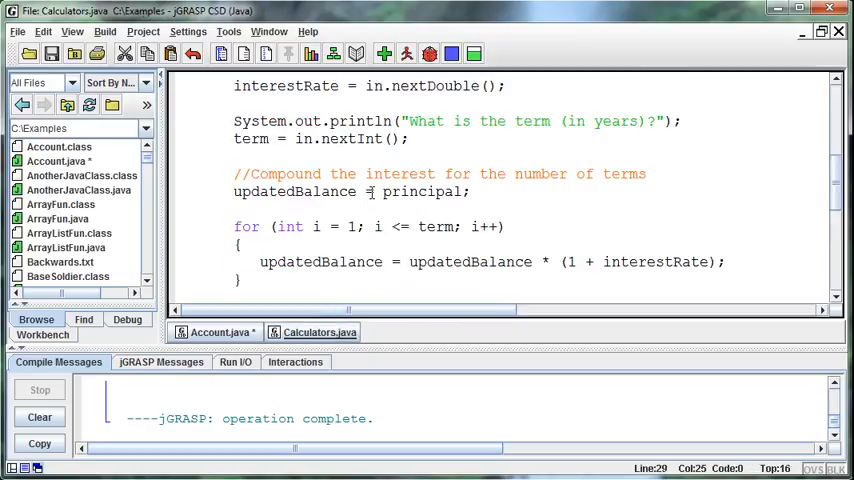
scroll(down, 3)
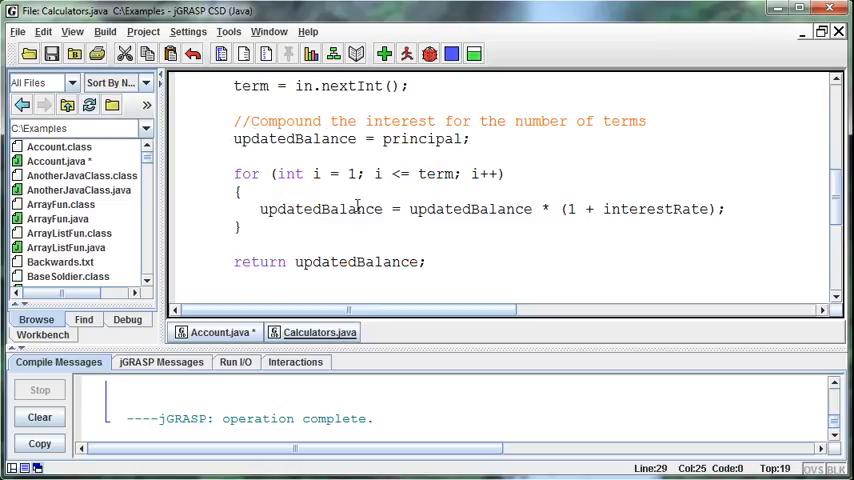
scroll(down, 3)
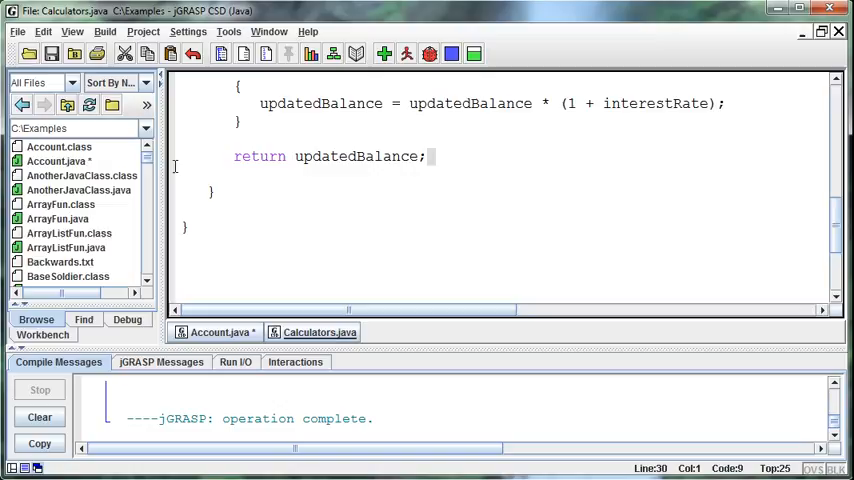
scroll(up, 3)
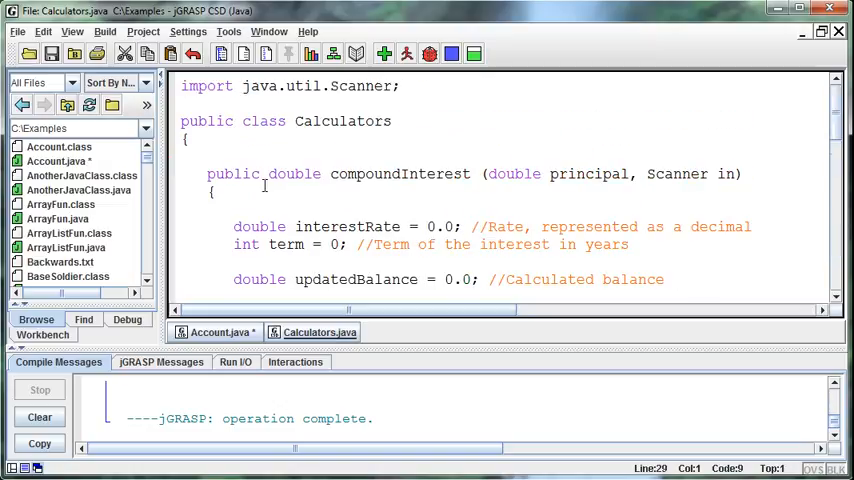
double_click(294, 173)
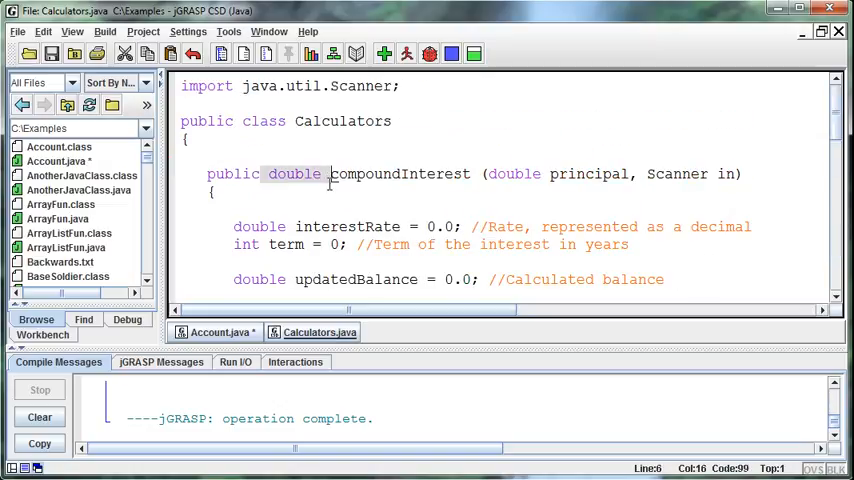
click(219, 332)
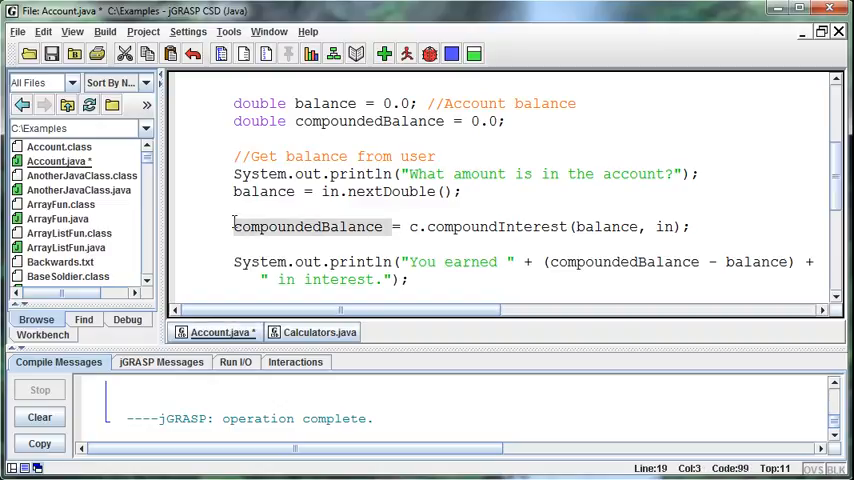
scroll(down, 3)
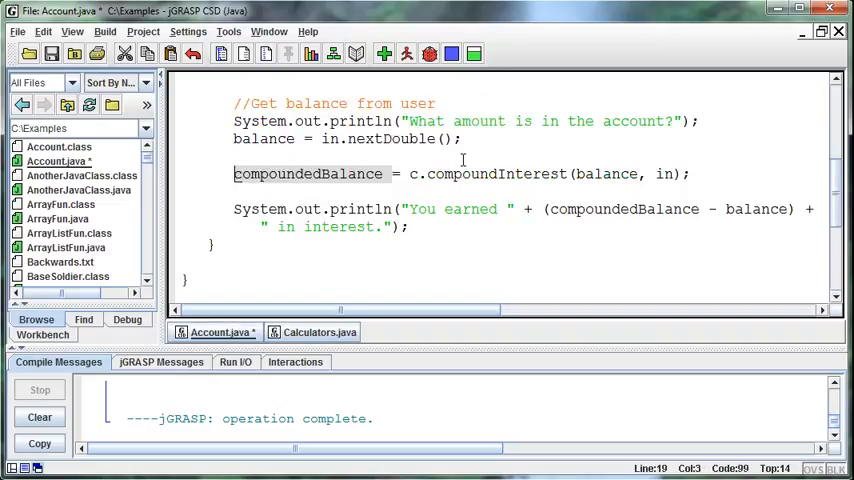
Compile and run Account, entering balance 10000, rate 0.10 and a 30-year term
click(384, 54)
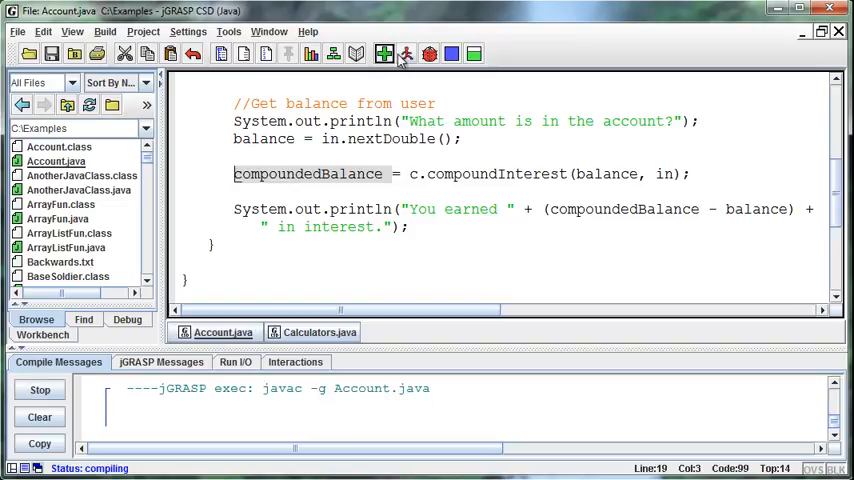
click(384, 54)
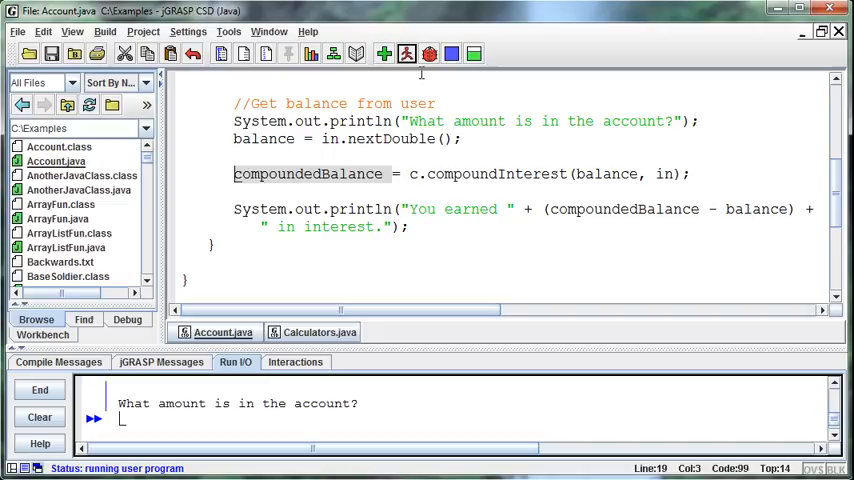
text(10000)
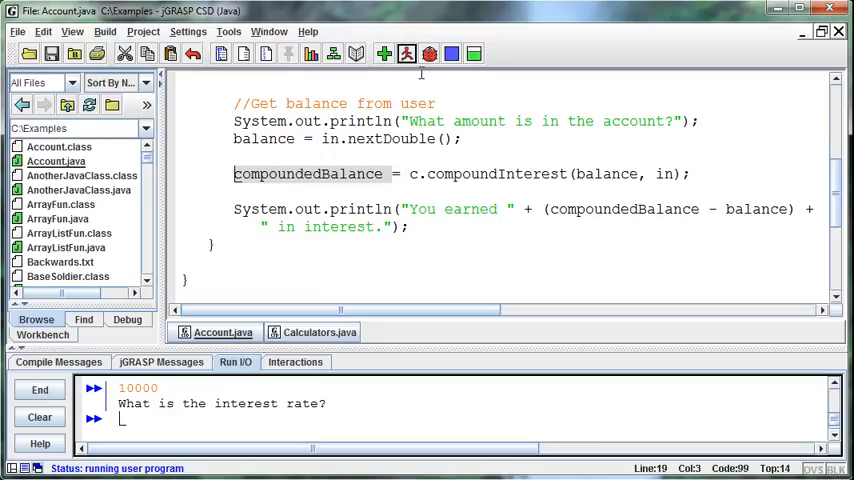
text(0.)
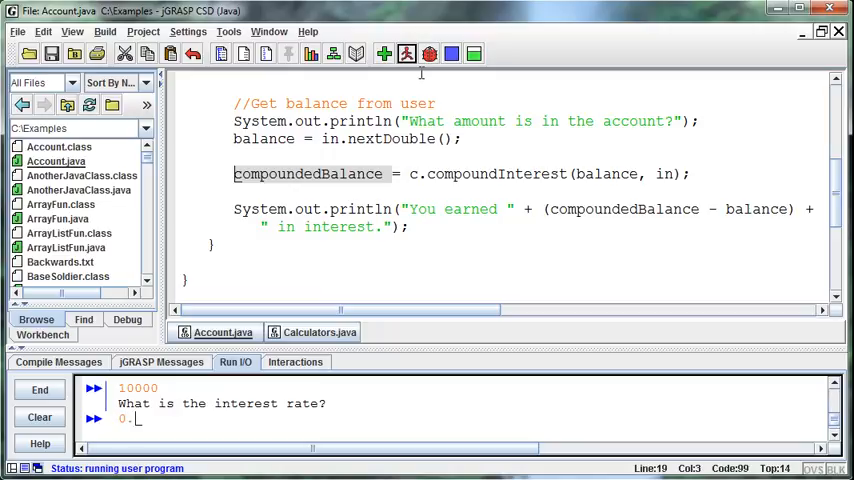
key(Return)
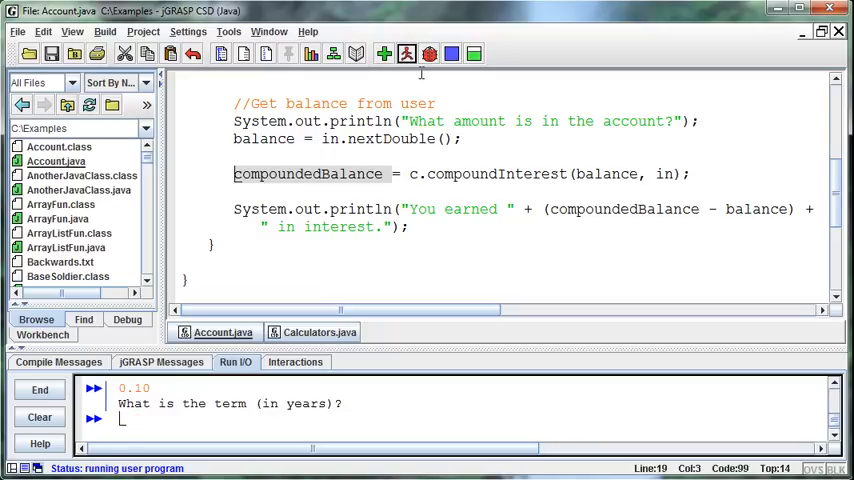
text(30)
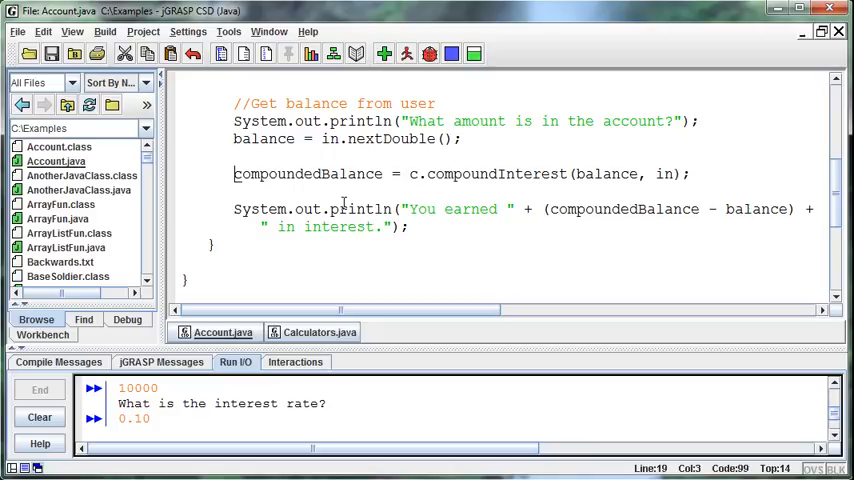
mouse_move(322, 174)
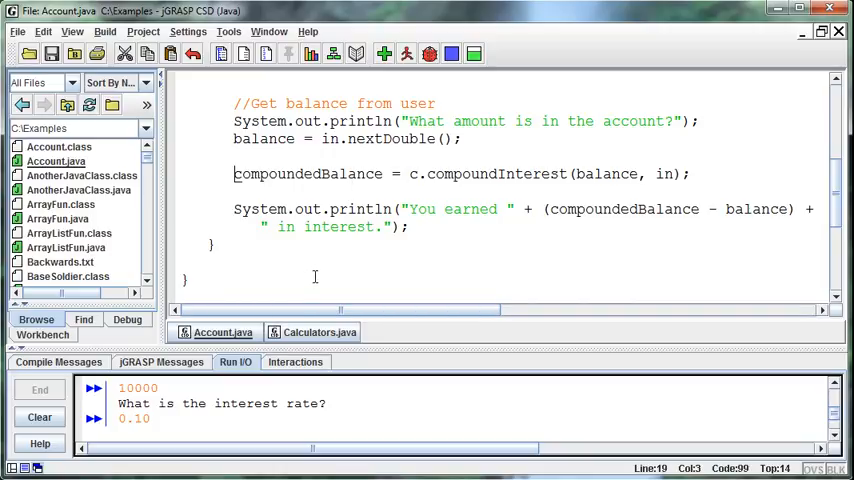
mouse_move(491, 198)
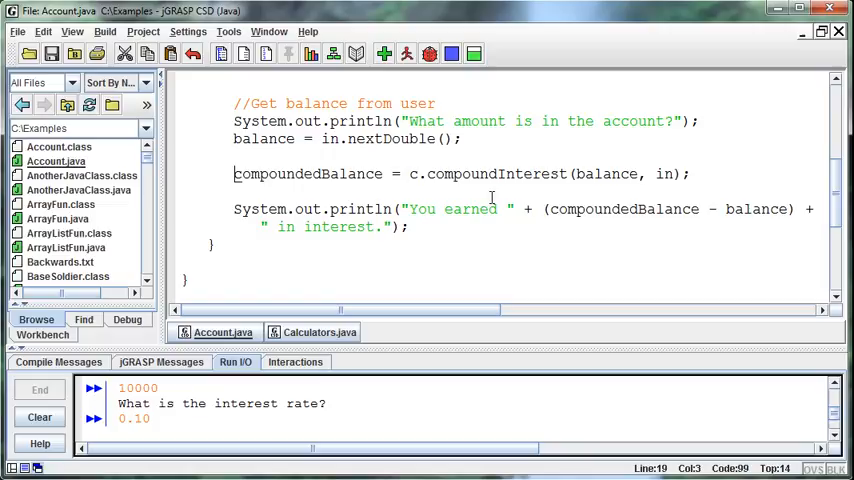
scroll(up, 3)
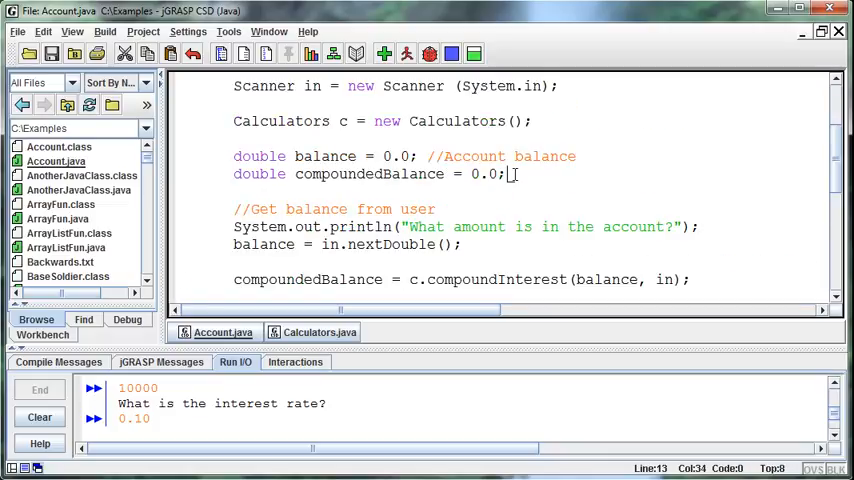
Declare 'double earned = 0.0;' in Account.java
text(double)
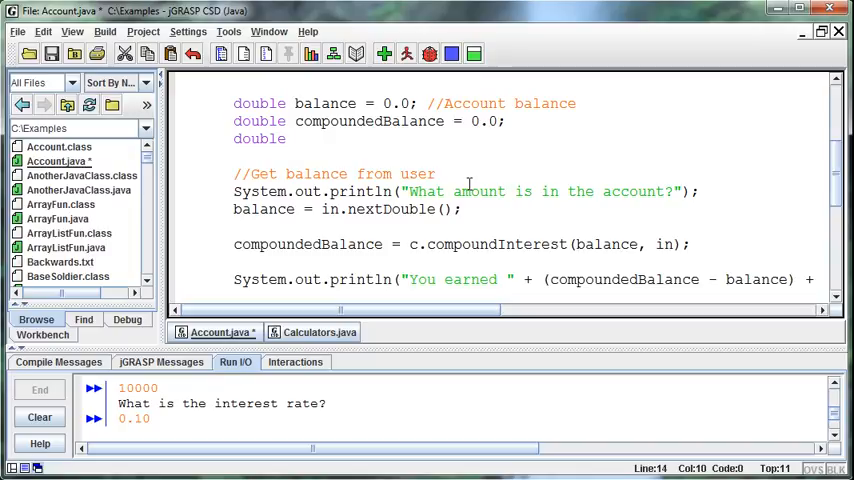
text(e)
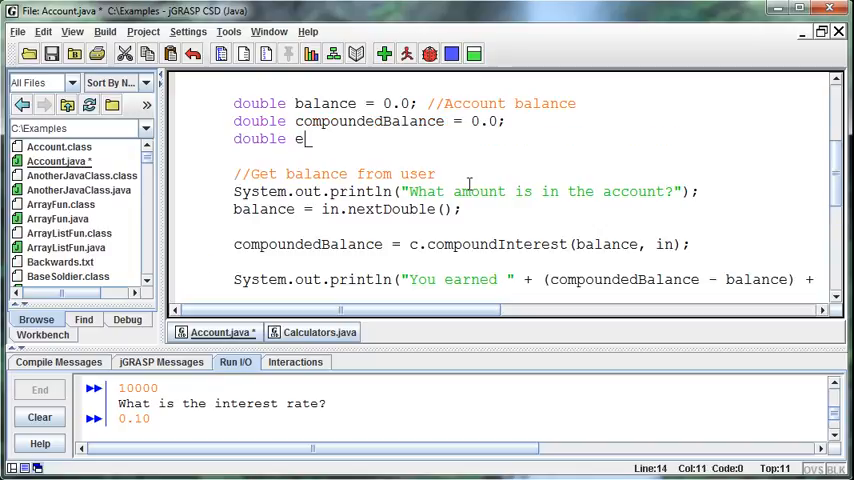
text(arned = 0.0)
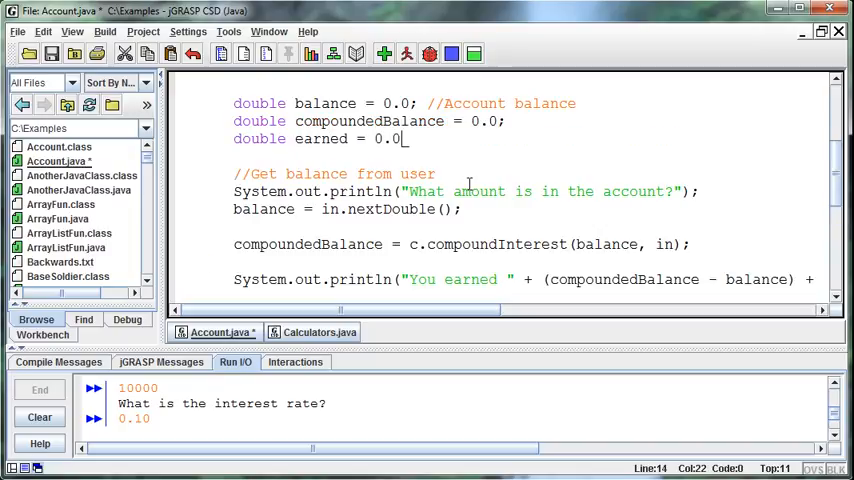
Below the compoundInterest call, add 'earned = compoundedBalance - balance;'
scroll(down, 3)
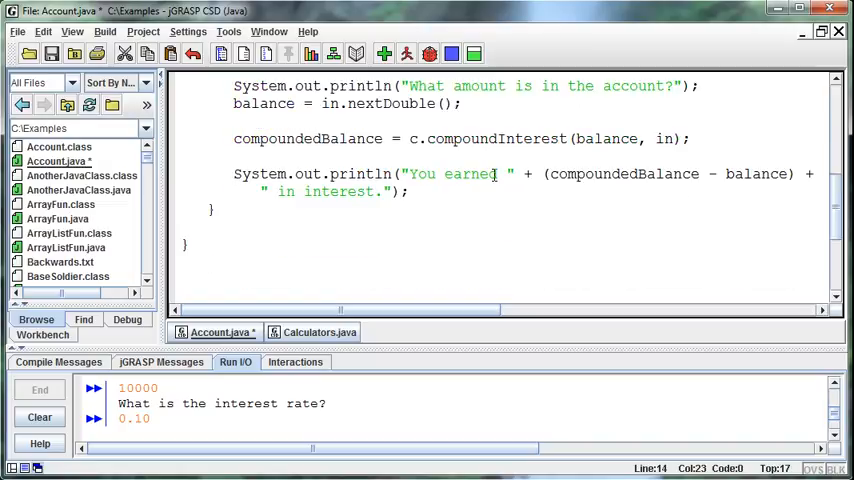
scroll(up, 3)
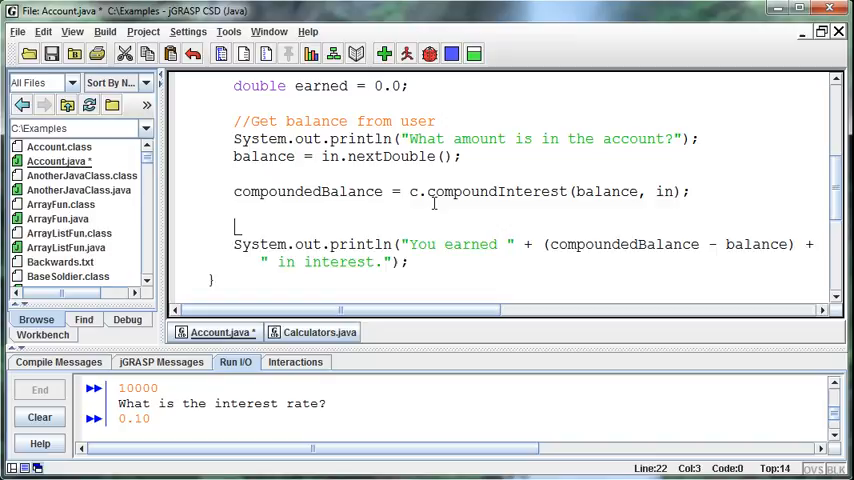
text(earned)
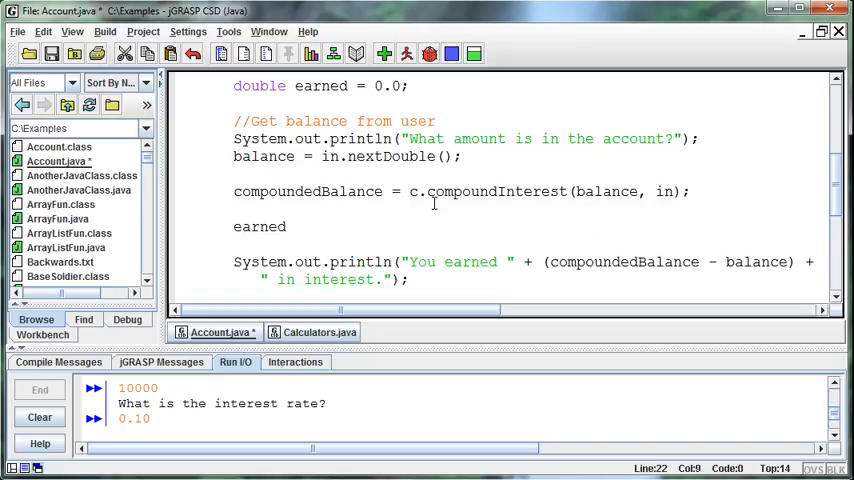
text(= compoun)
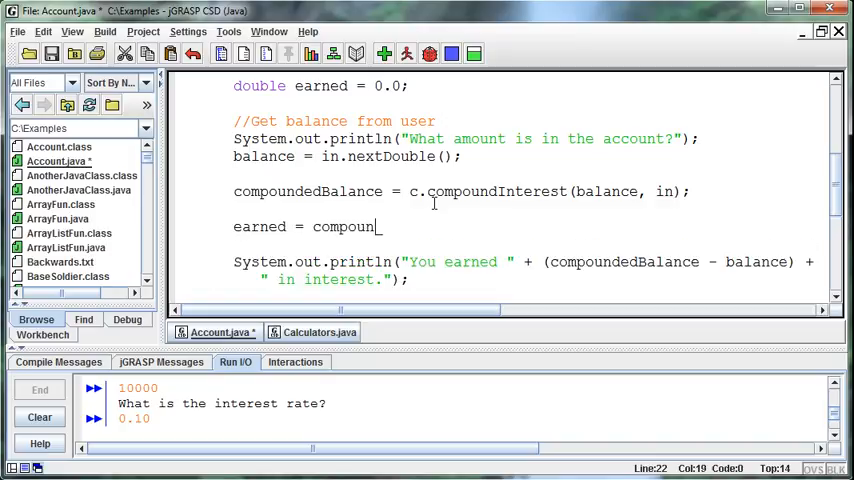
text(dedBalance - bala)
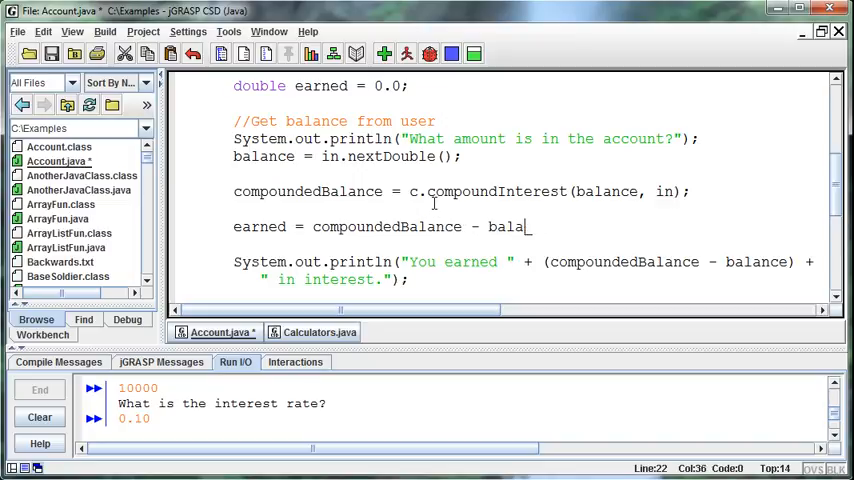
text(nce;)
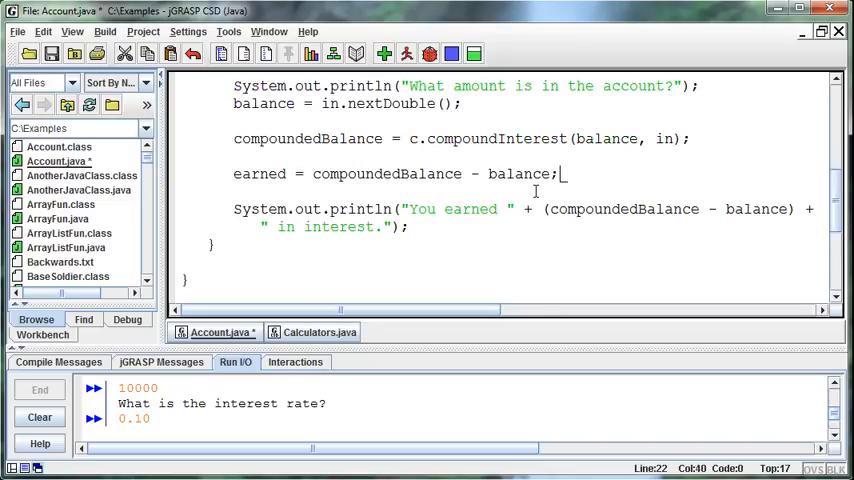
mouse_move(470, 208)
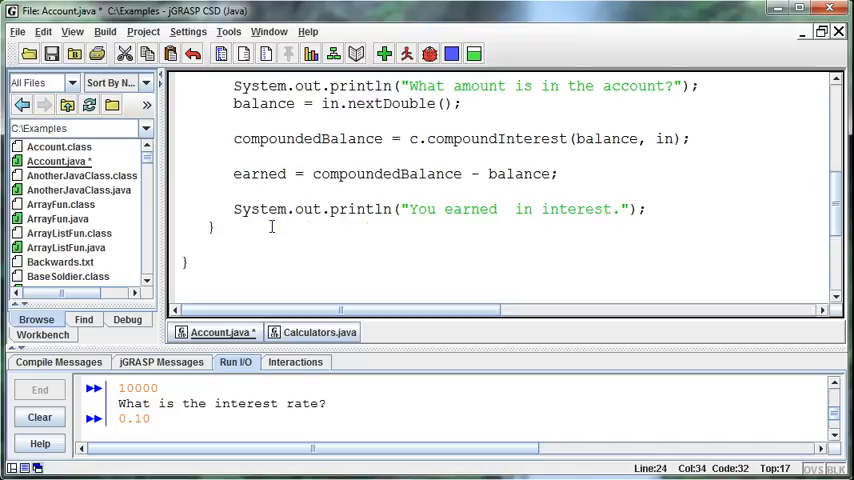
Rewrite the message as printf("You earned %.2f in interest.\n", earned) and run Account
text(%)
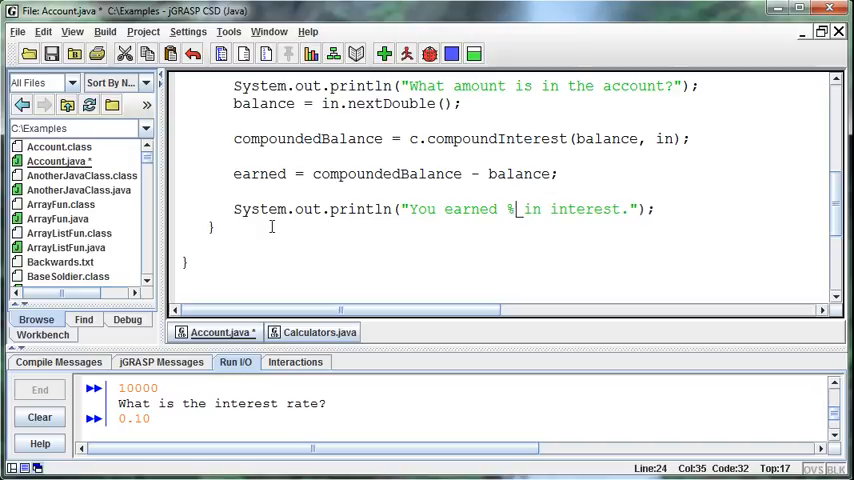
text(.2f)
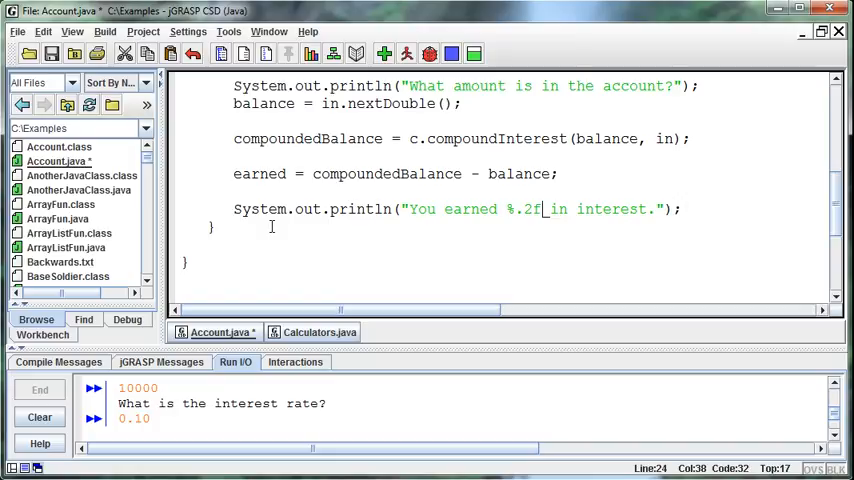
mouse_move(505, 210)
text(, earned)
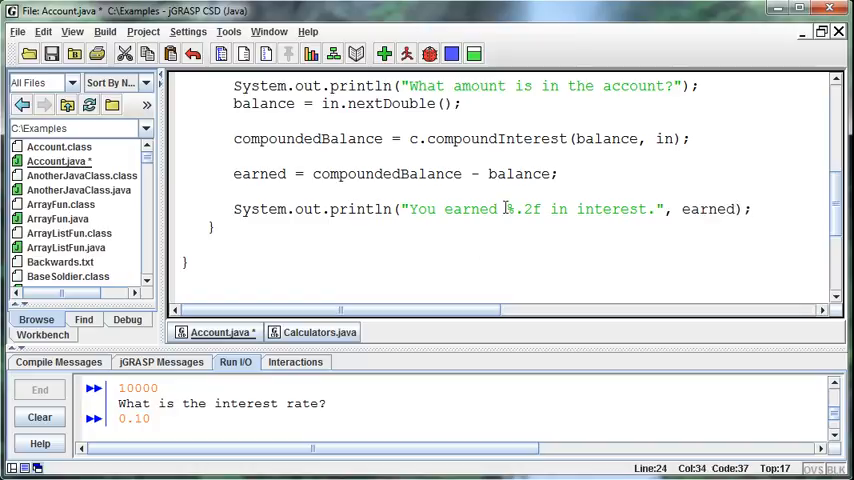
double_click(522, 209)
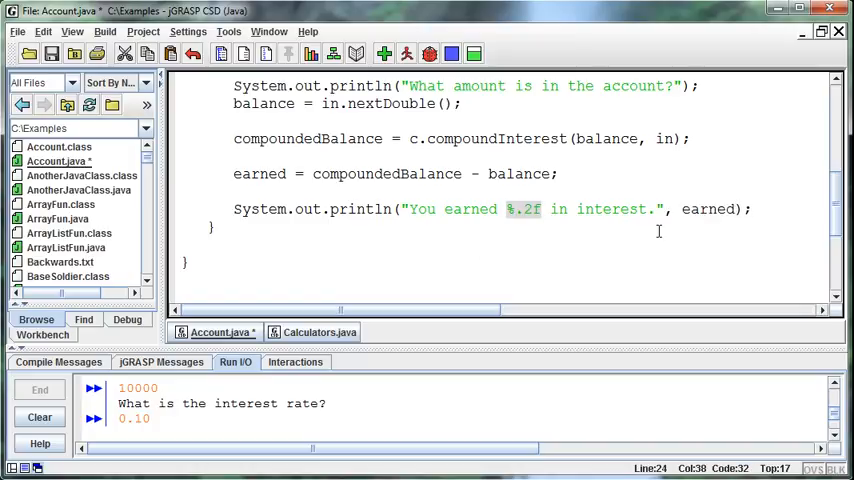
double_click(708, 209)
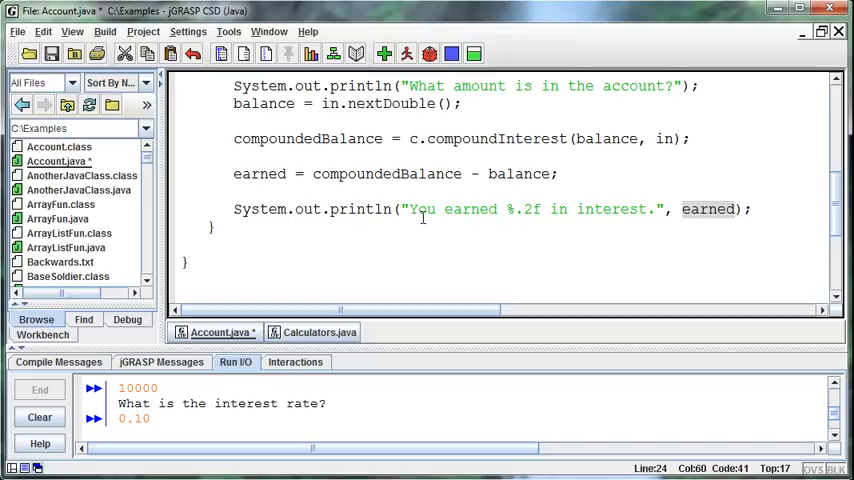
click(392, 209)
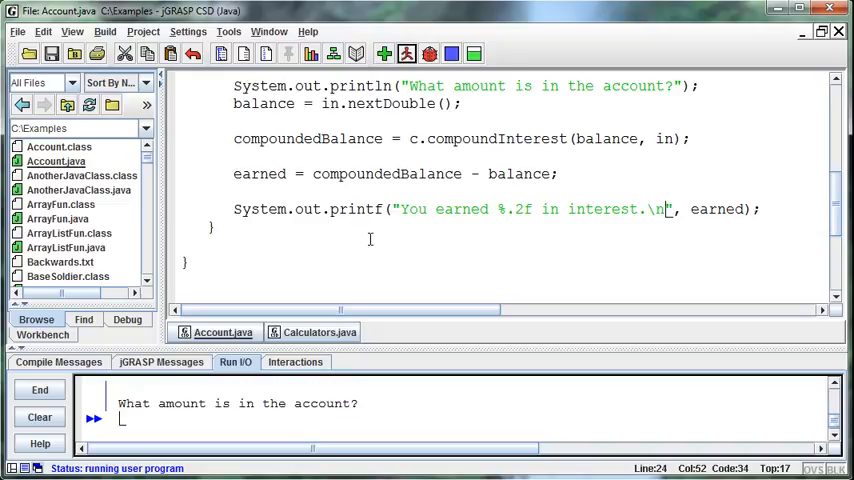
Enter 10000, 0.10 and 25 to get "You earned 23863.55 in interest."
text(10000)
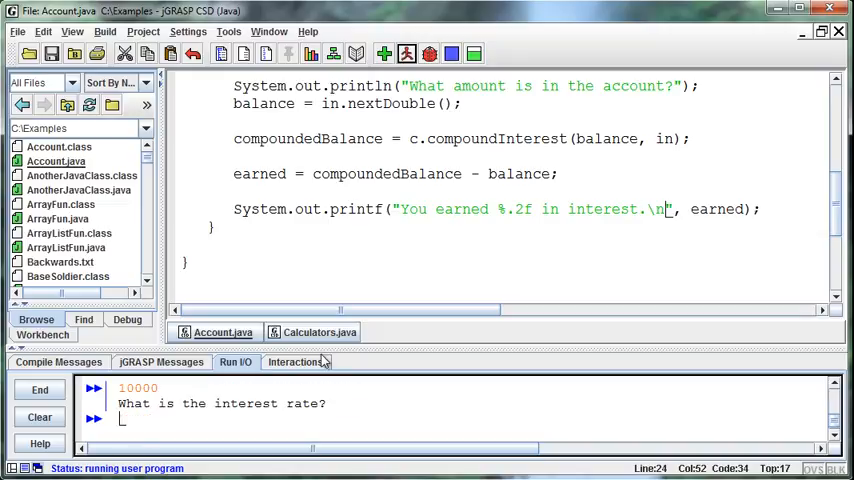
text(.0)
text(25)
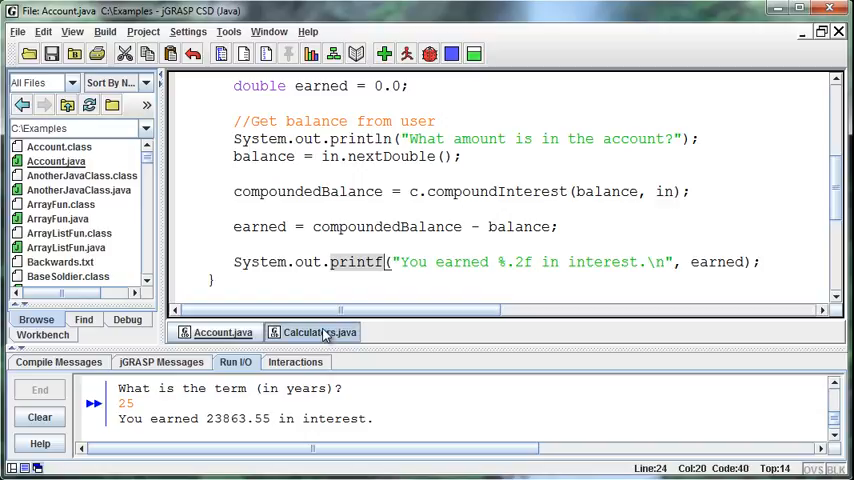
click(320, 332)
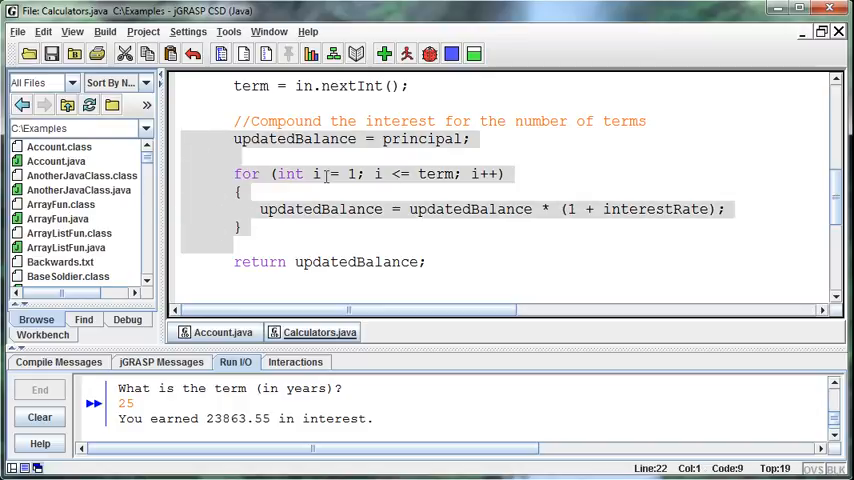
click(409, 208)
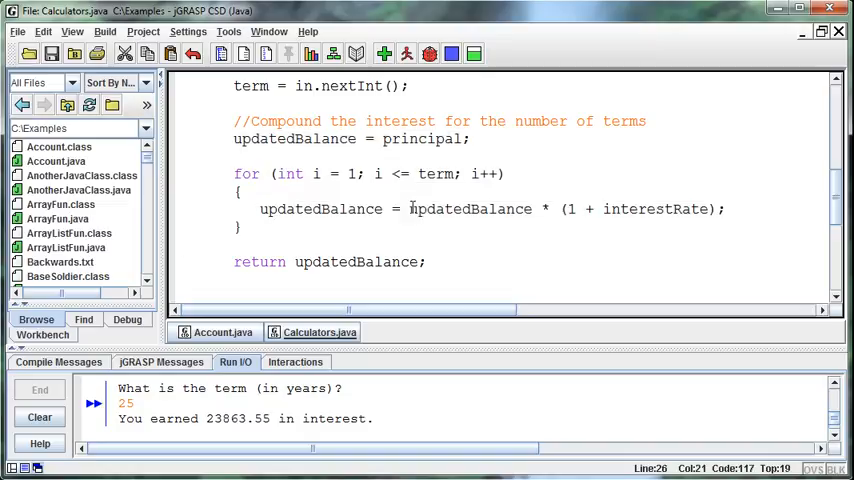
double_click(468, 208)
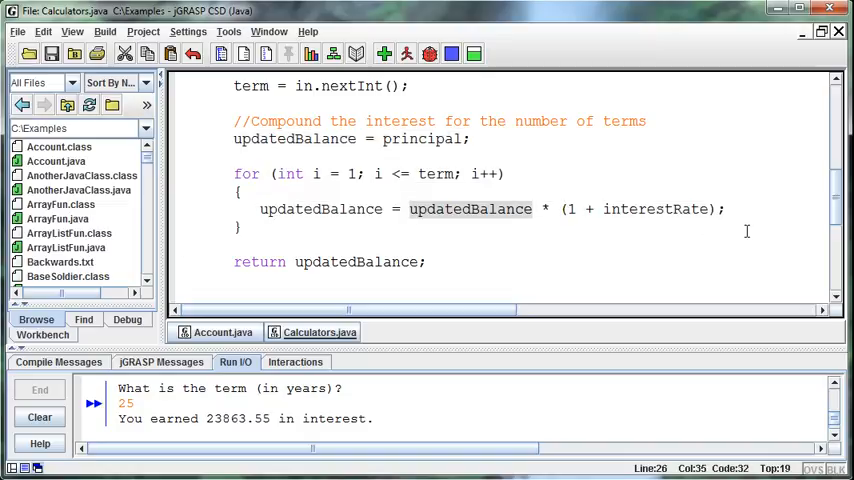
mouse_move(497, 212)
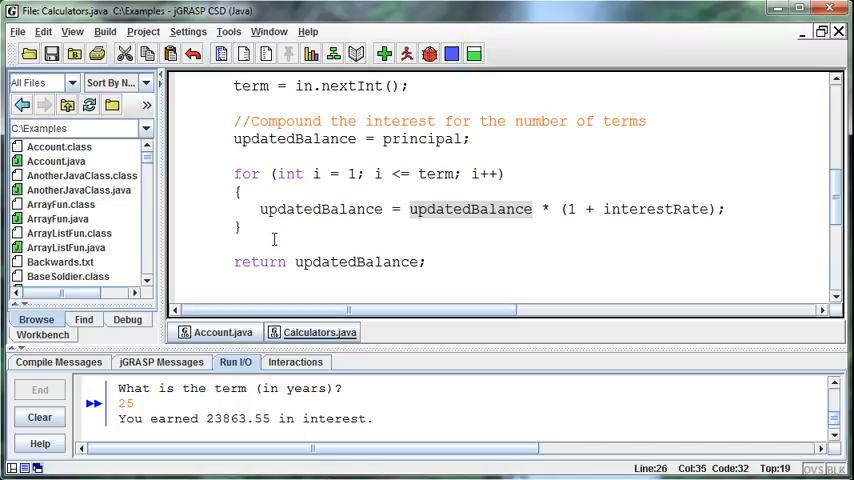
mouse_move(284, 236)
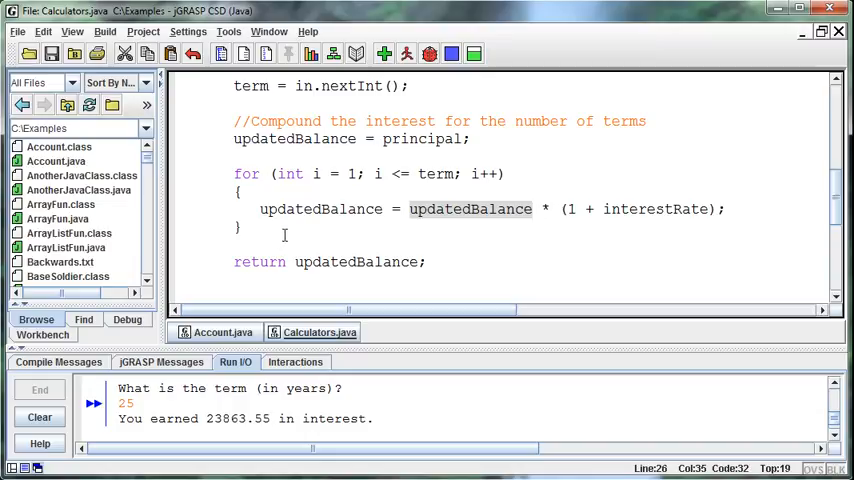
scroll(up, 3)
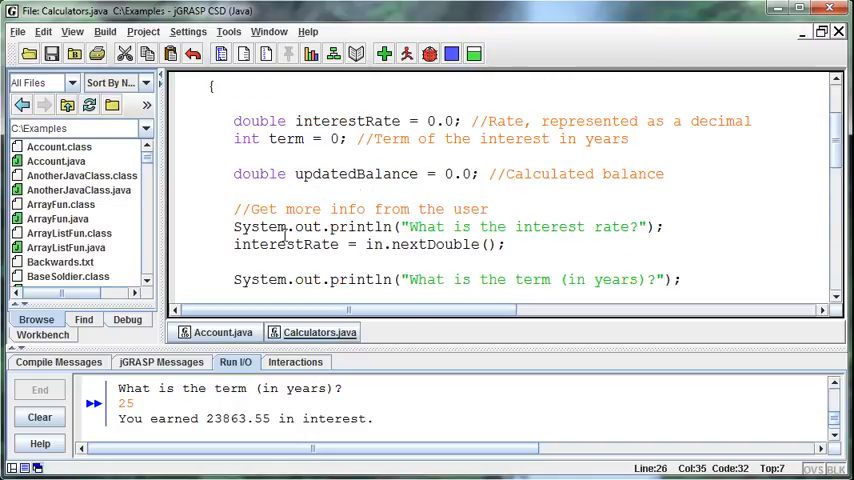
scroll(up, 3)
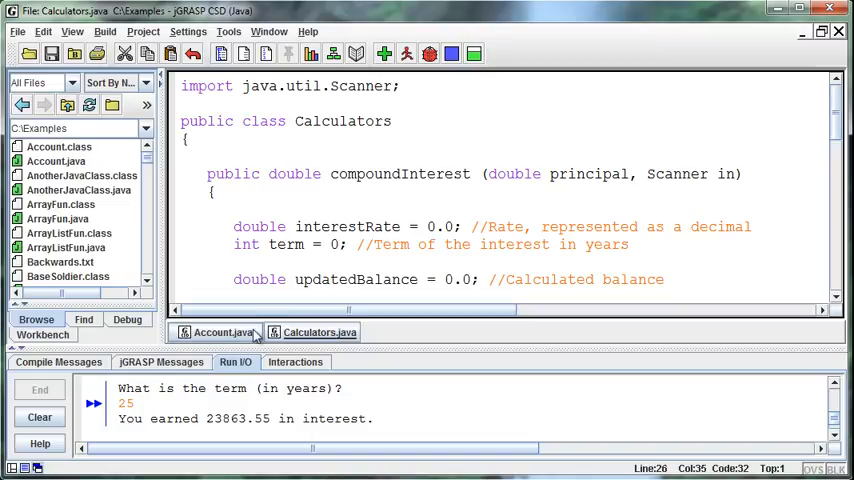
click(223, 331)
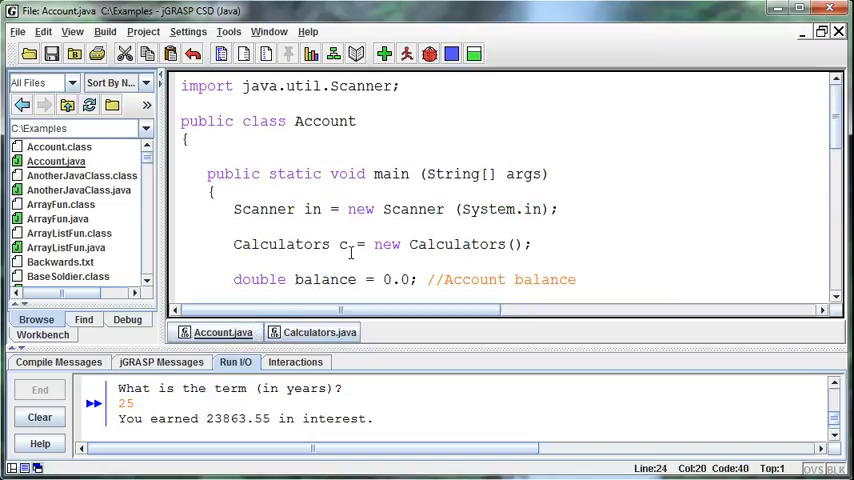